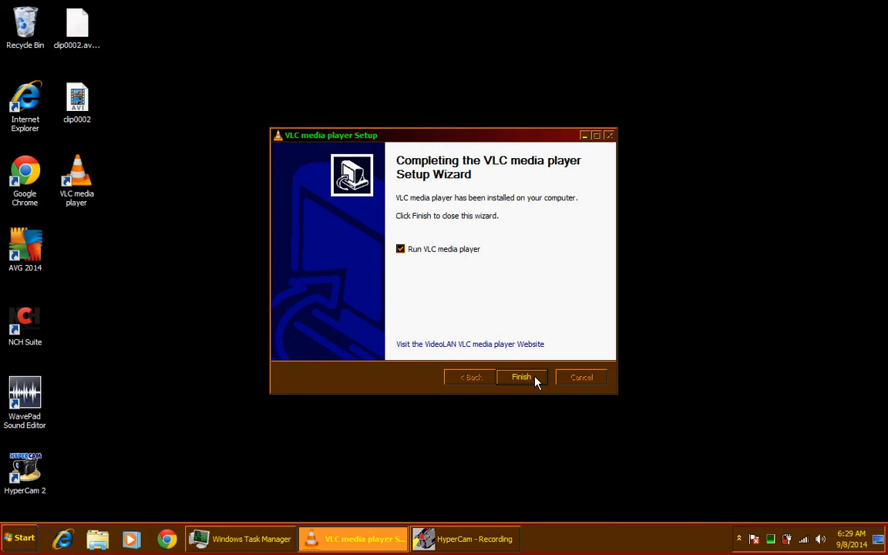
Finish the VLC setup and continue with media info retrieval and update checks turned off.
left_click(521, 376)
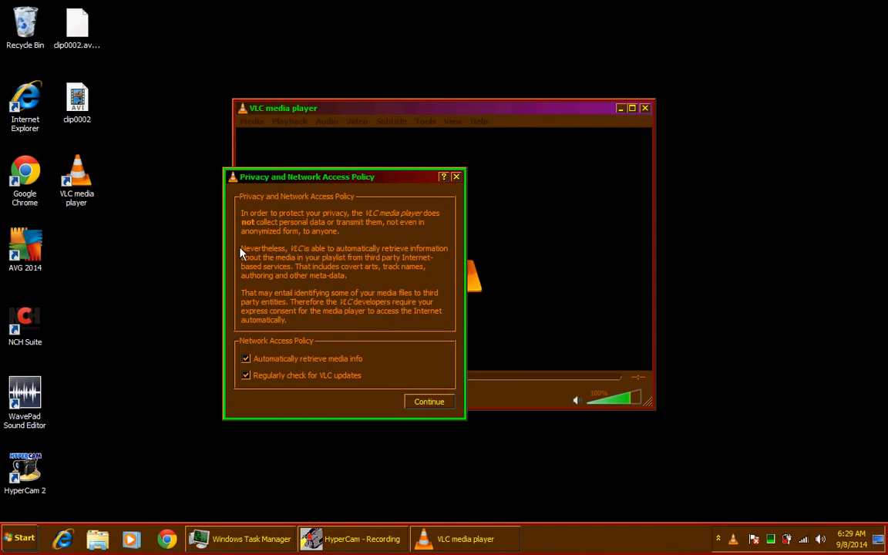
mouse_move(327, 188)
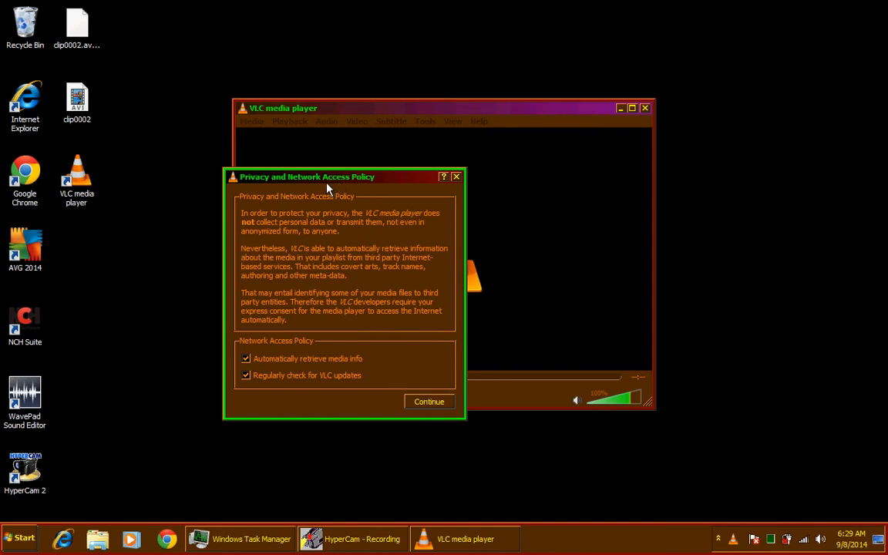
mouse_move(371, 188)
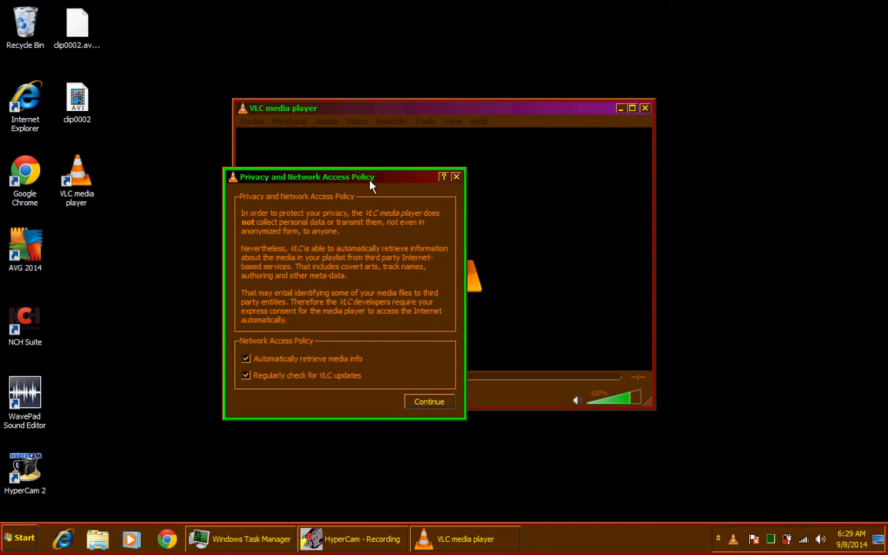
mouse_move(299, 302)
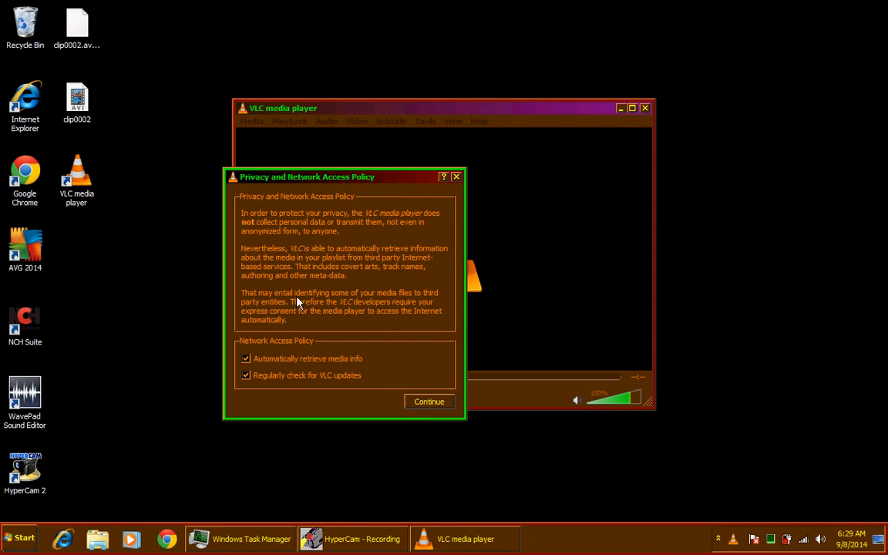
left_click(245, 375)
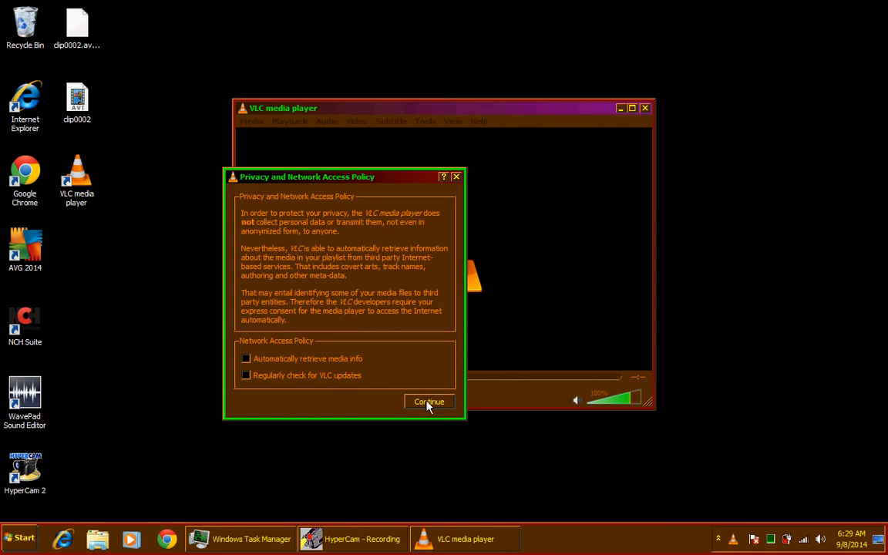
left_click(428, 400)
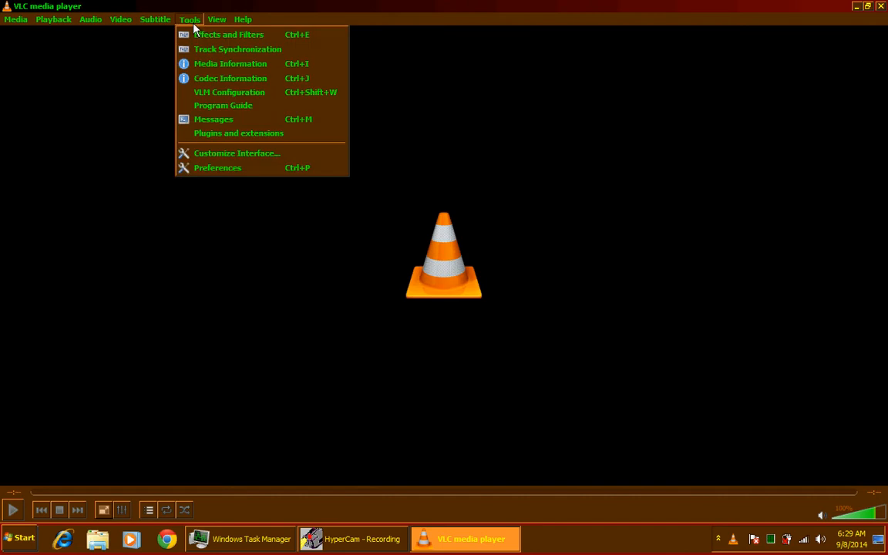
In VLC Preferences, turn off saving recently played items.
left_click(217, 166)
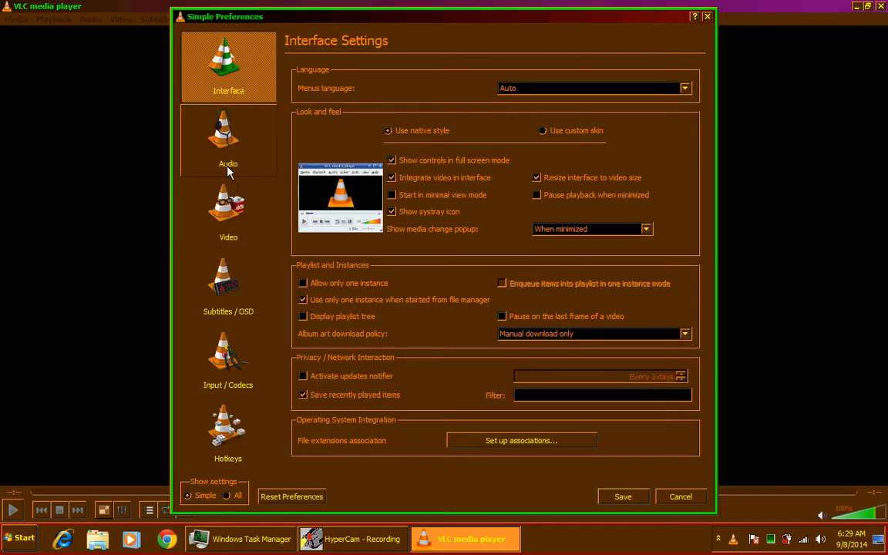
mouse_move(413, 93)
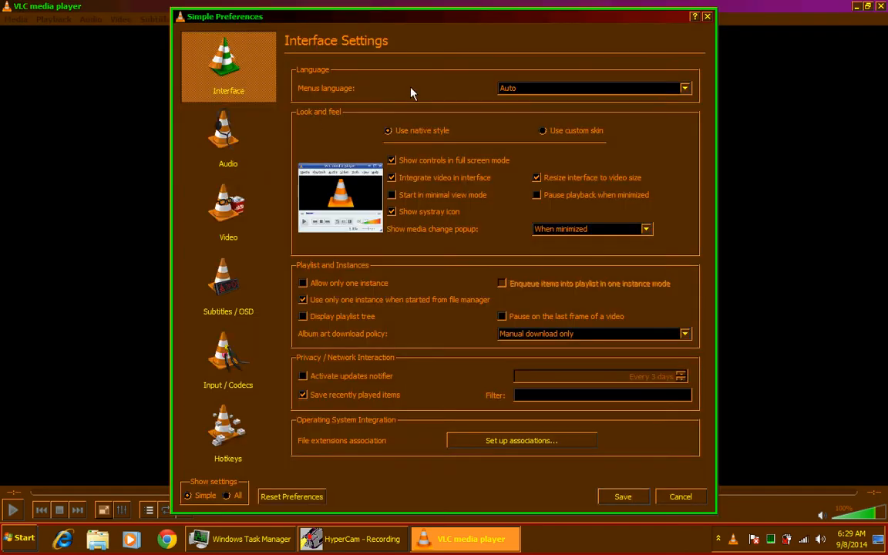
mouse_move(515, 200)
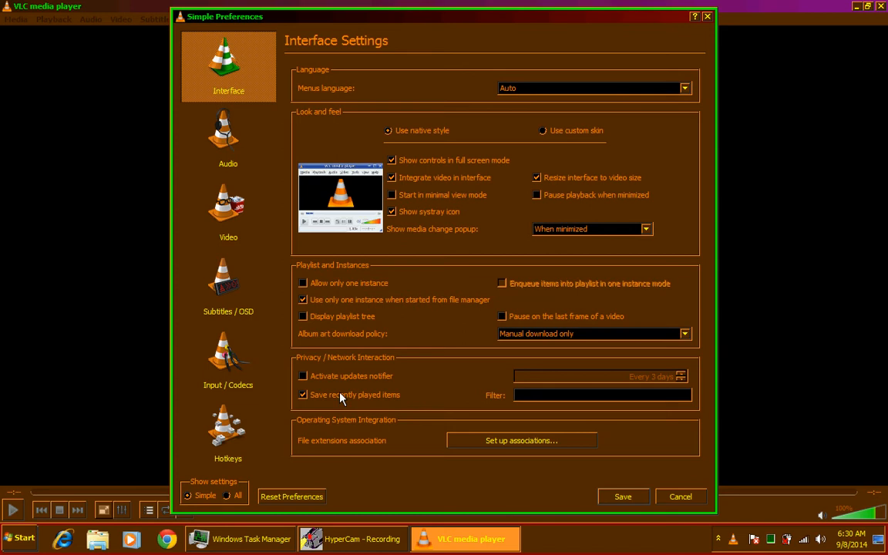
mouse_move(312, 404)
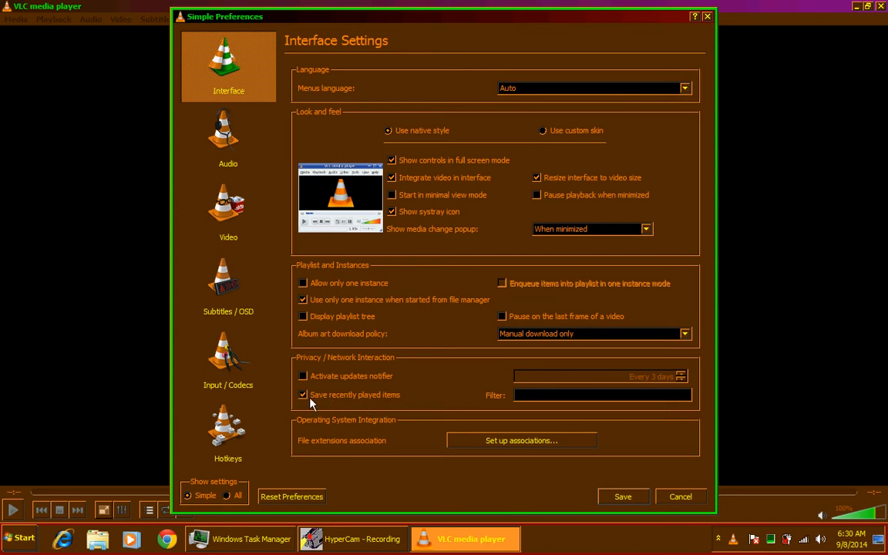
left_click(302, 394)
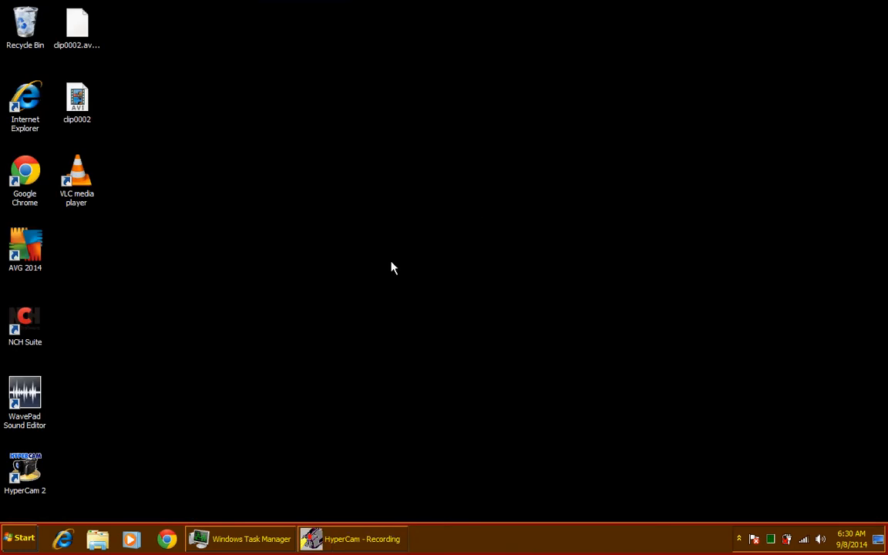
mouse_move(239, 339)
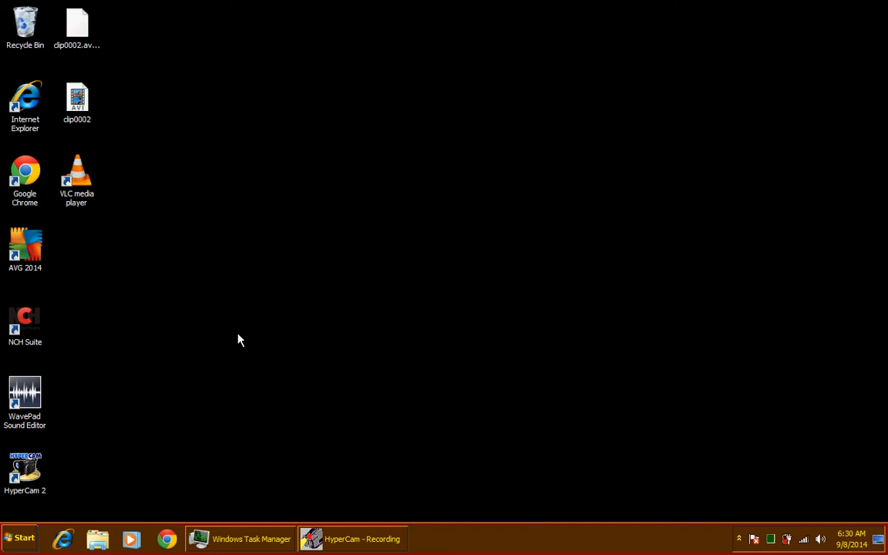
mouse_move(219, 363)
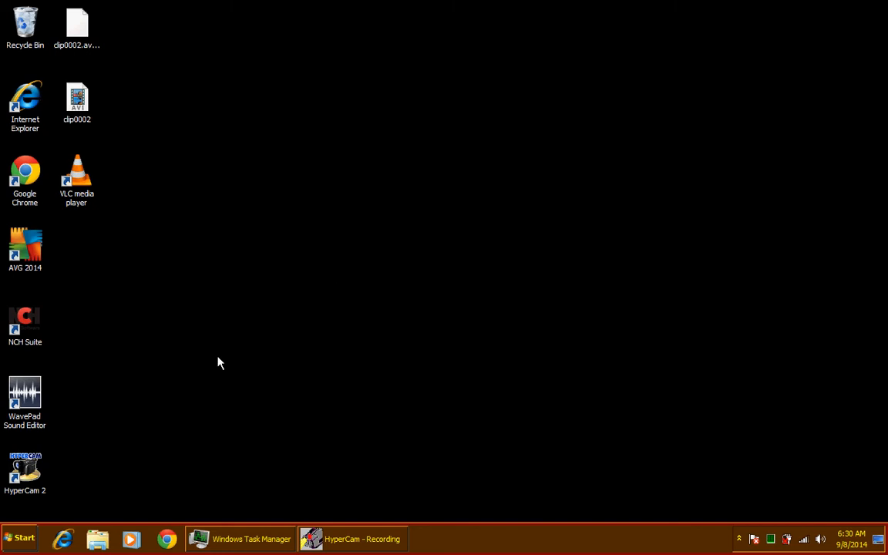
mouse_move(318, 256)
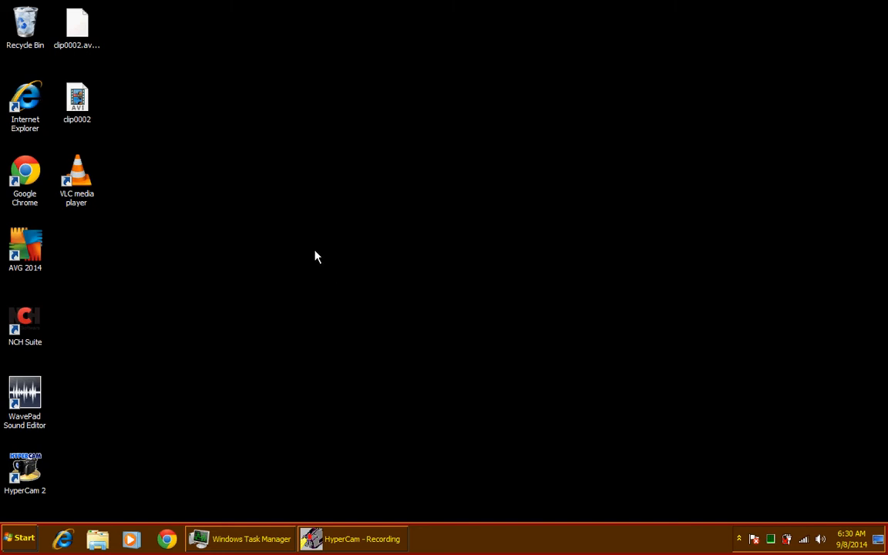
left_click(25, 535)
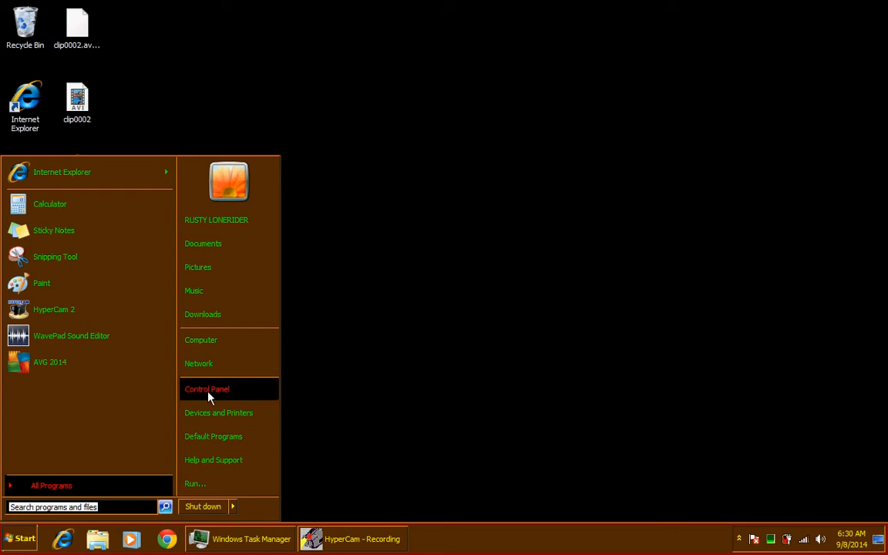
left_click(206, 389)
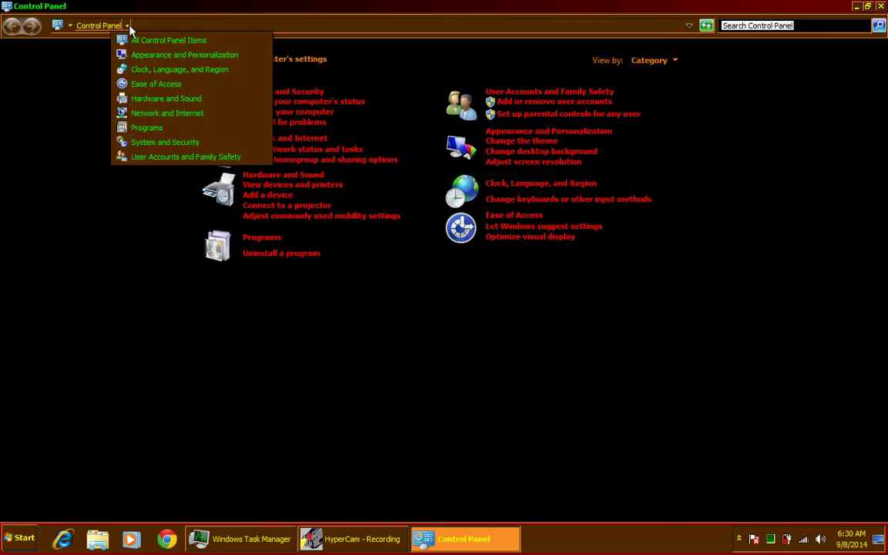
left_click(176, 40)
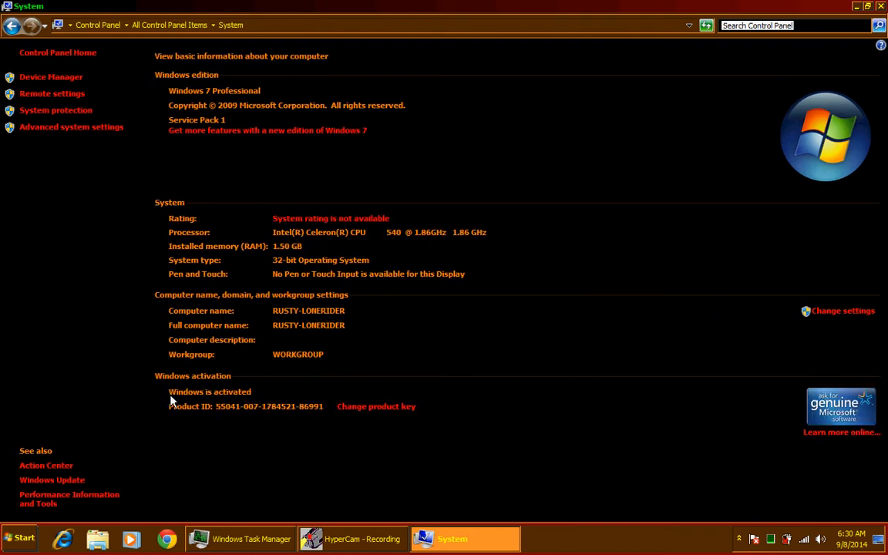
mouse_move(318, 398)
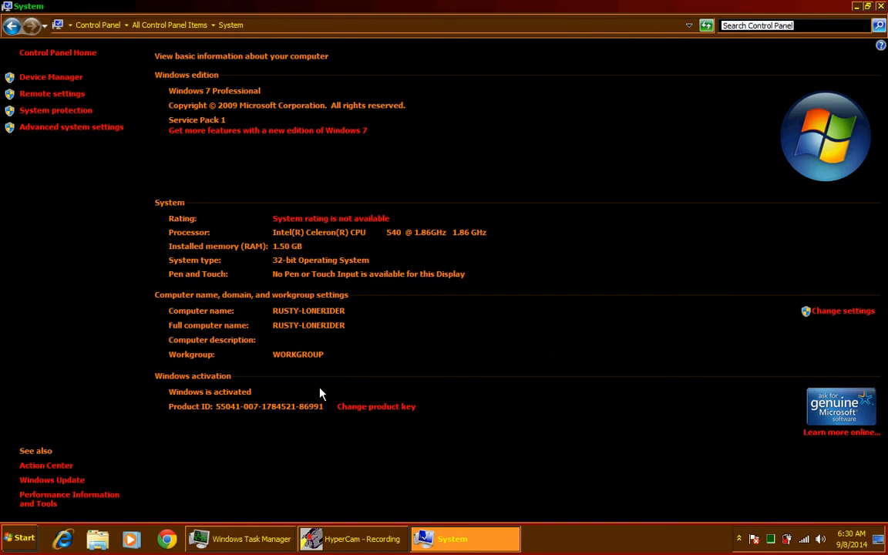
mouse_move(586, 225)
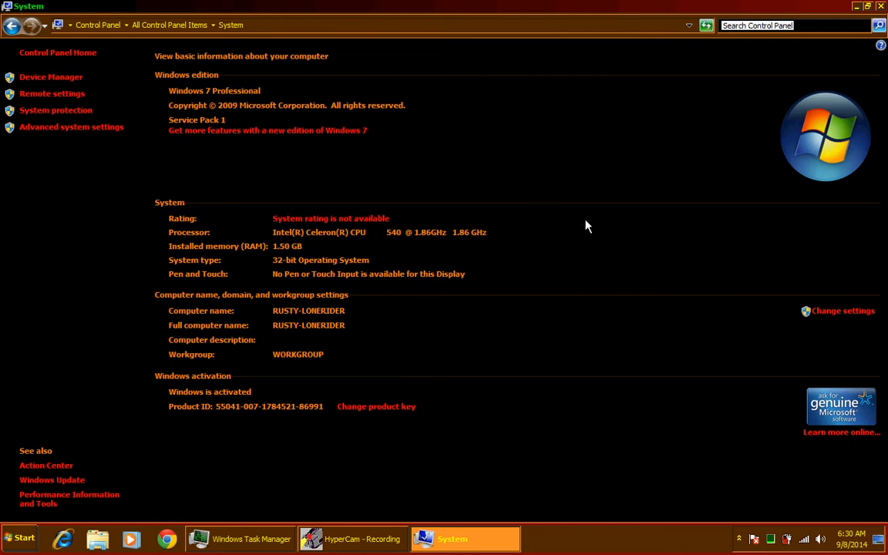
mouse_move(583, 261)
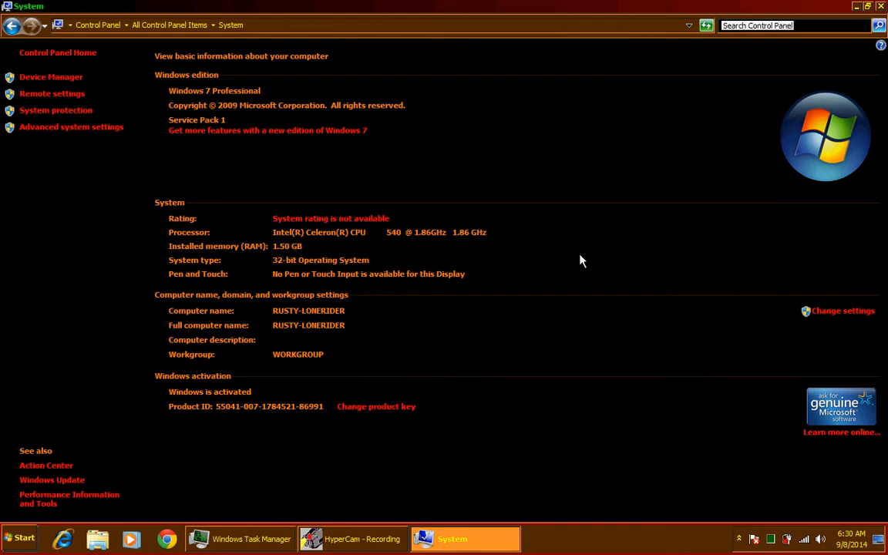
left_click(877, 6)
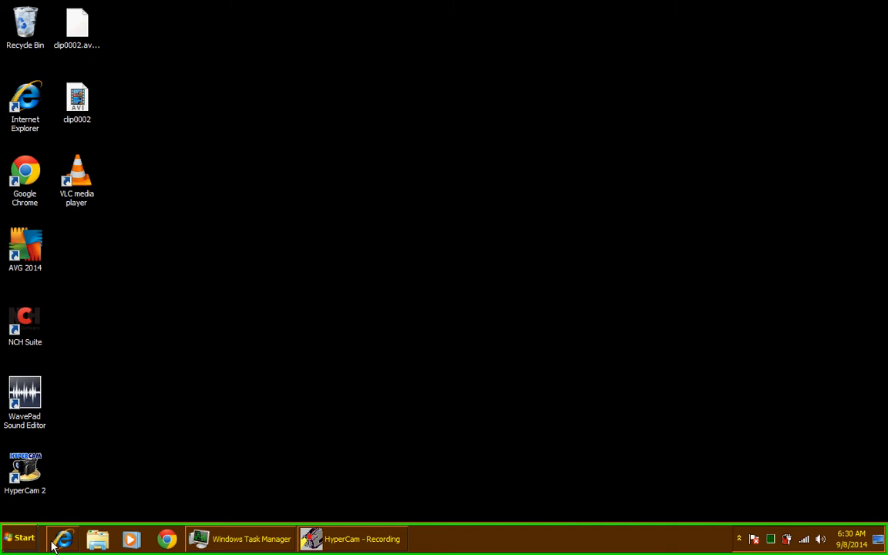
mouse_move(85, 534)
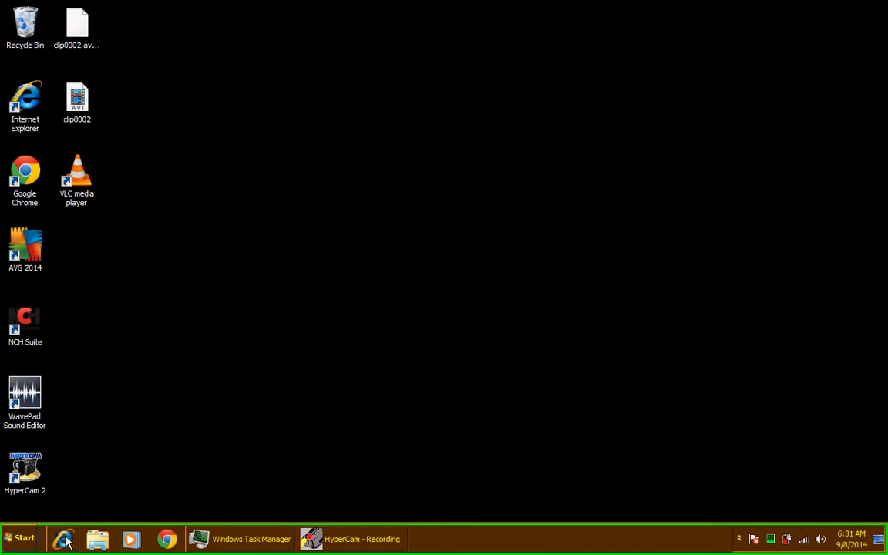
Launch Internet Explorer and search Google for 'free windows 7 iso download', scanning the results.
left_click(64, 534)
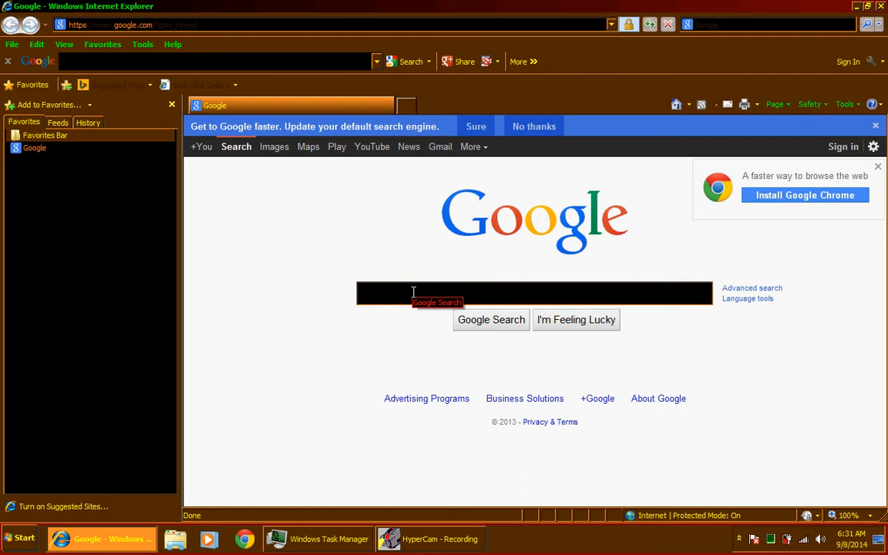
type("free")
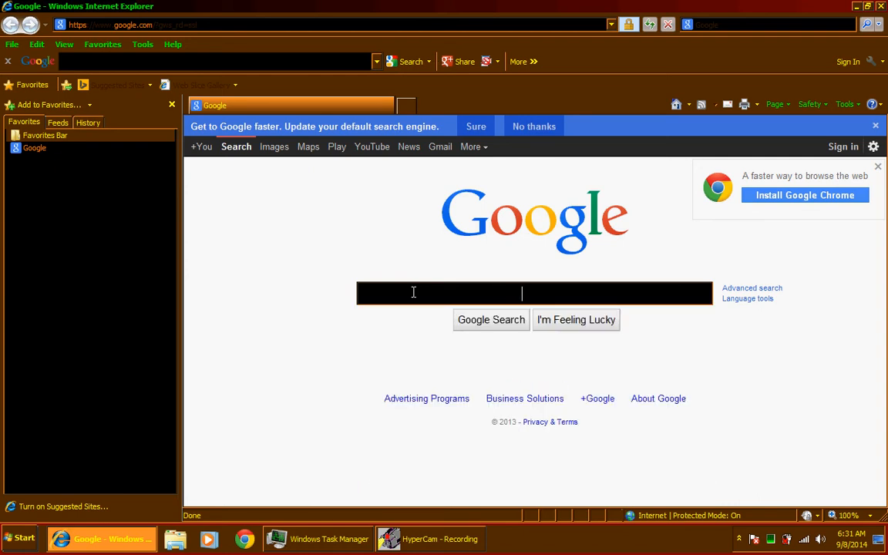
type("free windows 7 iso download")
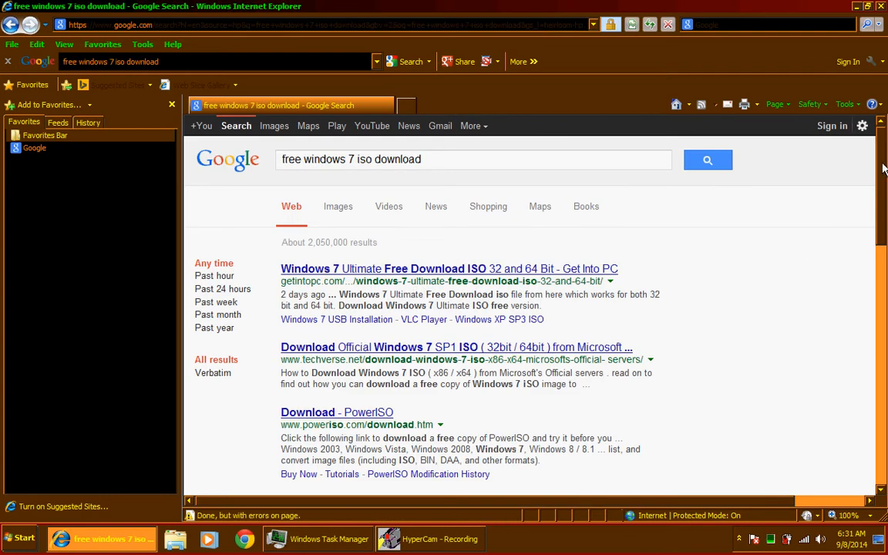
scroll("down", 3)
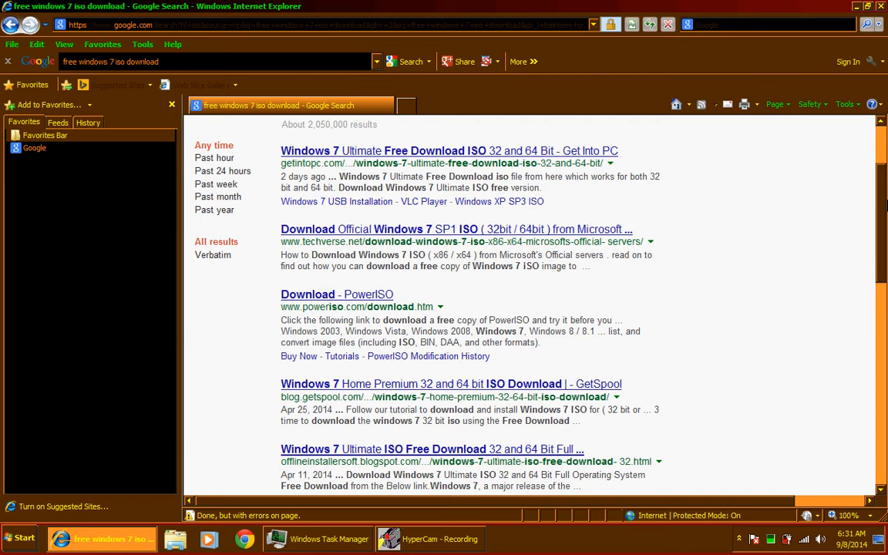
scroll("down", 3)
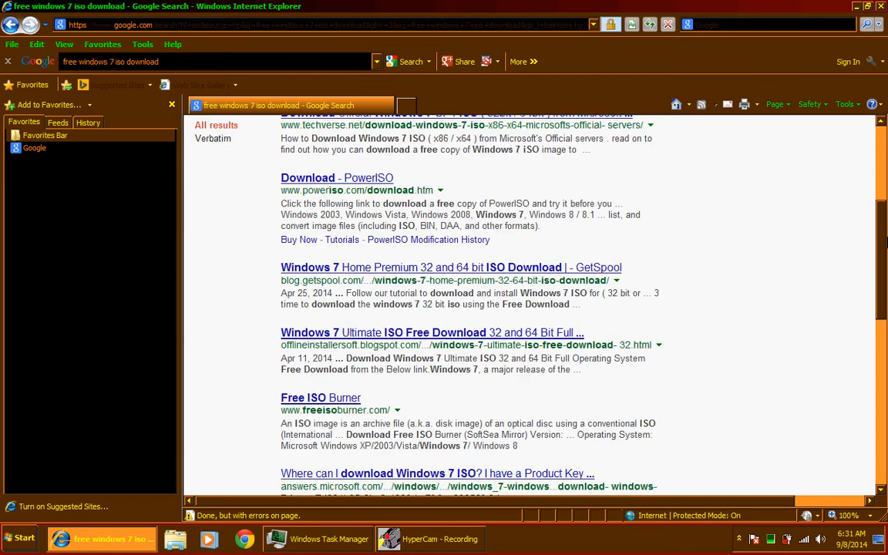
scroll("down", 3)
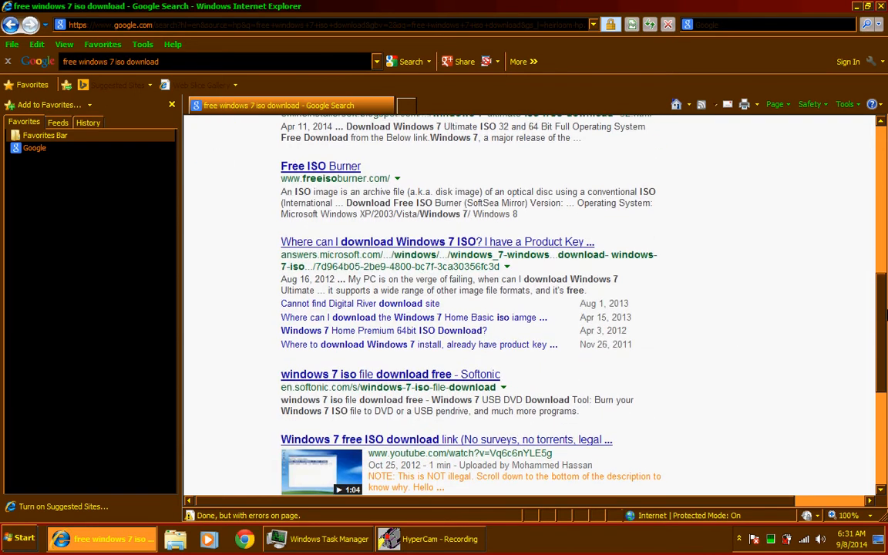
scroll("down", 3)
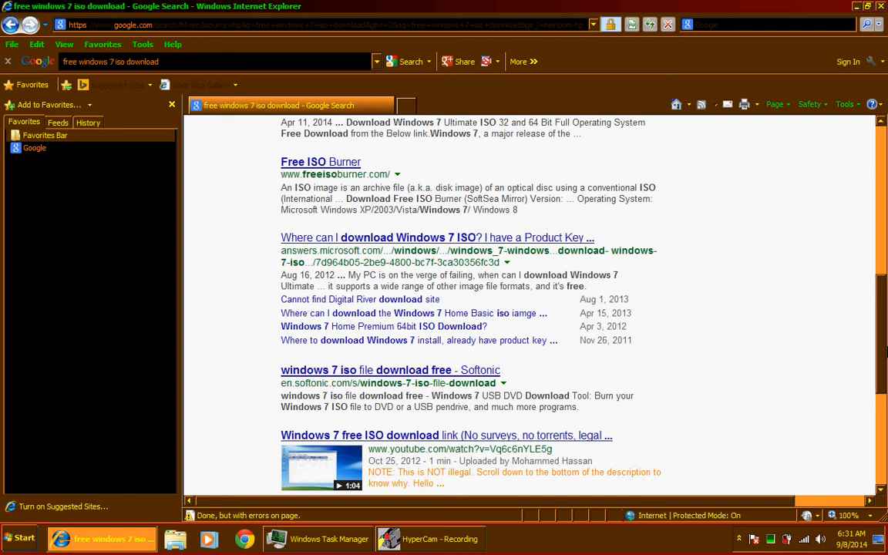
scroll("down", 3)
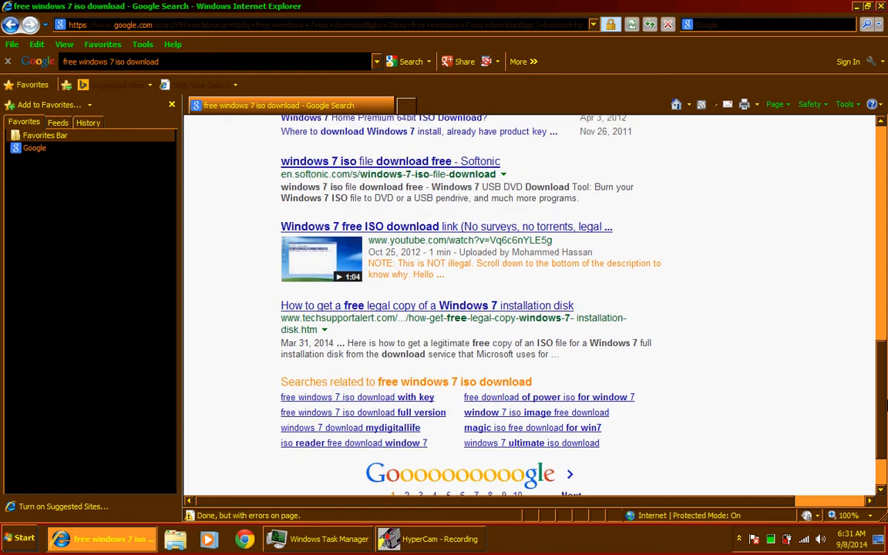
scroll("down", 3)
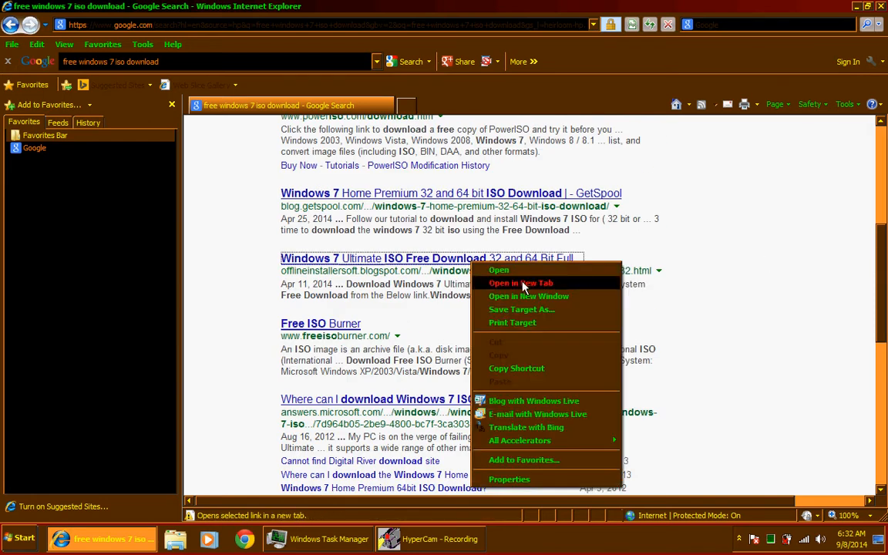
Open the Windows 7 Ultimate ISO result in a new tab and reach its Download Mirrors section.
left_click(517, 284)
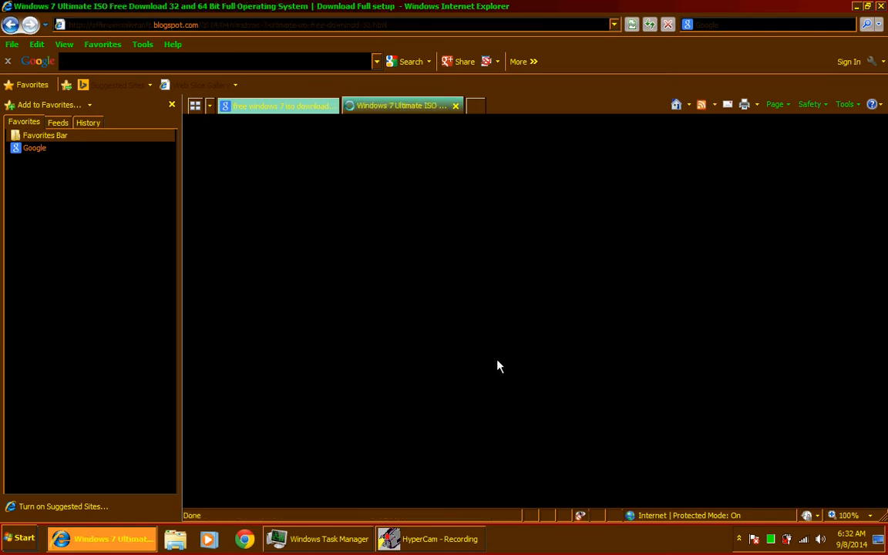
mouse_move(331, 293)
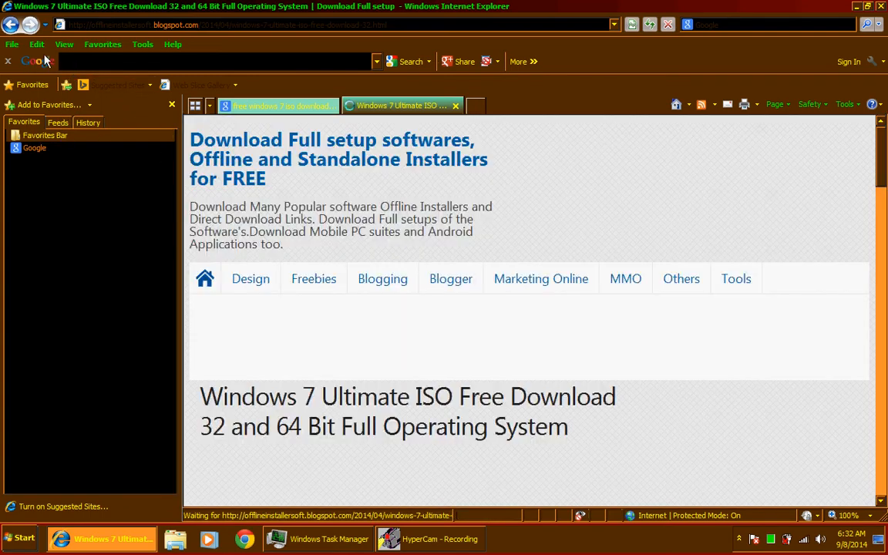
mouse_move(579, 84)
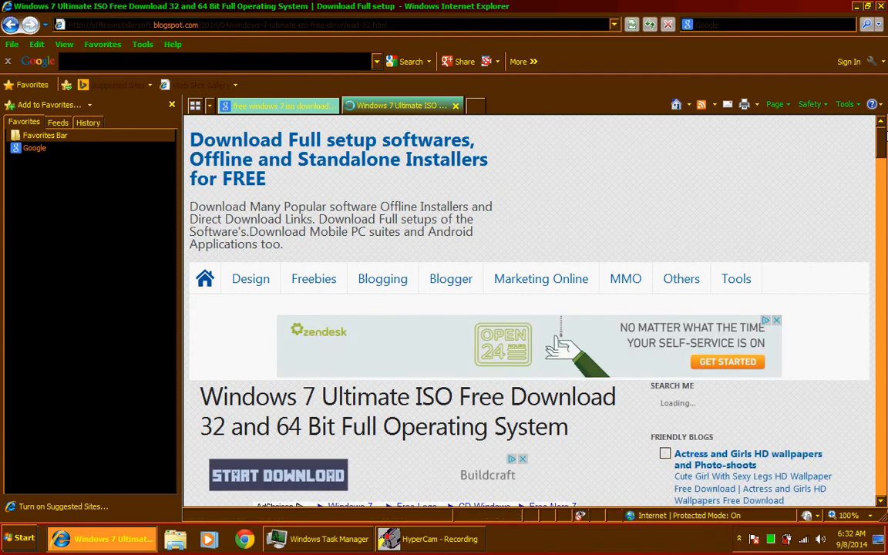
scroll("down", 3)
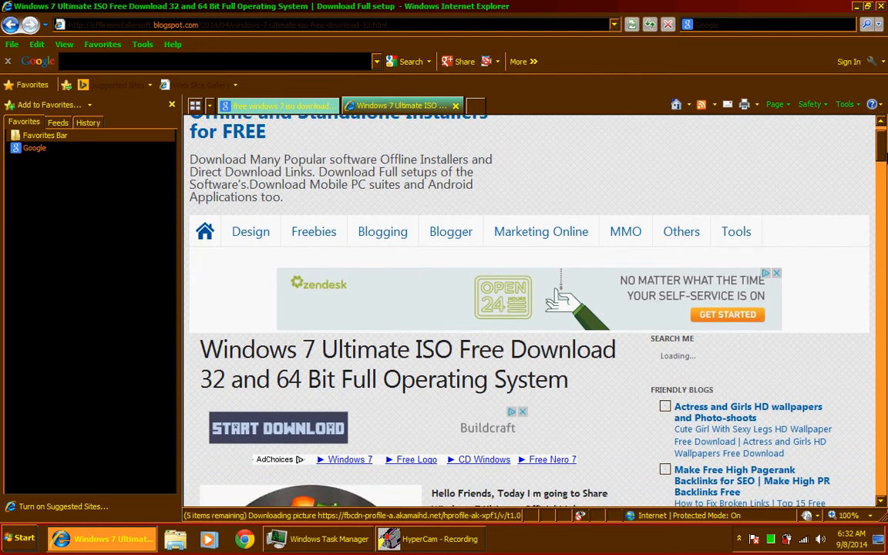
scroll("down", 3)
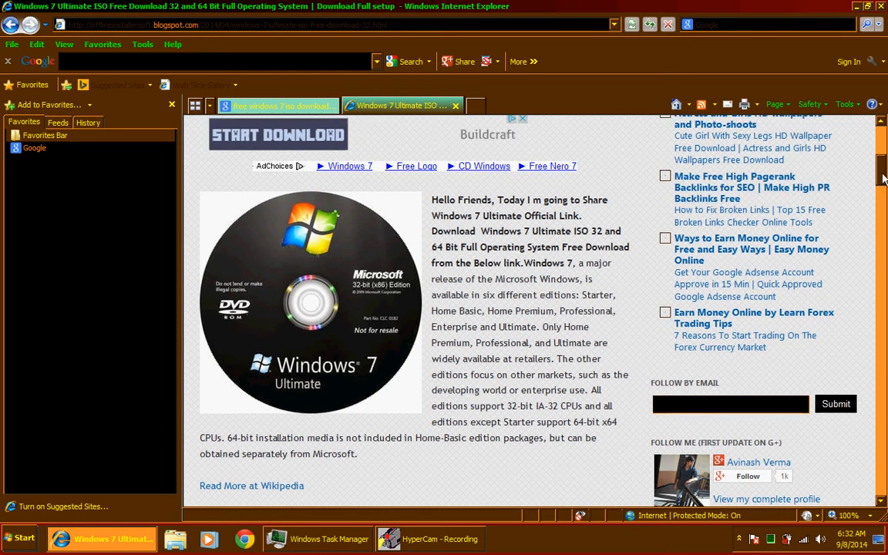
scroll("down", 3)
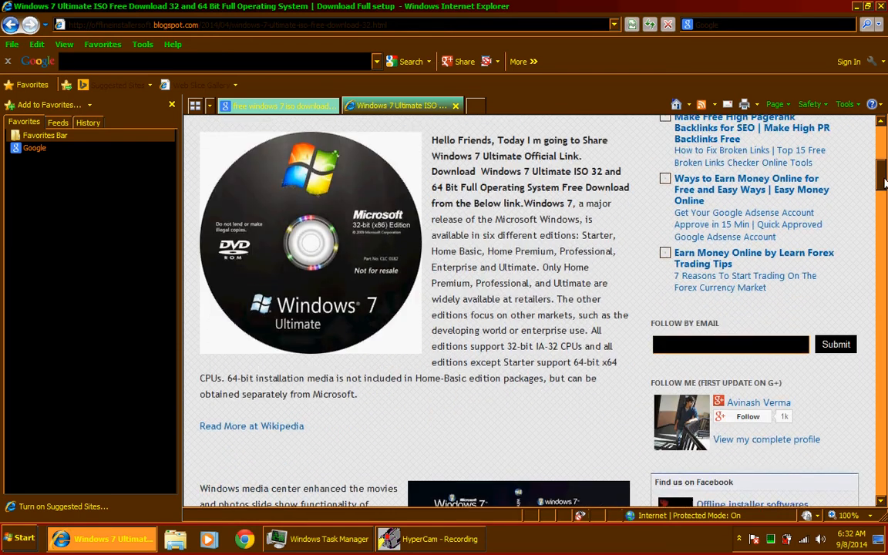
scroll("down", 3)
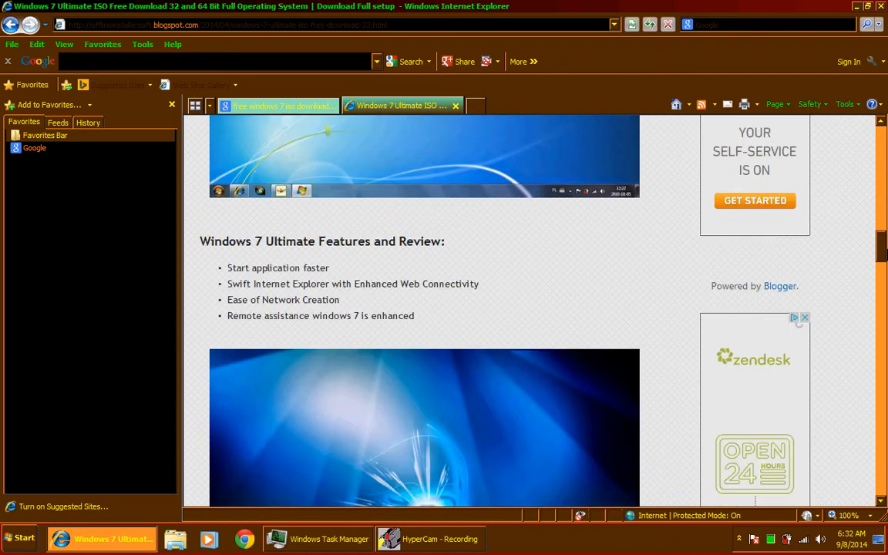
scroll("down", 3)
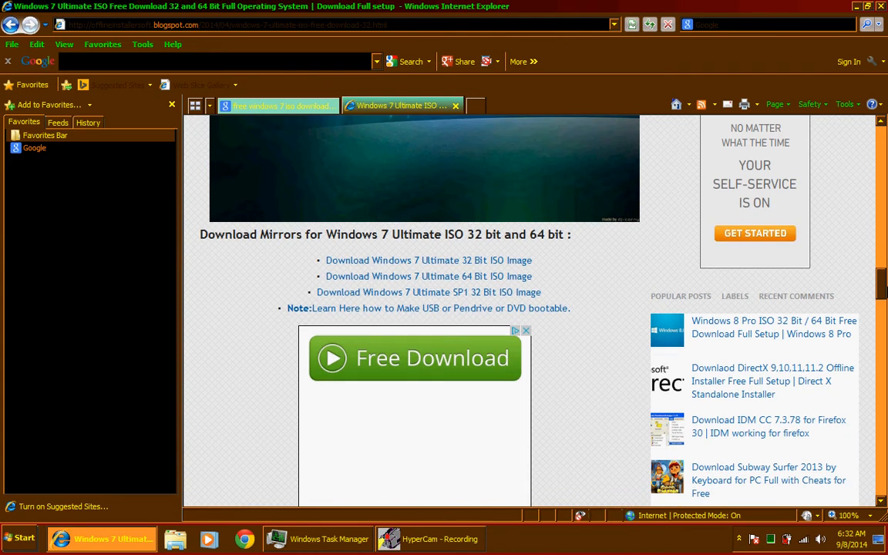
mouse_move(454, 262)
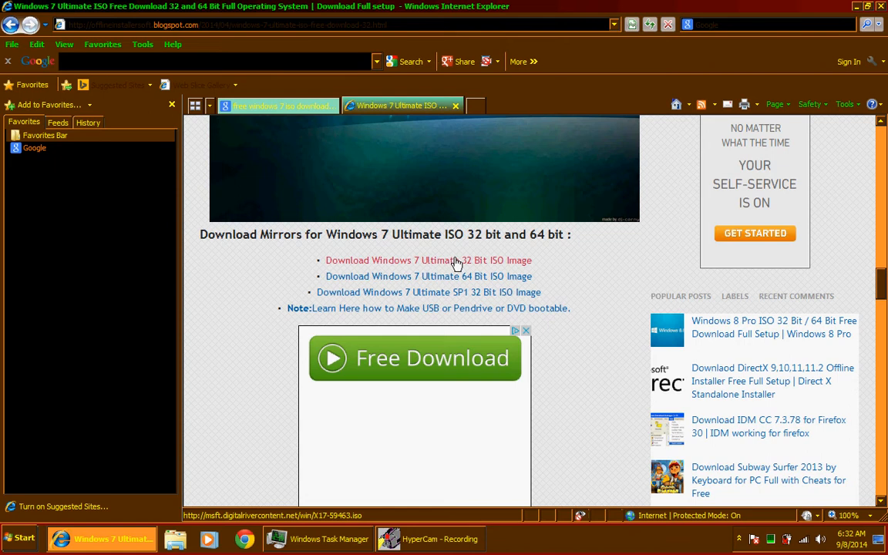
Start the Windows 7 Ultimate 32 Bit ISO Image download from the mirror link.
left_click(428, 259)
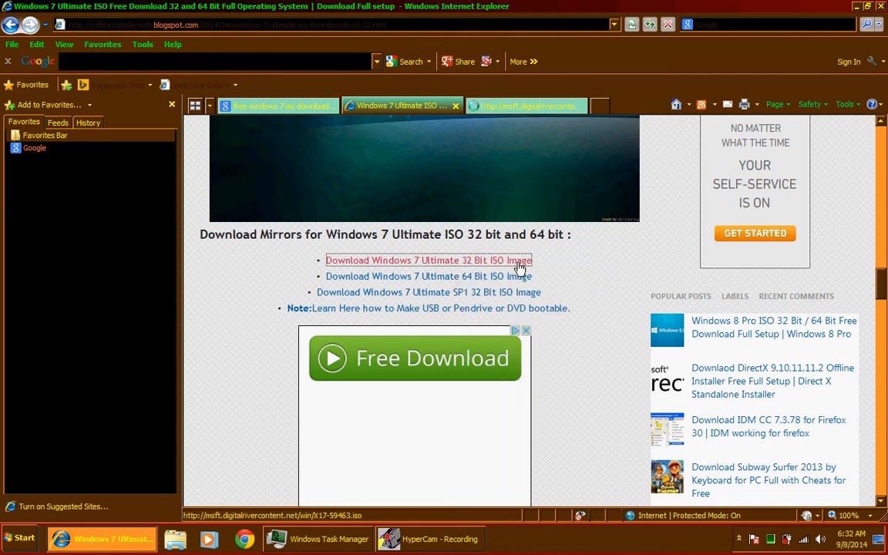
left_click(429, 259)
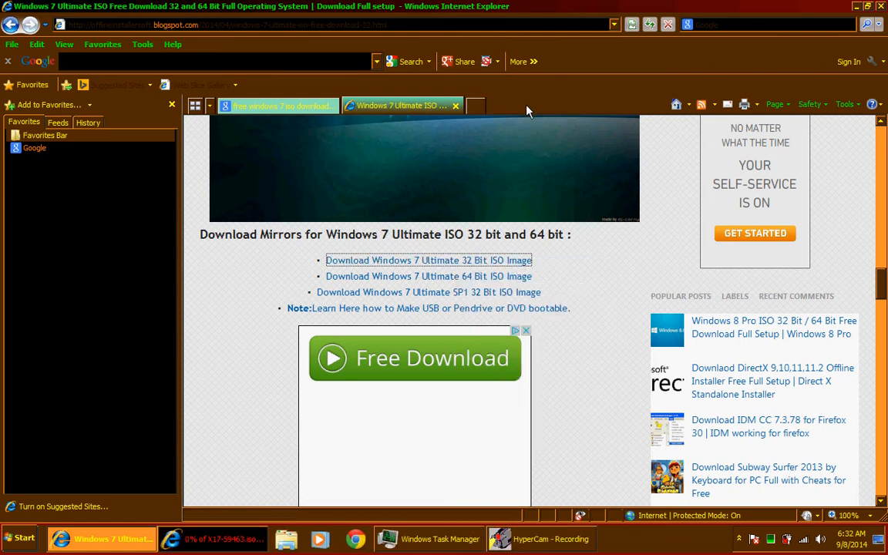
left_click(424, 259)
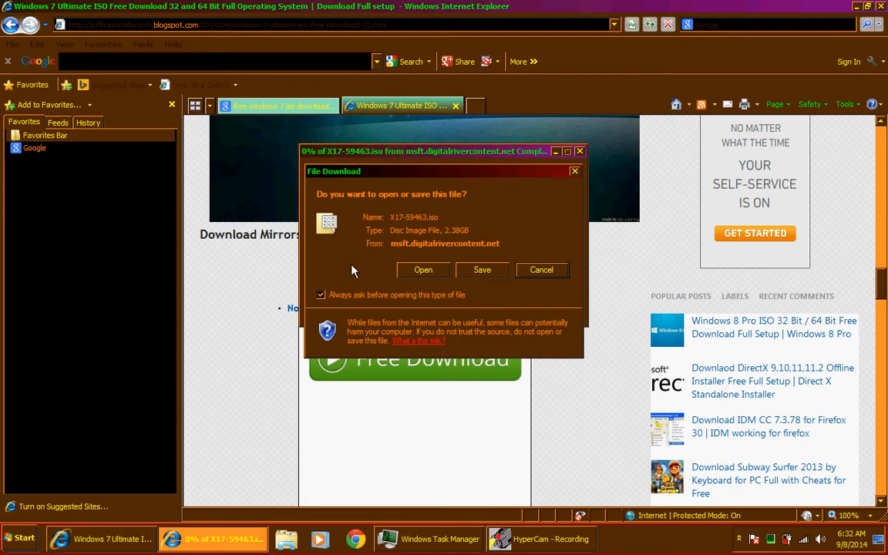
mouse_move(357, 271)
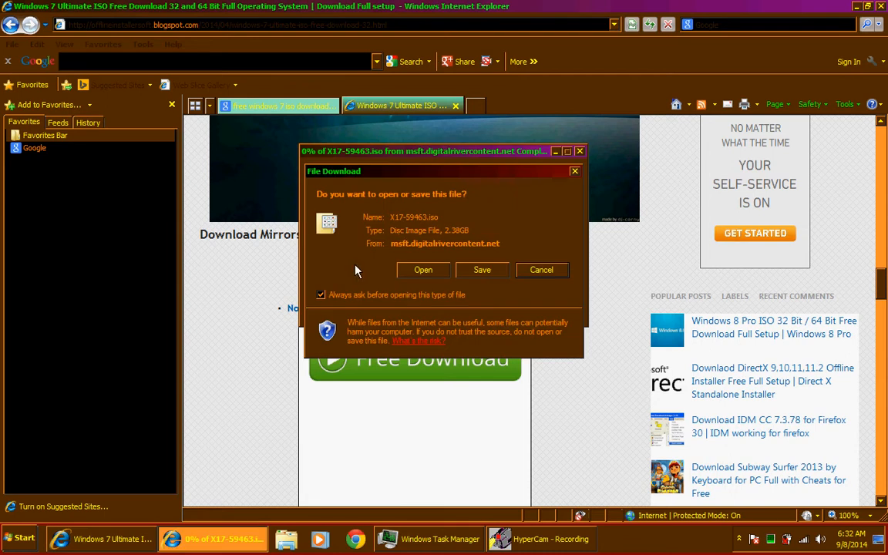
mouse_move(415, 239)
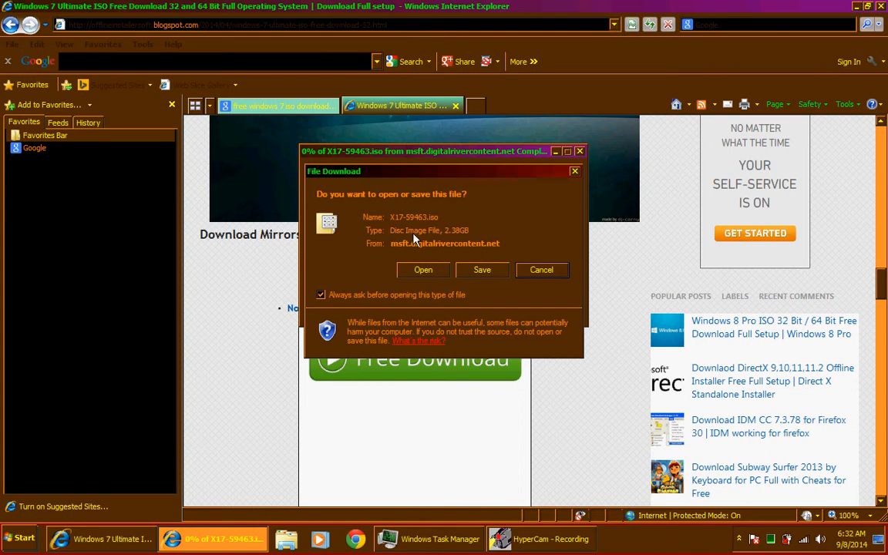
mouse_move(428, 225)
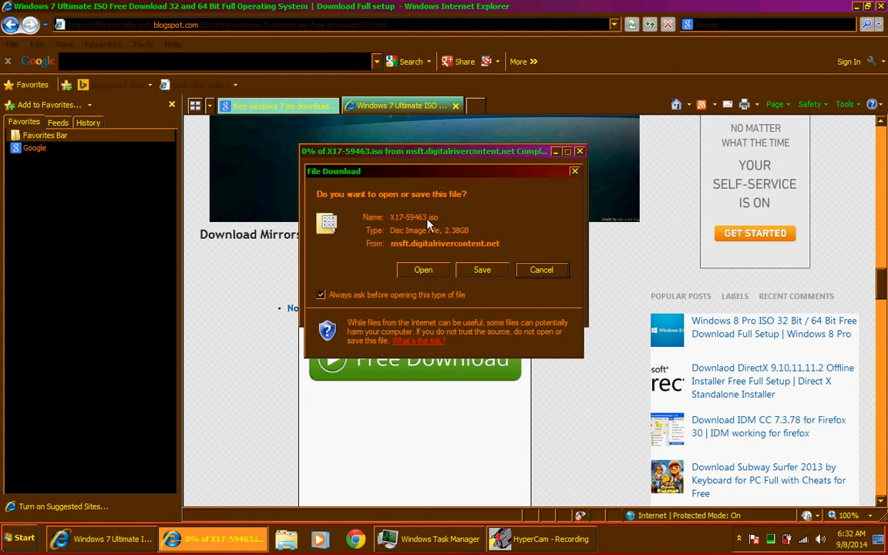
mouse_move(432, 246)
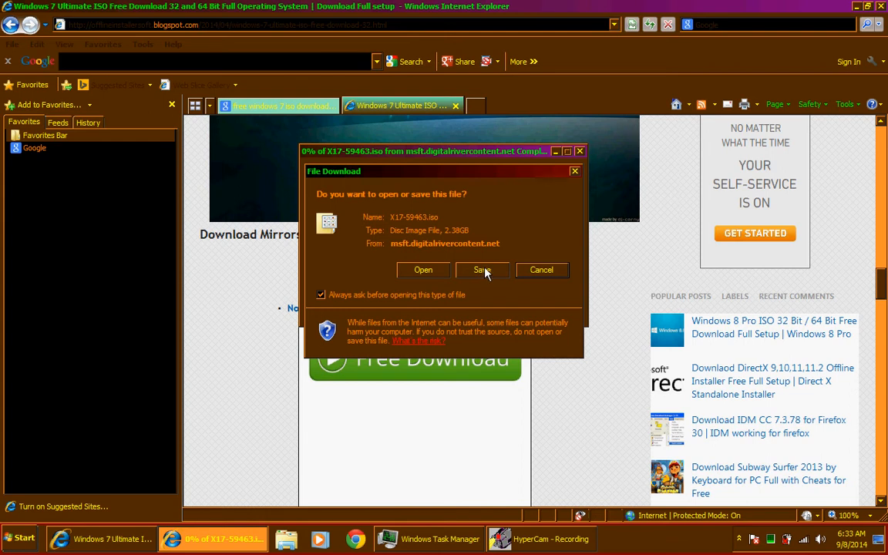
mouse_move(512, 278)
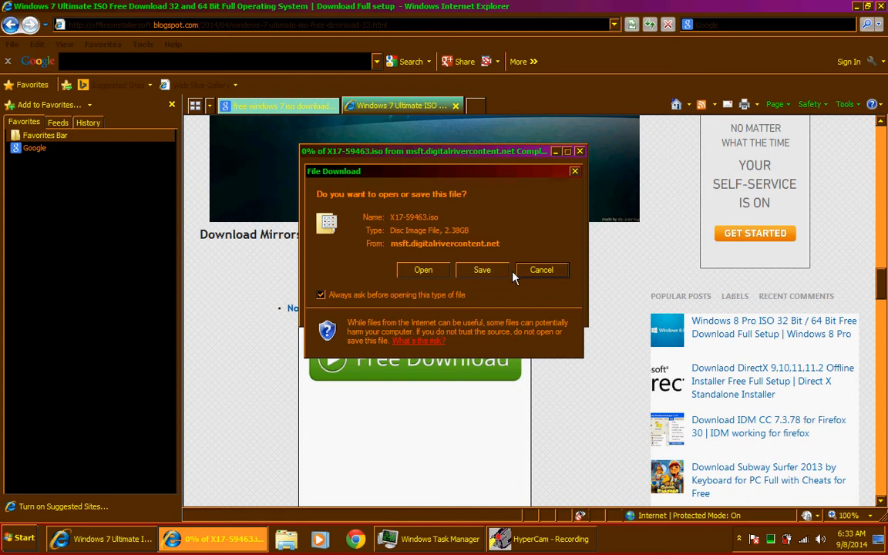
Cancel the ISO File Download prompt, retry the 32 Bit link, and cancel the download again.
left_click(541, 269)
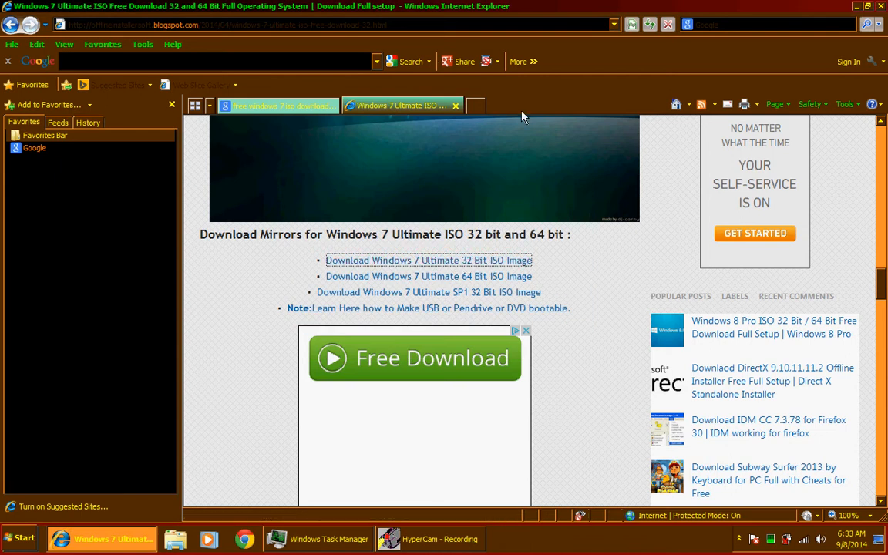
mouse_move(672, 173)
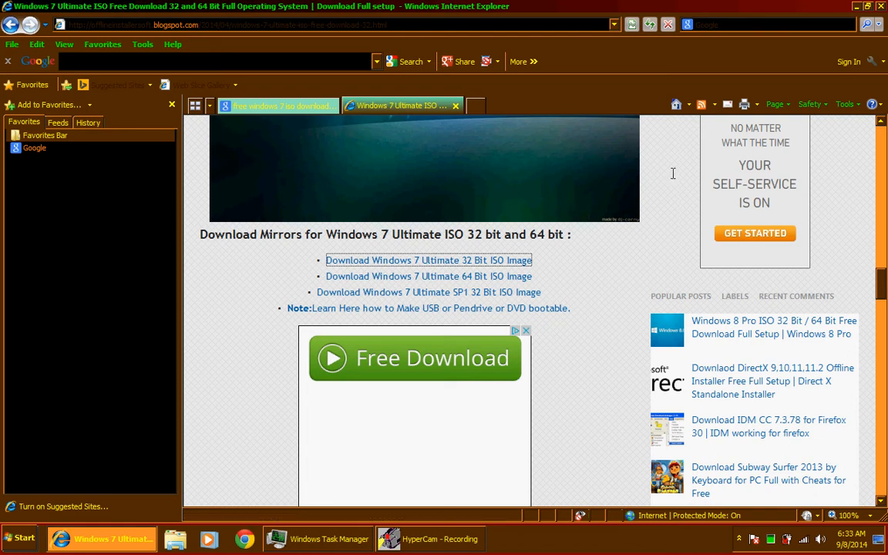
scroll("down", 3)
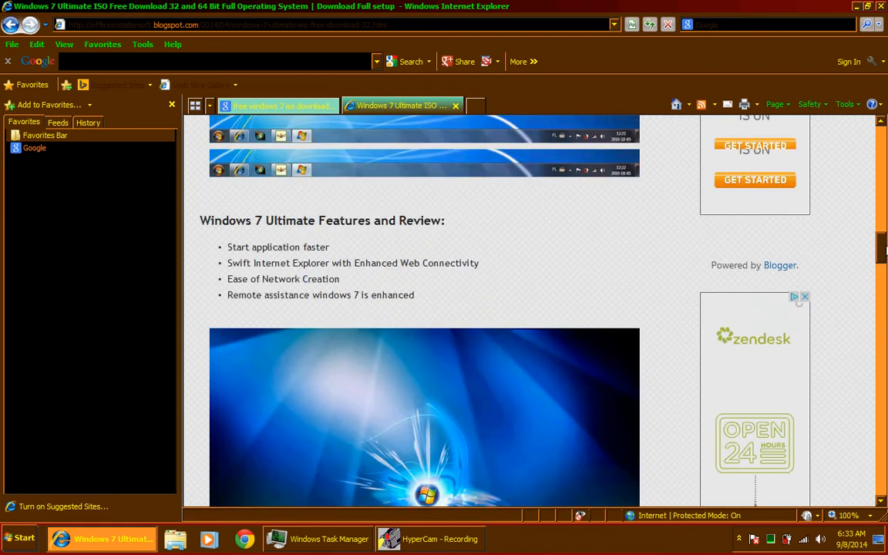
scroll("down", 3)
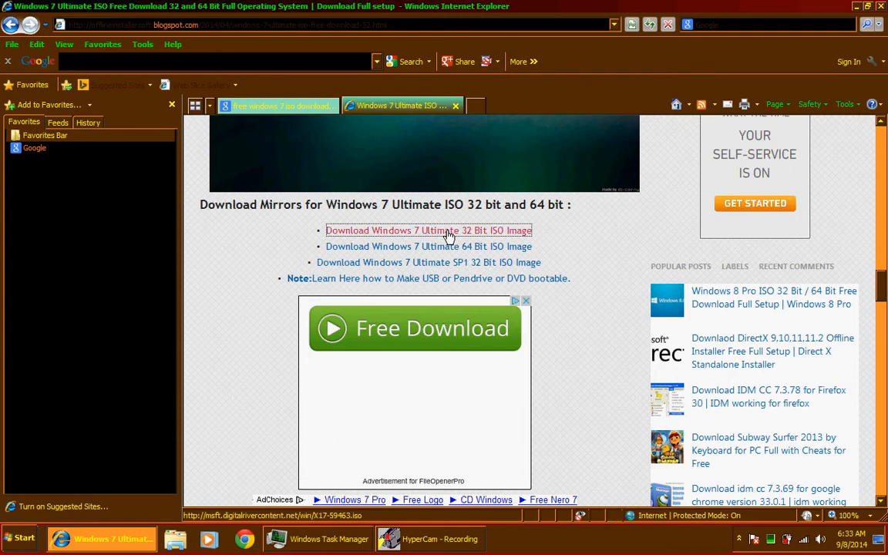
left_click(449, 231)
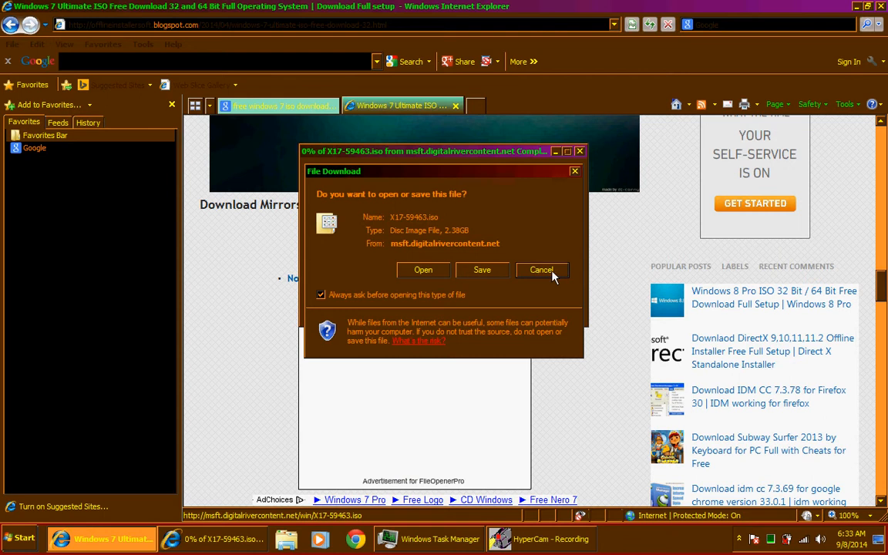
left_click(539, 270)
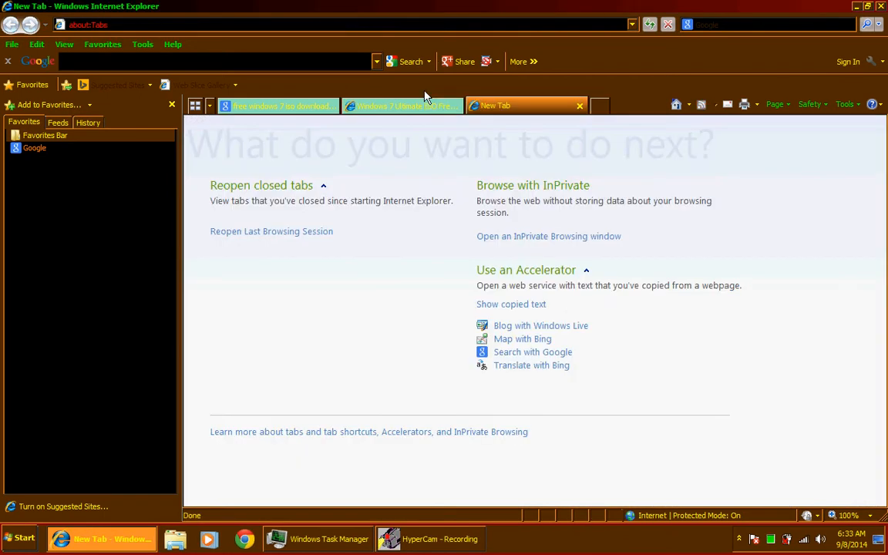
type("ww")
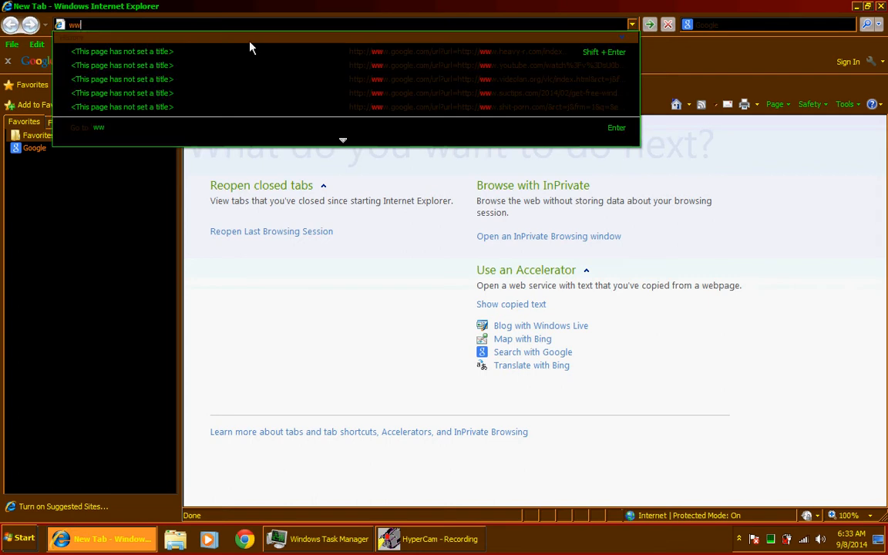
type("www.youtube.com")
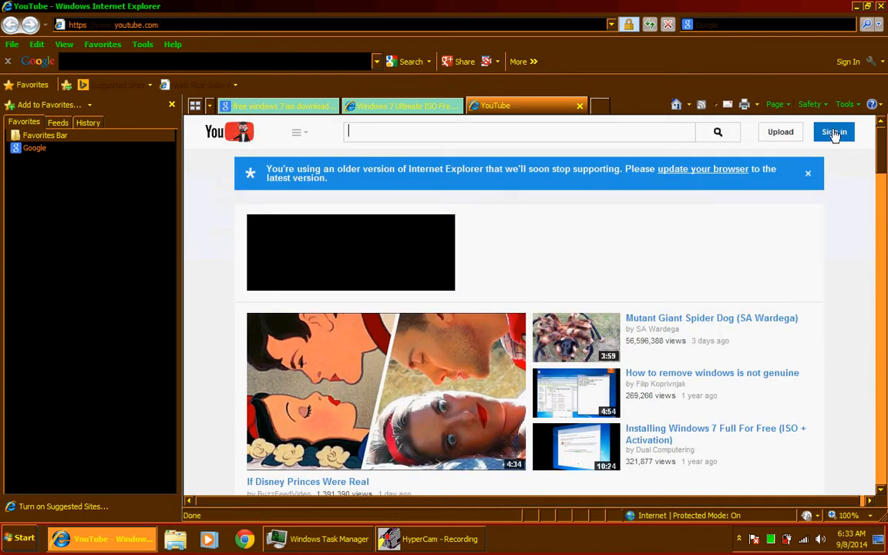
left_click(834, 133)
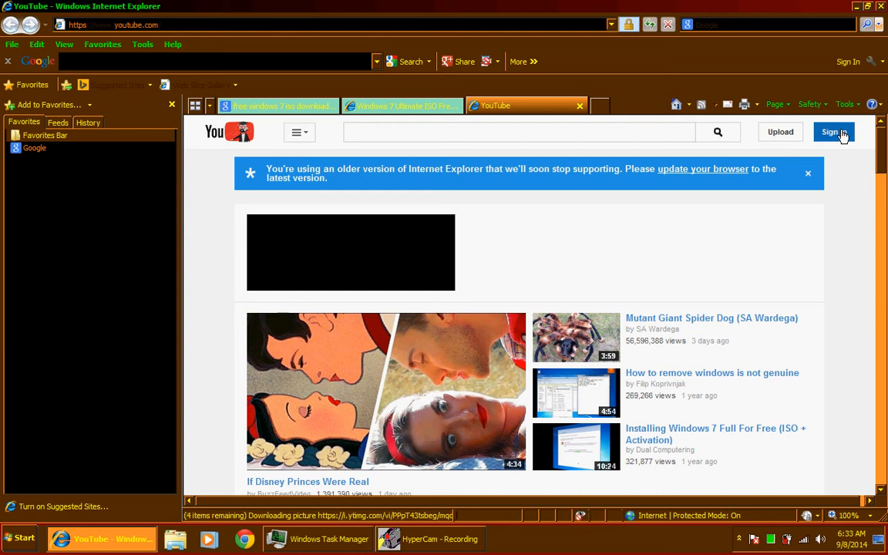
left_click(832, 132)
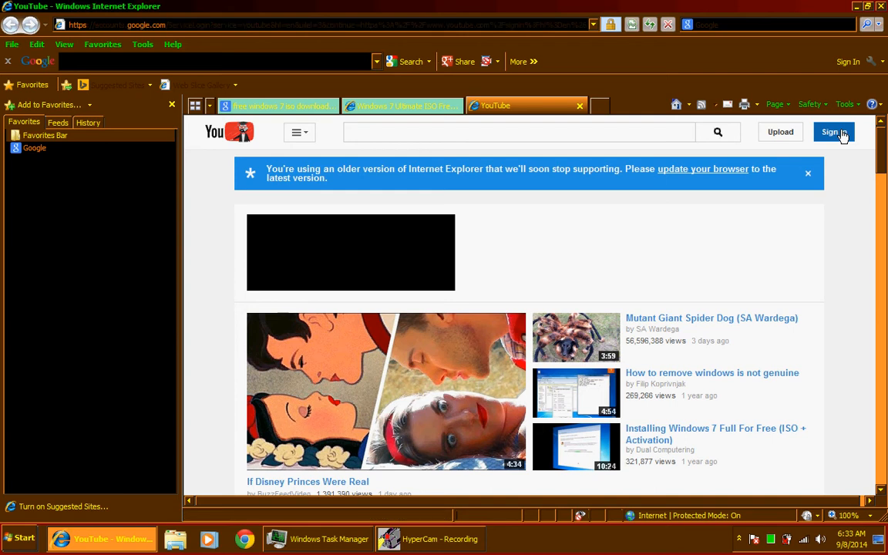
left_click(833, 132)
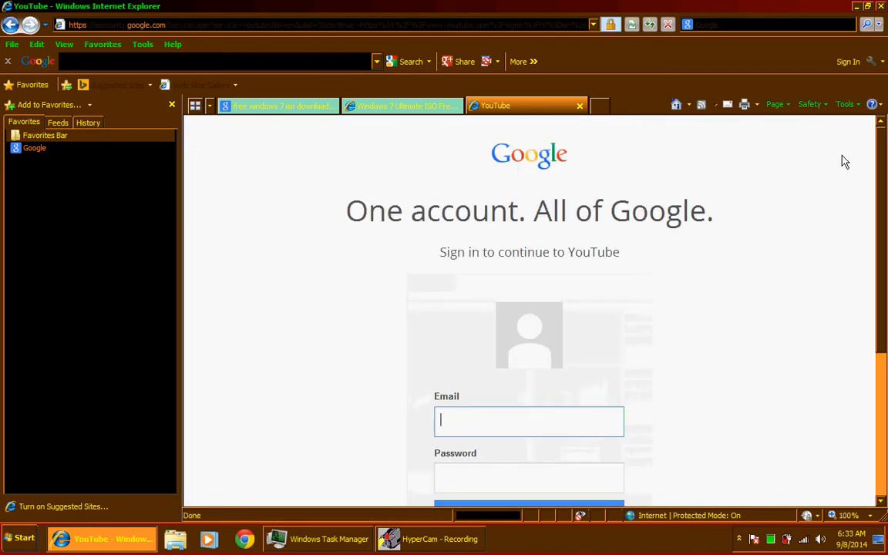
Enter the account email and password on the Google sign-in form and submit them.
scroll("down", 3)
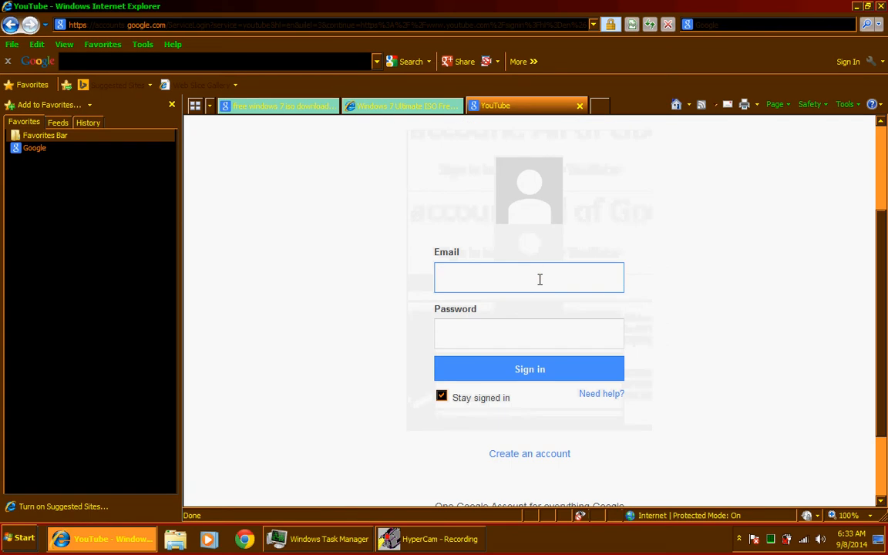
left_click(531, 278)
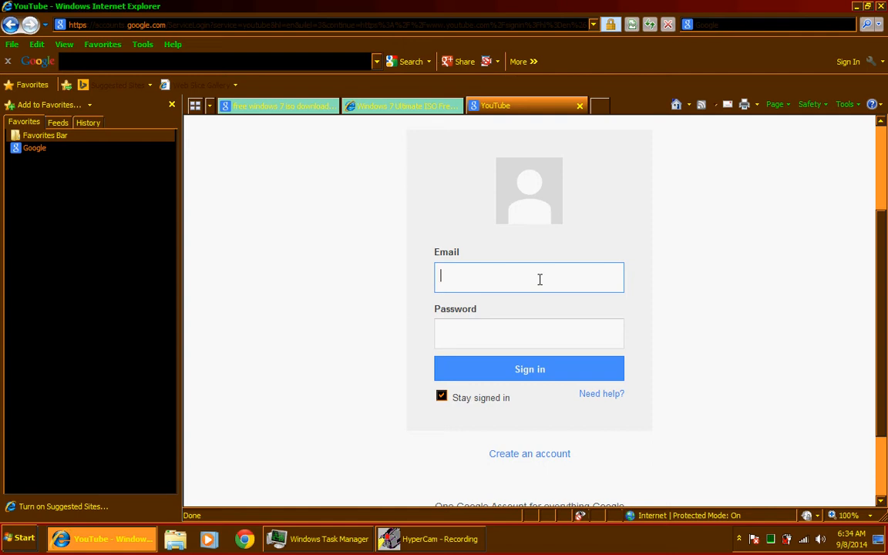
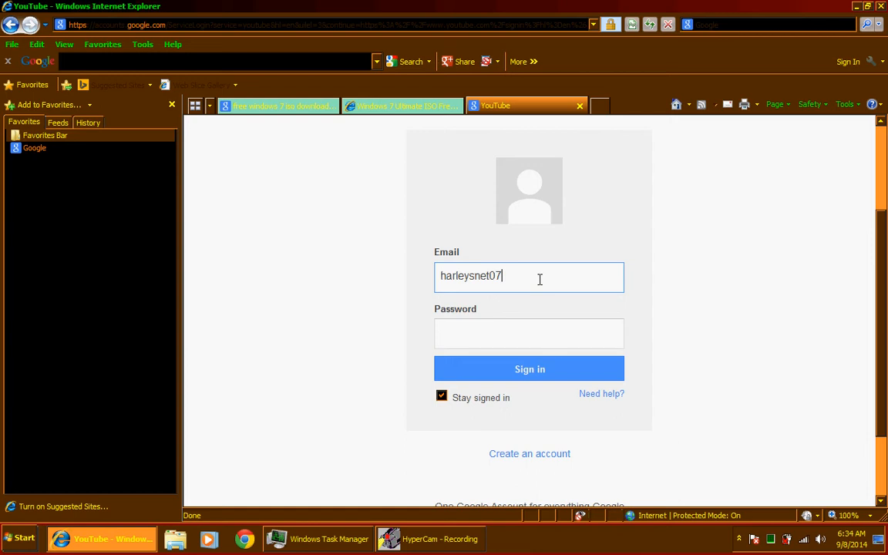
left_click(529, 332)
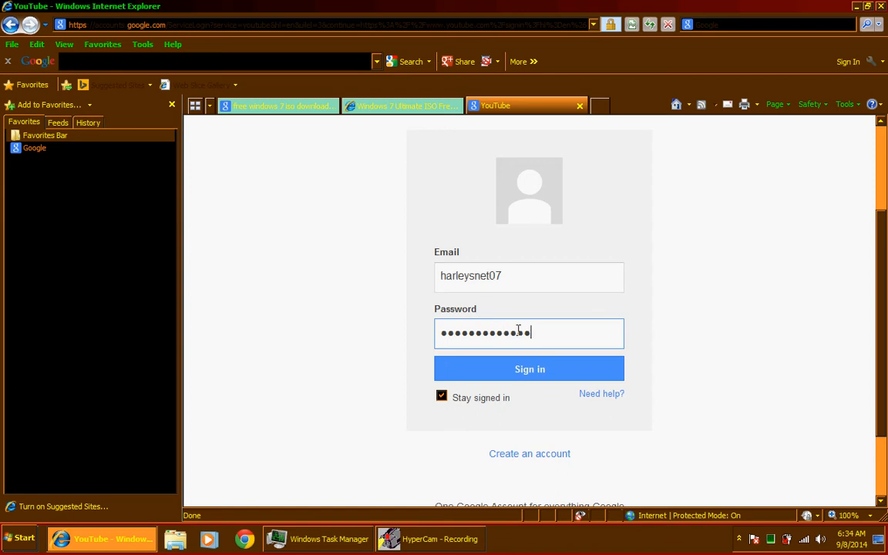
left_click(529, 368)
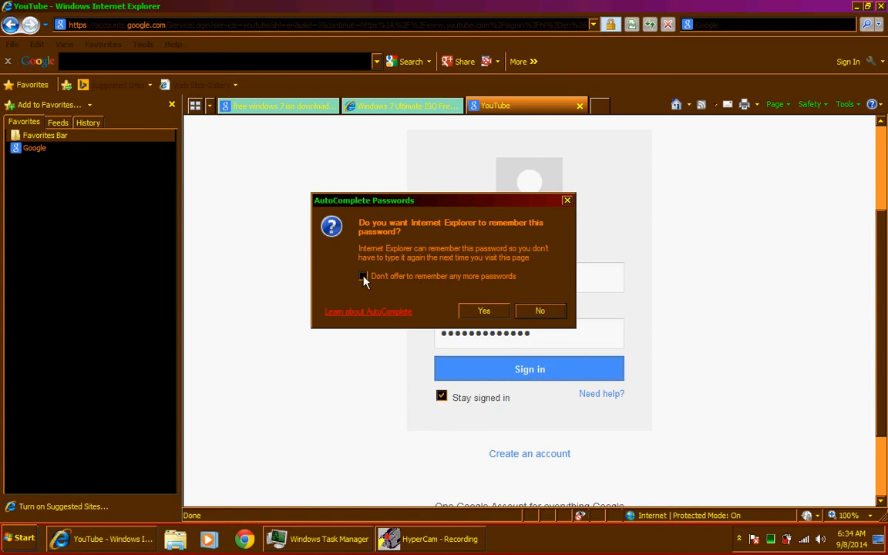
Decline remembering passwords permanently, retype the password and sign in to reach the YouTube home page.
left_click(362, 276)
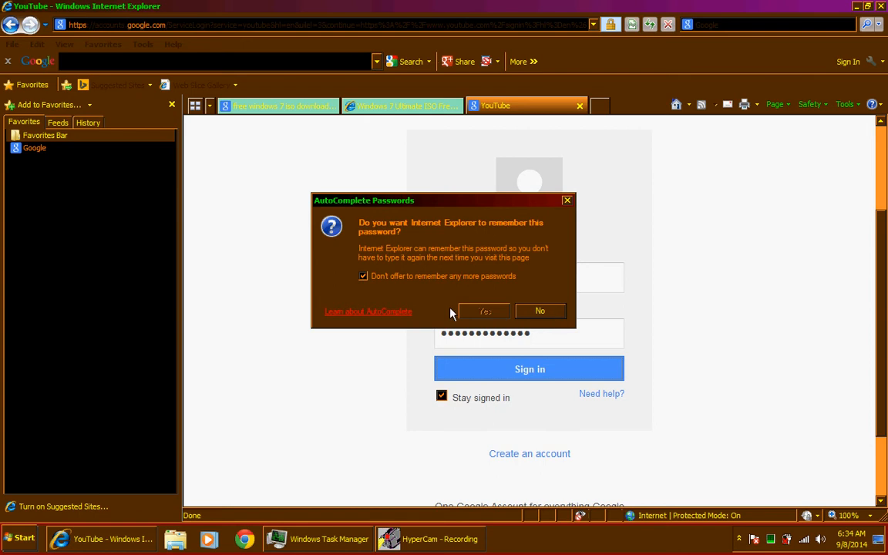
left_click(539, 311)
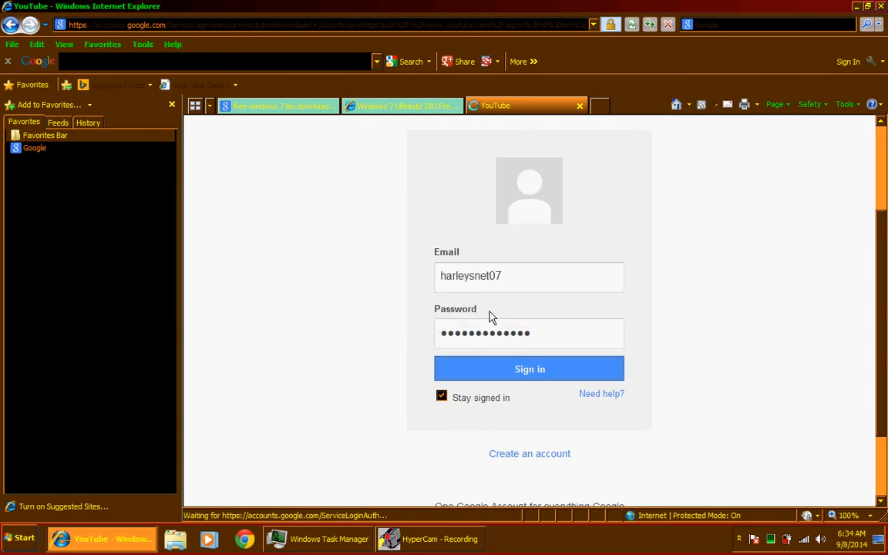
left_click(528, 367)
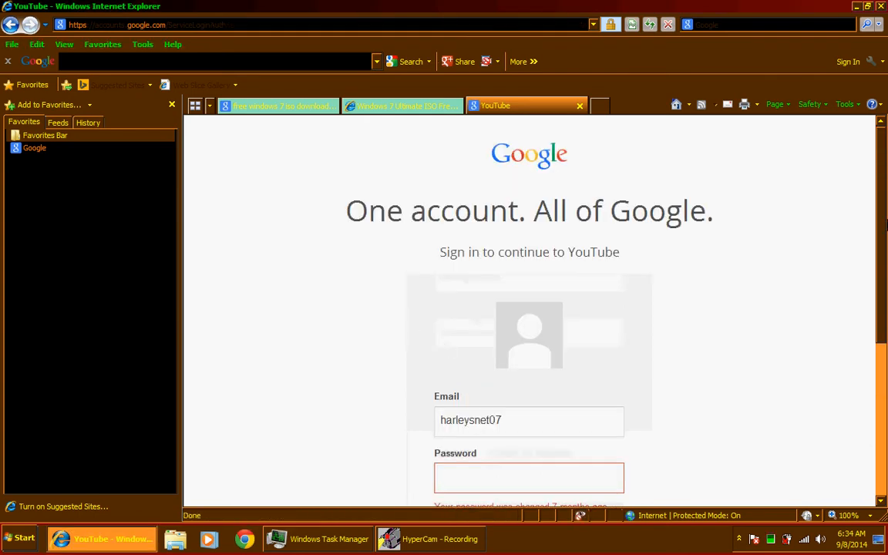
scroll("down", 3)
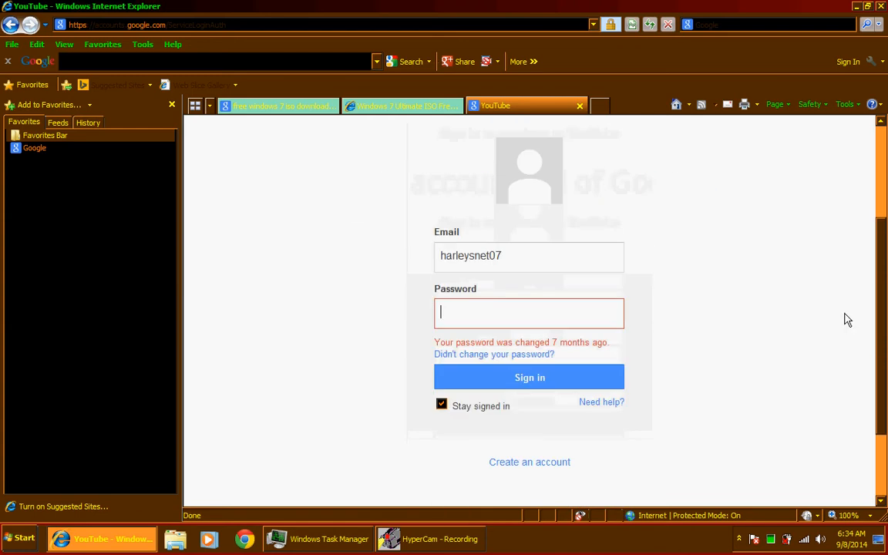
mouse_move(510, 317)
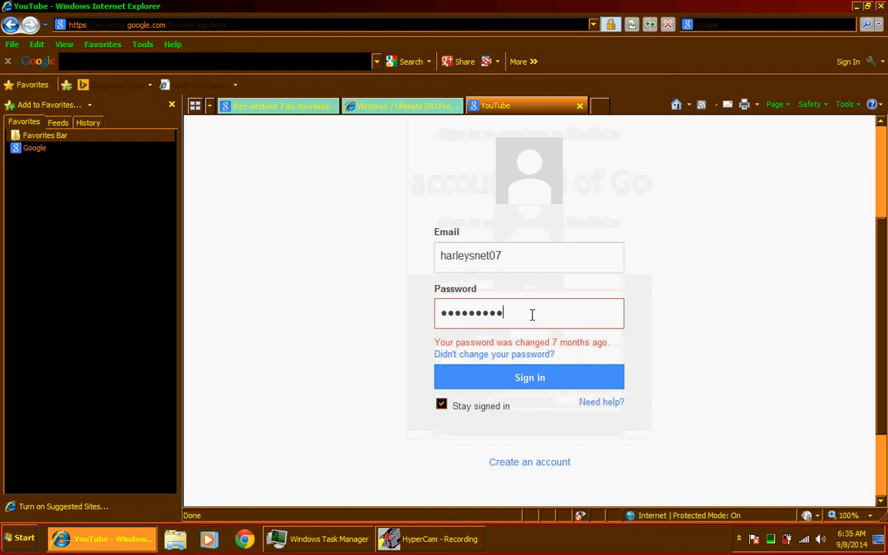
left_click(529, 376)
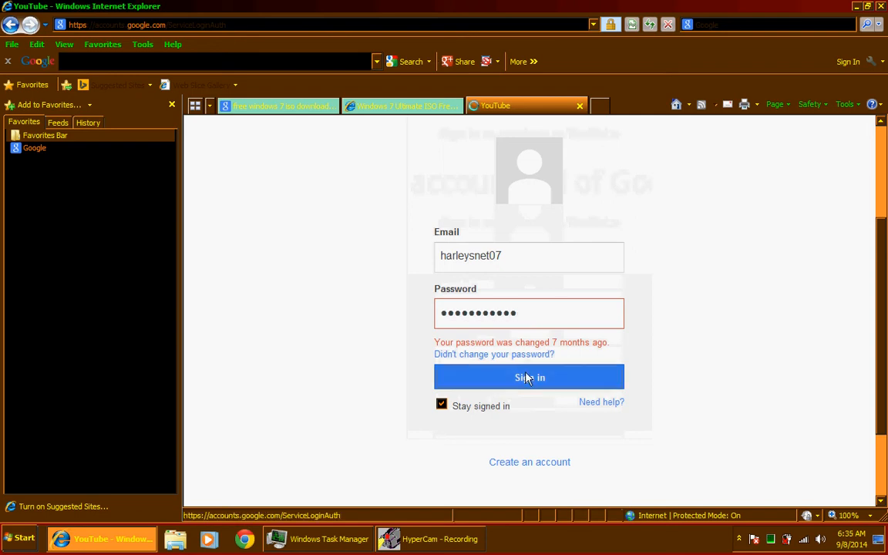
left_click(529, 376)
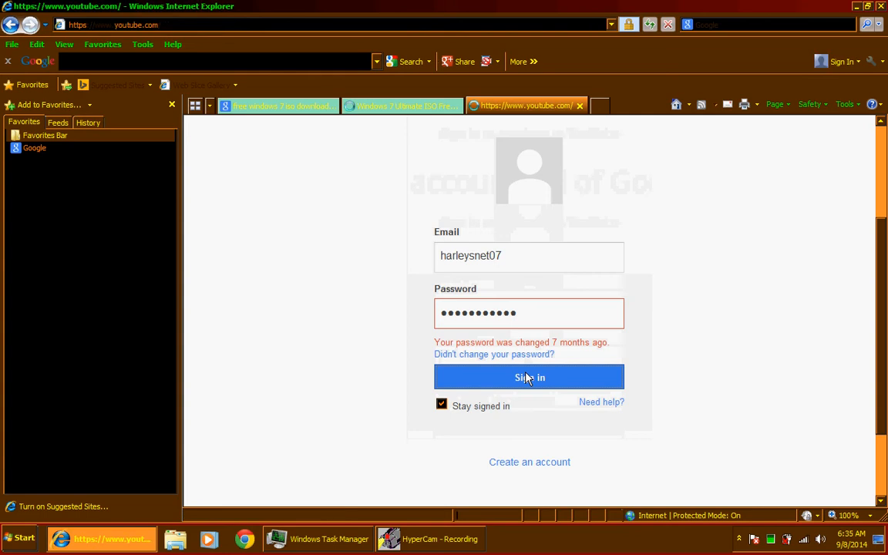
left_click(529, 376)
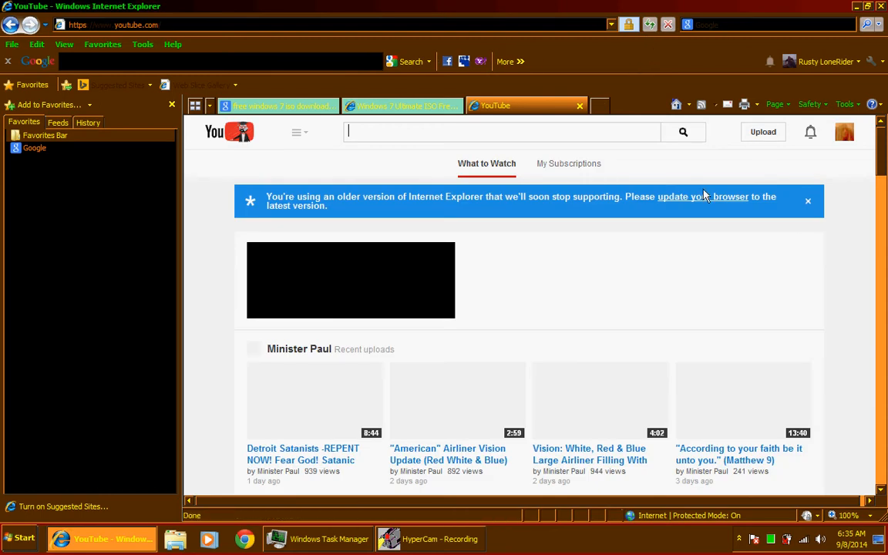
mouse_move(763, 132)
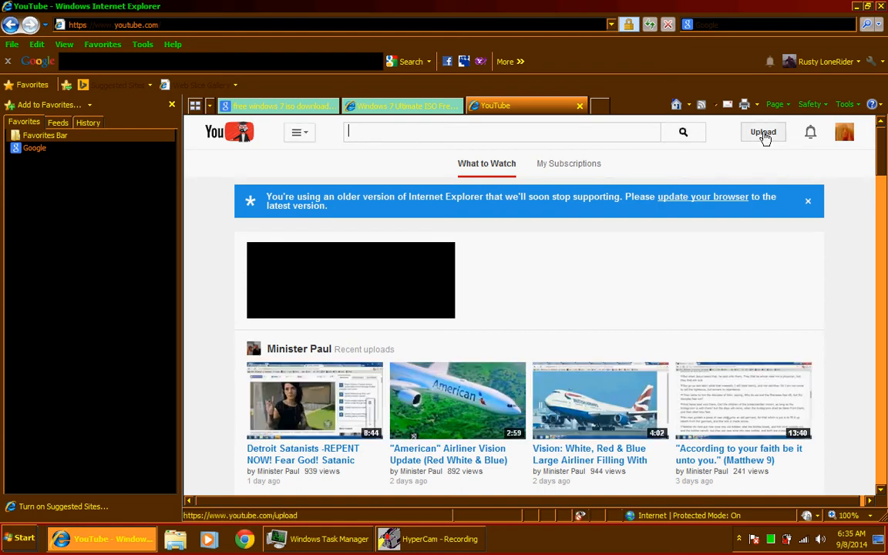
Go to the YouTube video upload page from the home page.
left_click(763, 133)
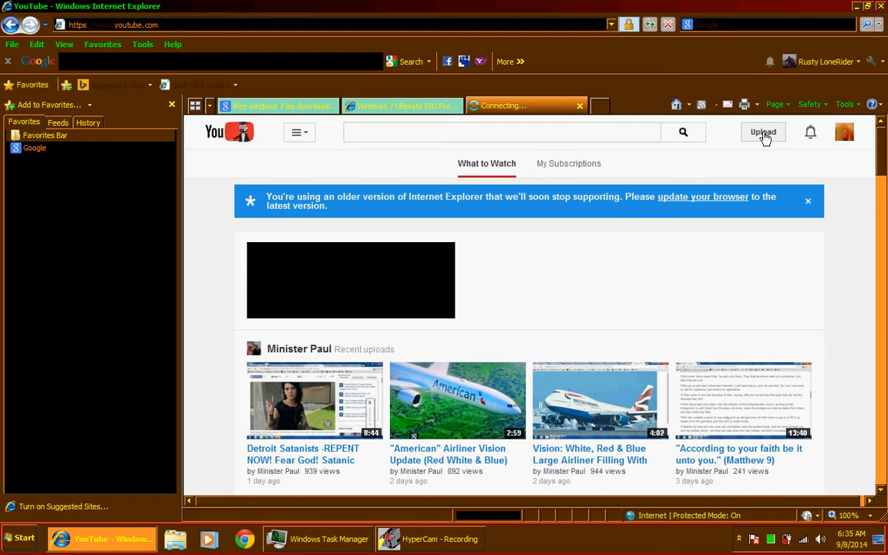
Start selecting a video file to upload, cancel the file dialog, then start a new blank tab.
left_click(763, 133)
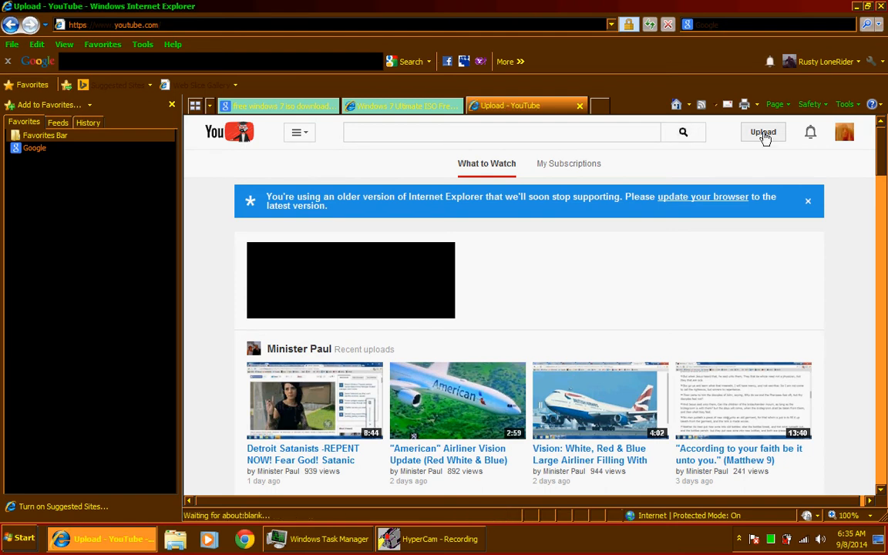
left_click(763, 133)
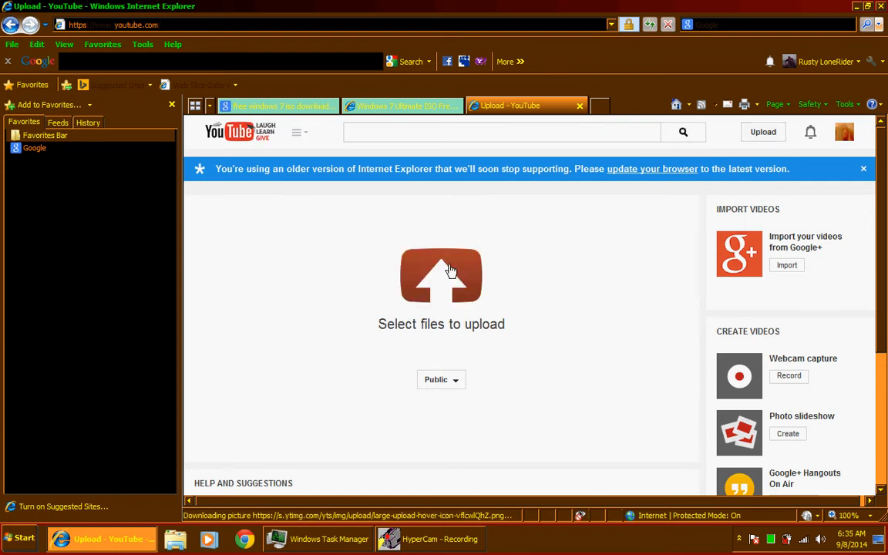
left_click(441, 275)
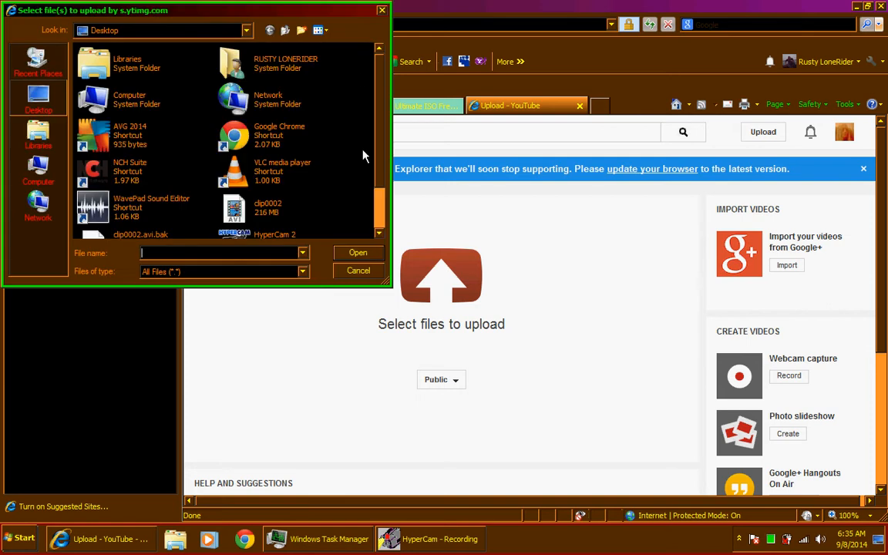
mouse_move(346, 15)
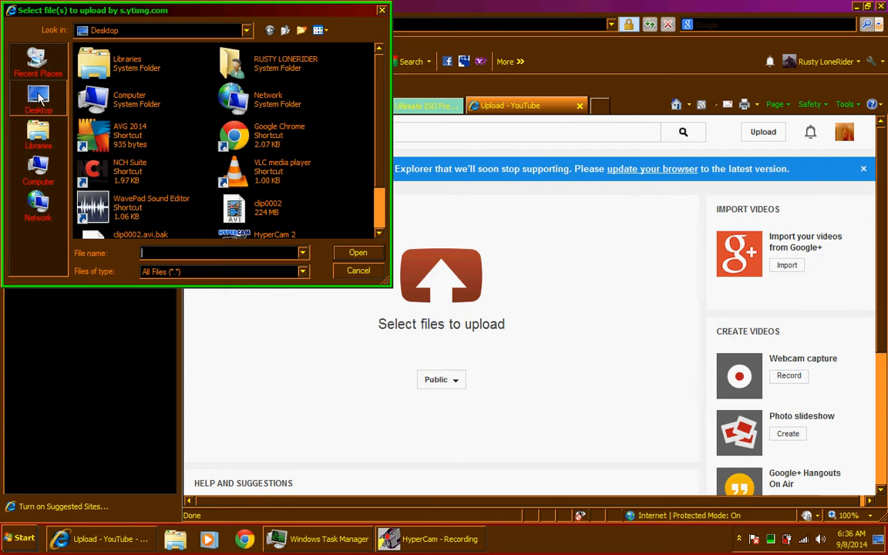
mouse_move(105, 11)
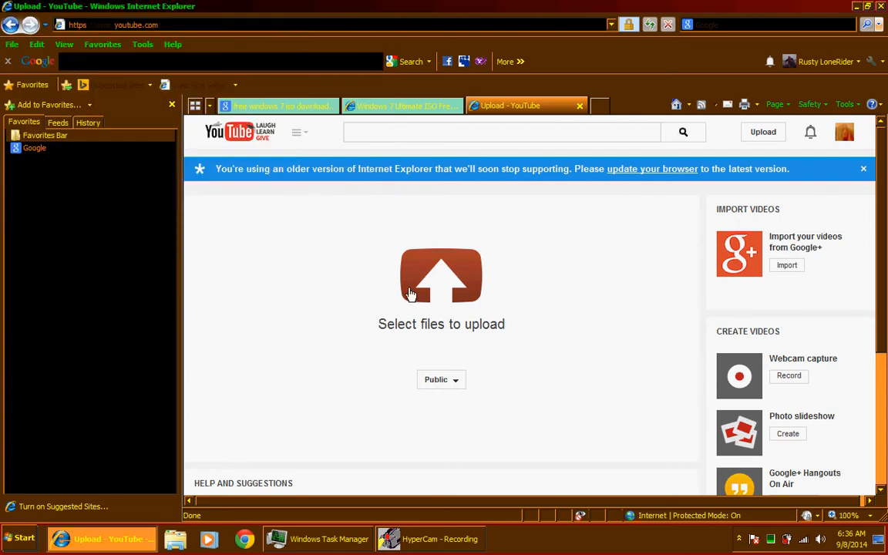
scroll("down", 3)
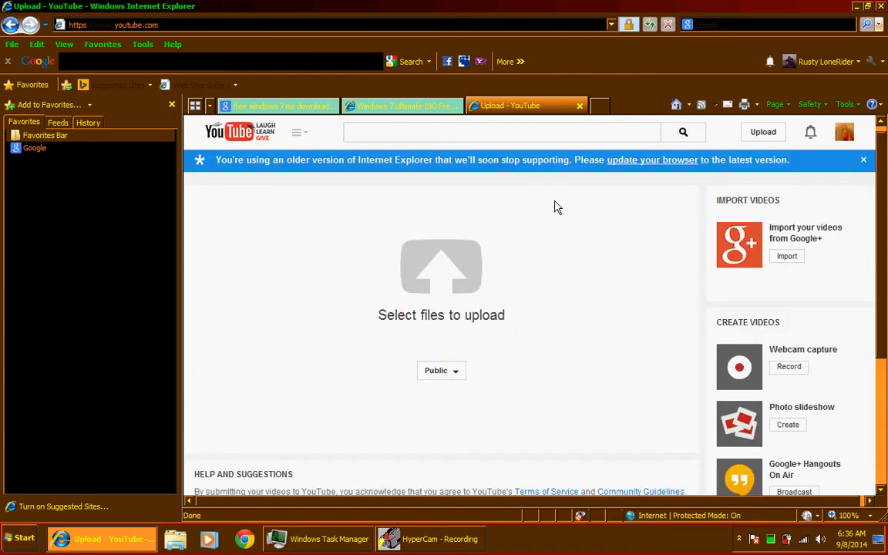
left_click(402, 105)
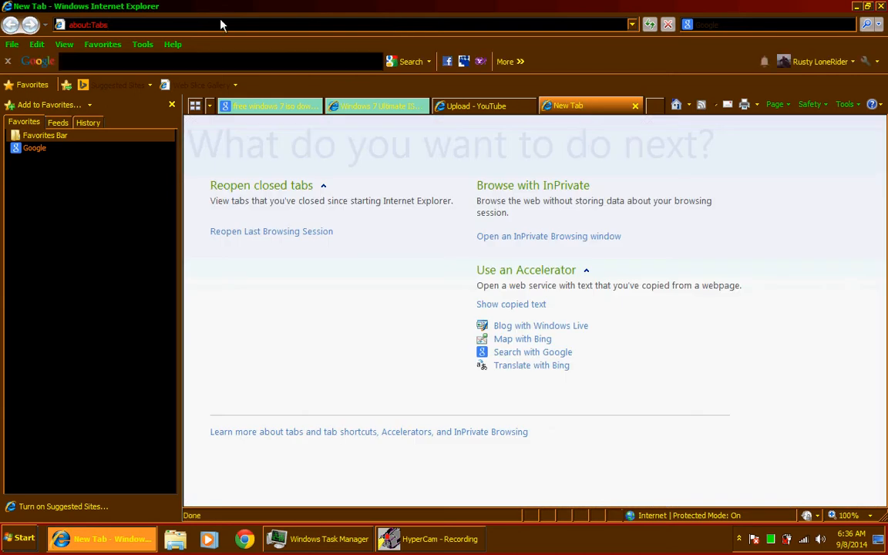
Load google.com in the new tab and return to the Windows 7 Ultimate ISO mirrors page.
type("www.google.com/?gws_rd=ssl")
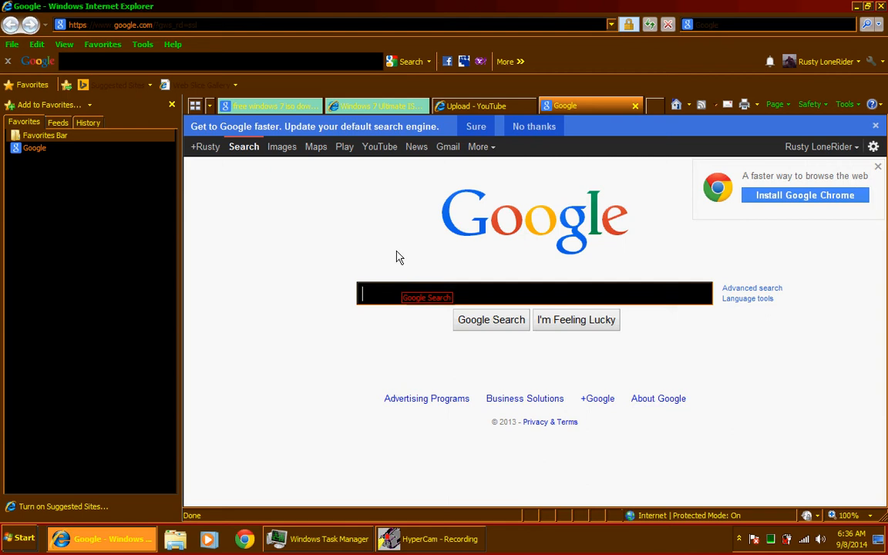
left_click(373, 105)
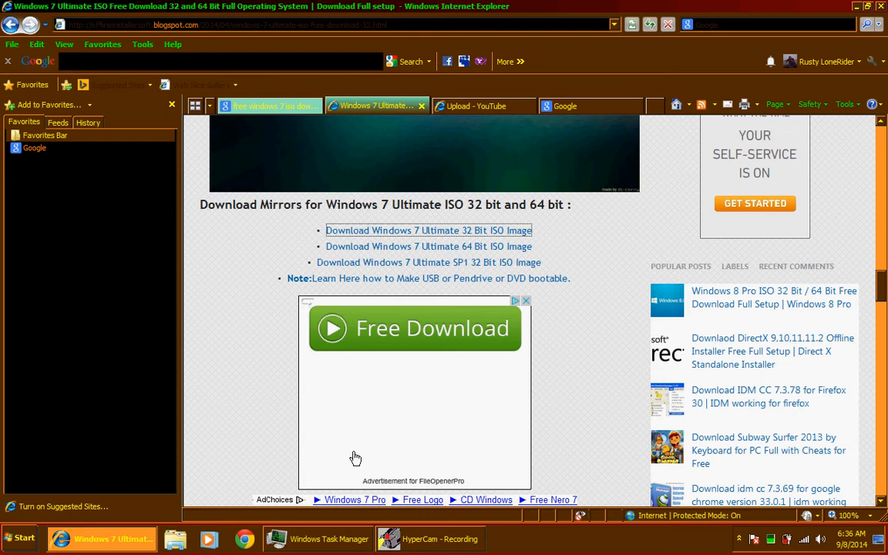
Show the System page via Start > Control Panel in Large icons view, confirming Windows 7 Professional SP1 is activated.
left_click(22, 536)
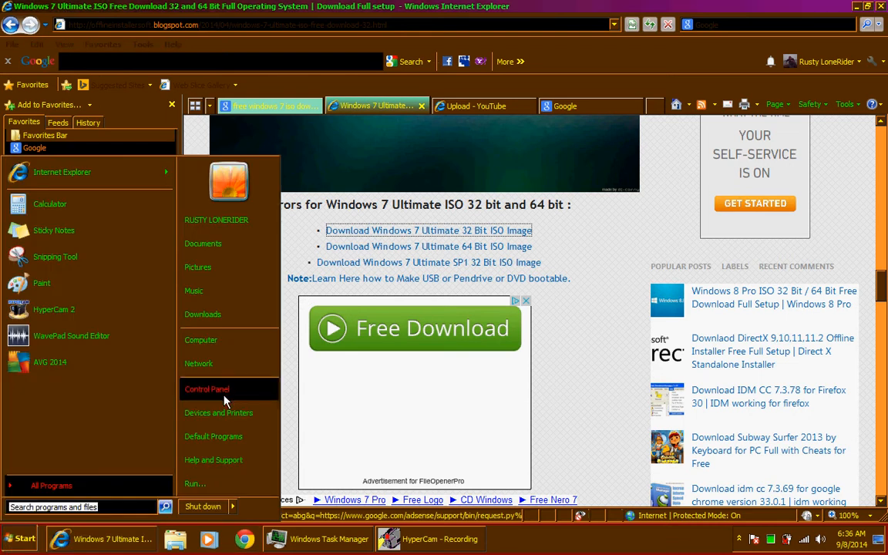
left_click(206, 389)
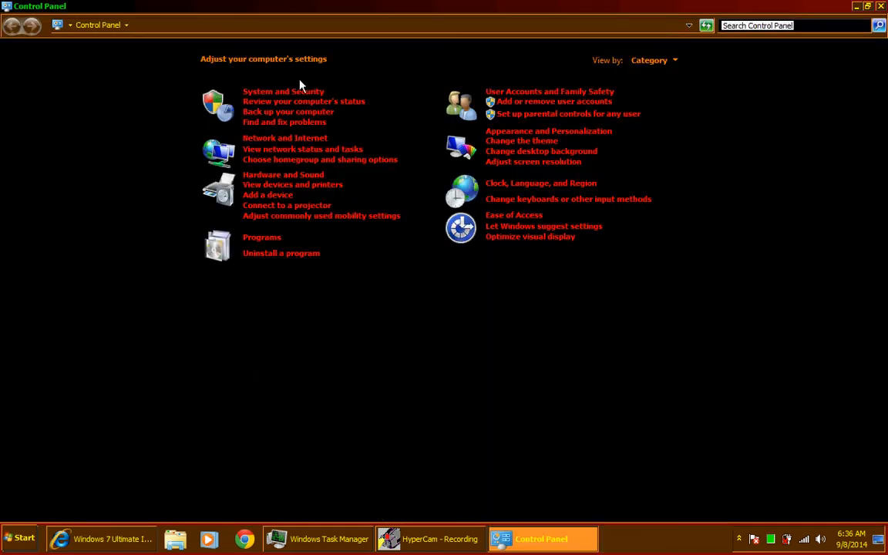
left_click(648, 61)
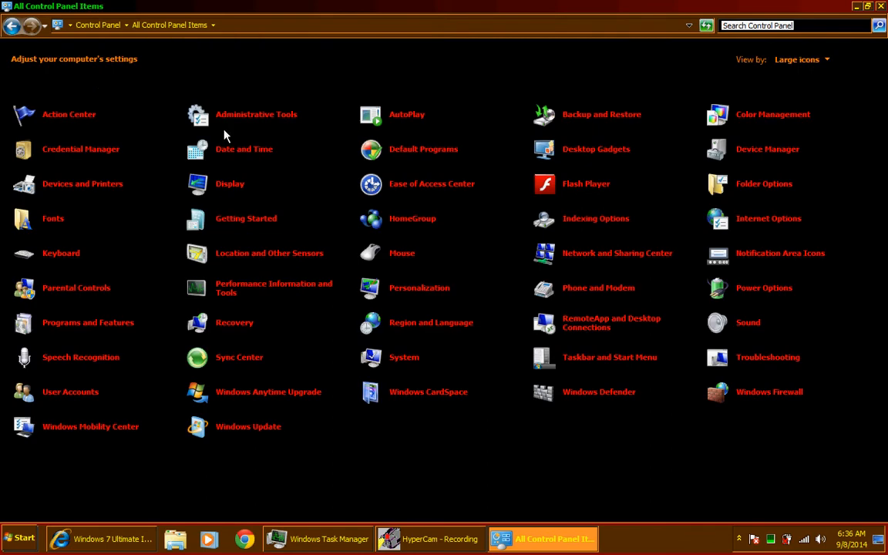
mouse_move(404, 358)
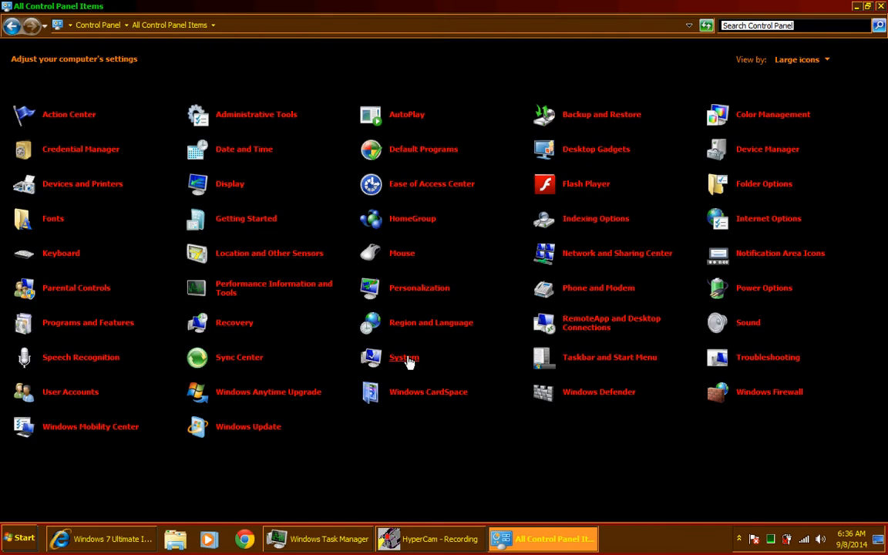
left_click(401, 357)
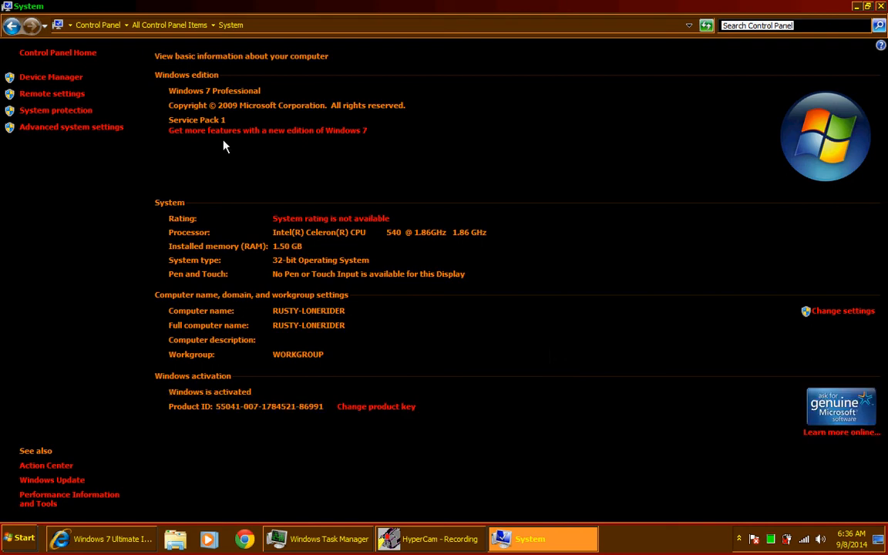
mouse_move(339, 101)
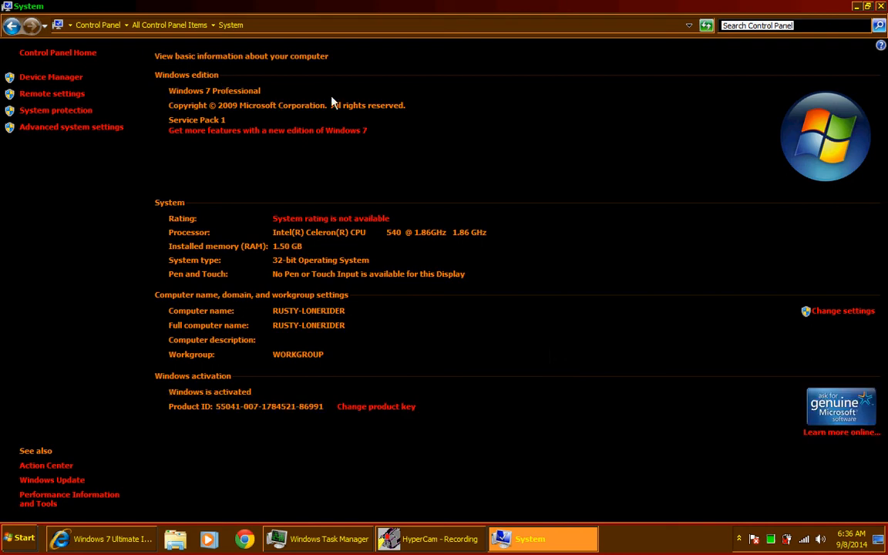
mouse_move(326, 148)
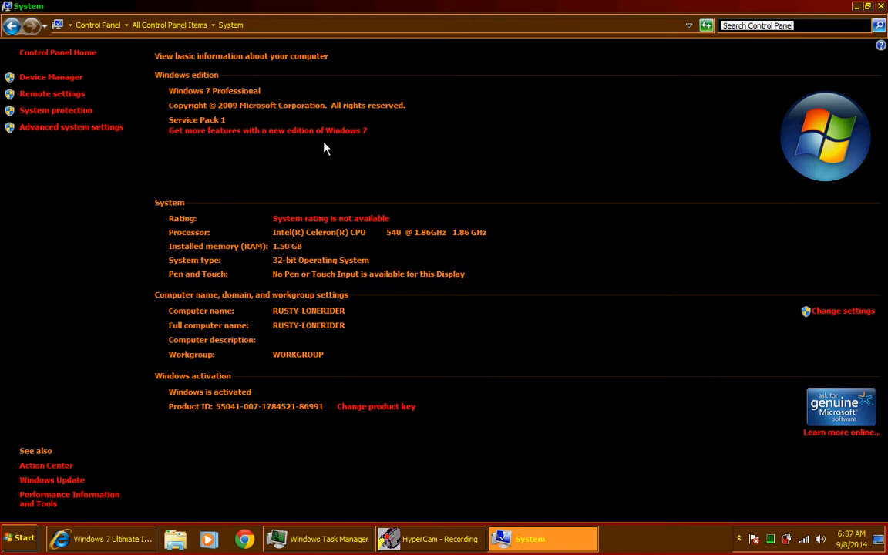
mouse_move(345, 185)
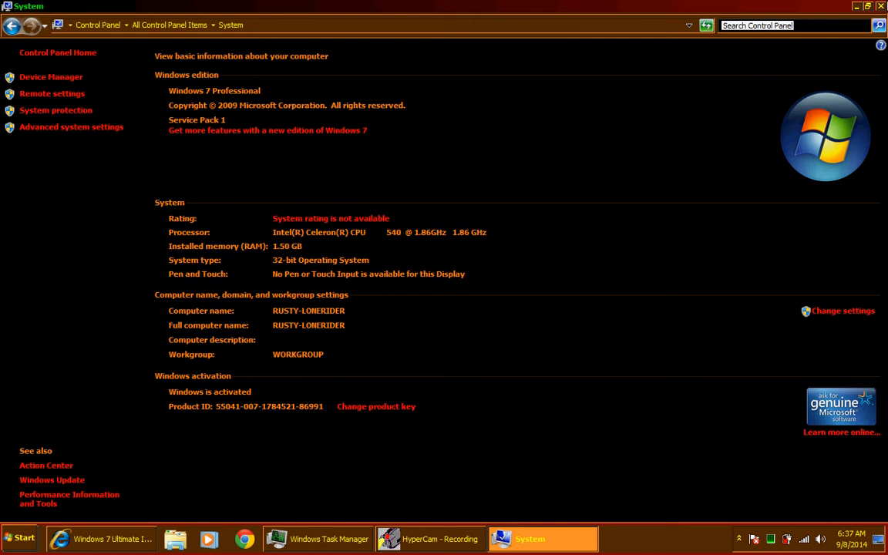
From the Windows 7 ISO results, bring up the GetSpool Home Premium 32/64-bit ISO article in a new tab.
left_click(107, 537)
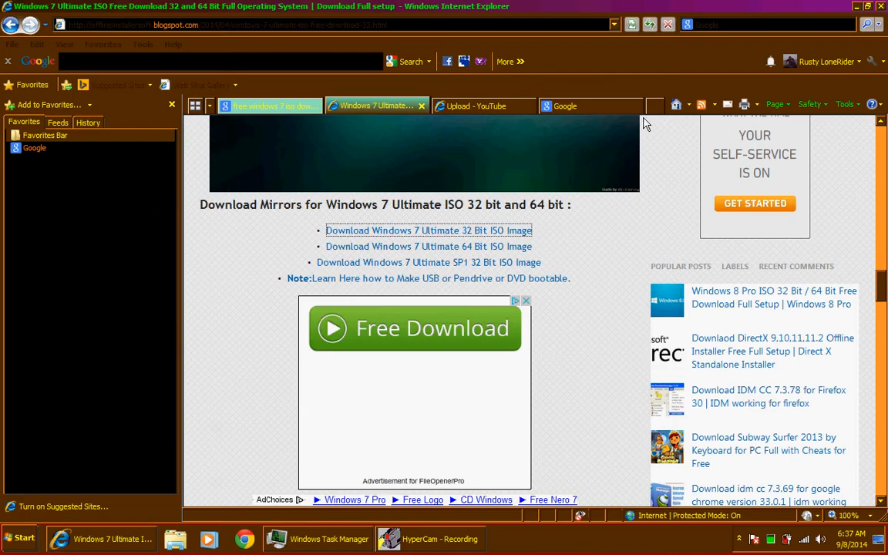
mouse_move(455, 234)
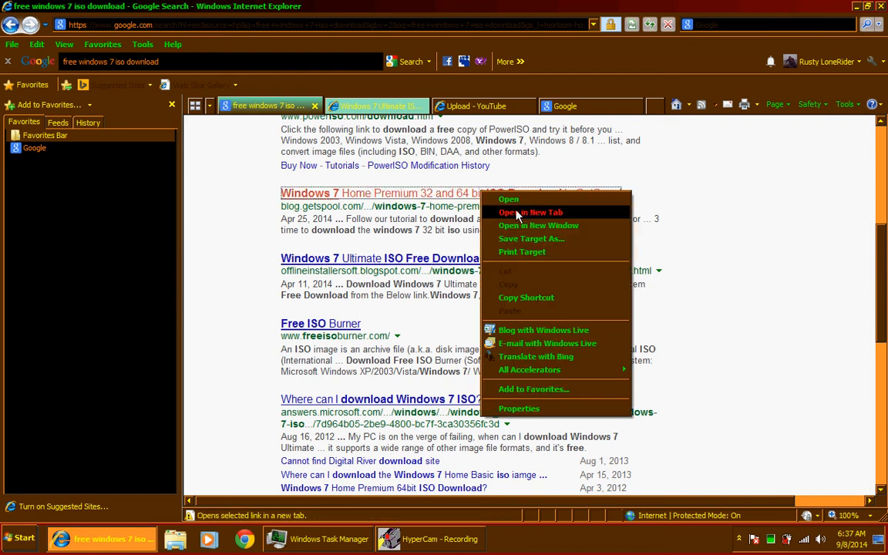
left_click(530, 212)
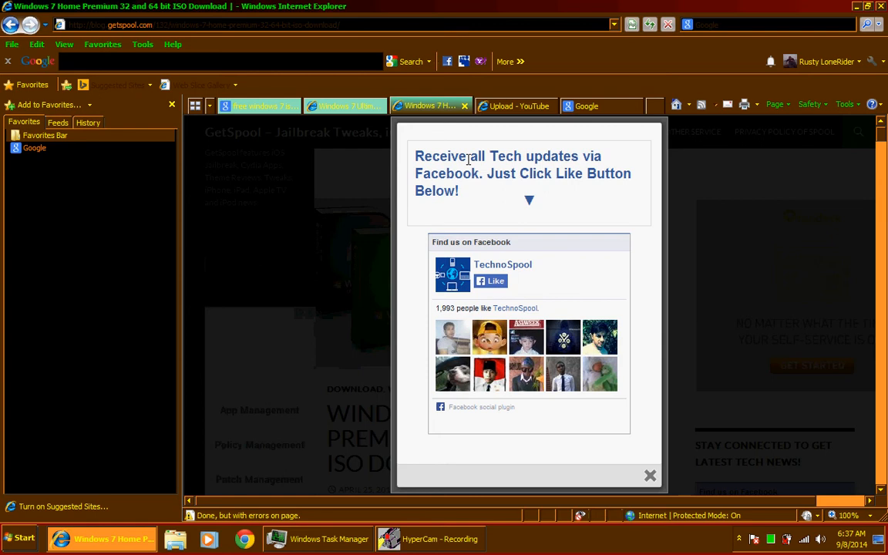
mouse_move(530, 162)
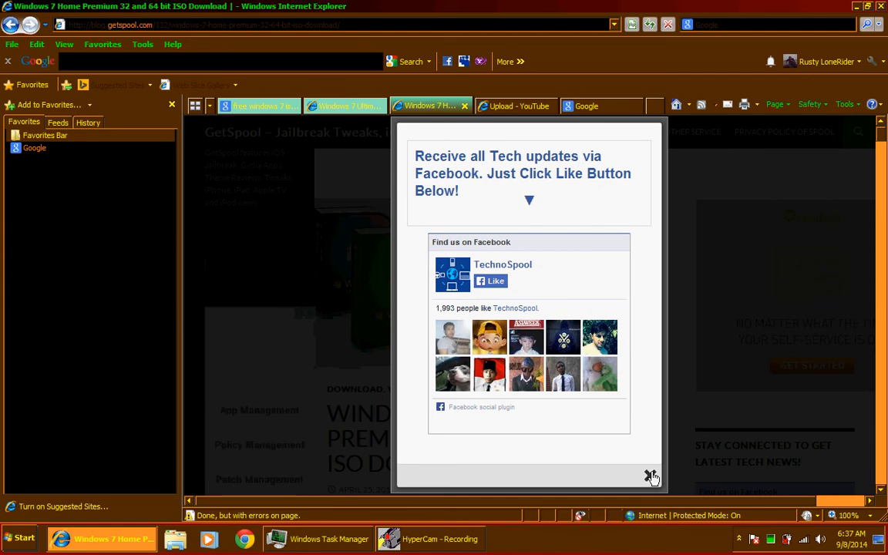
Dismiss the Facebook popup and scroll the GetSpool article down to its Windows 7 SP1 ISO download links.
left_click(649, 476)
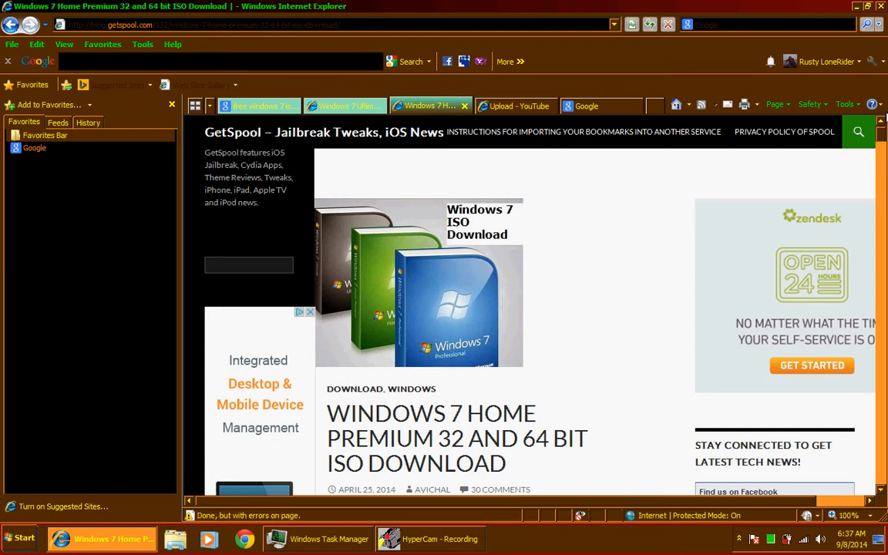
scroll("down", 3)
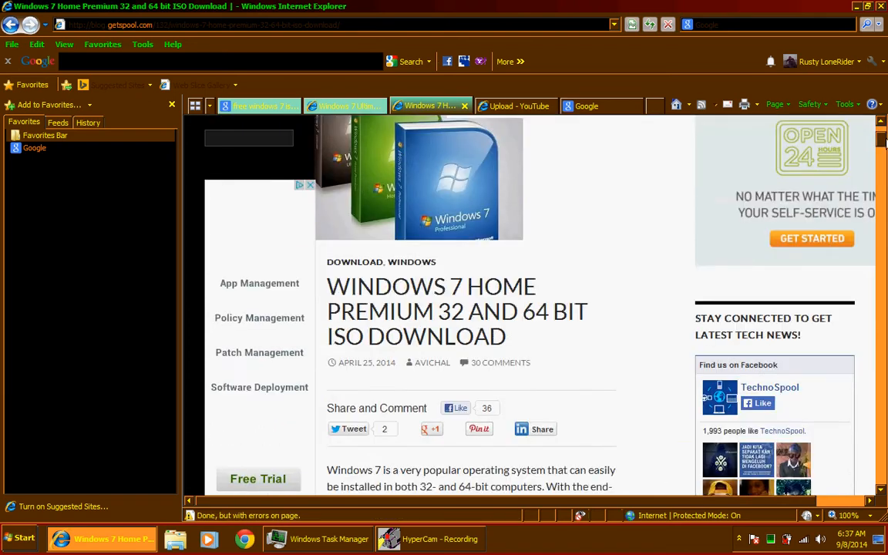
scroll("down", 3)
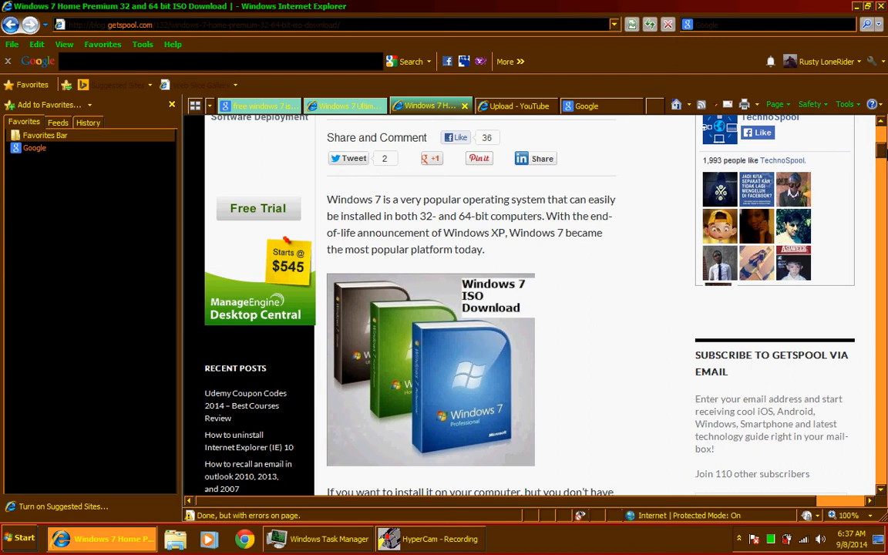
scroll("down", 3)
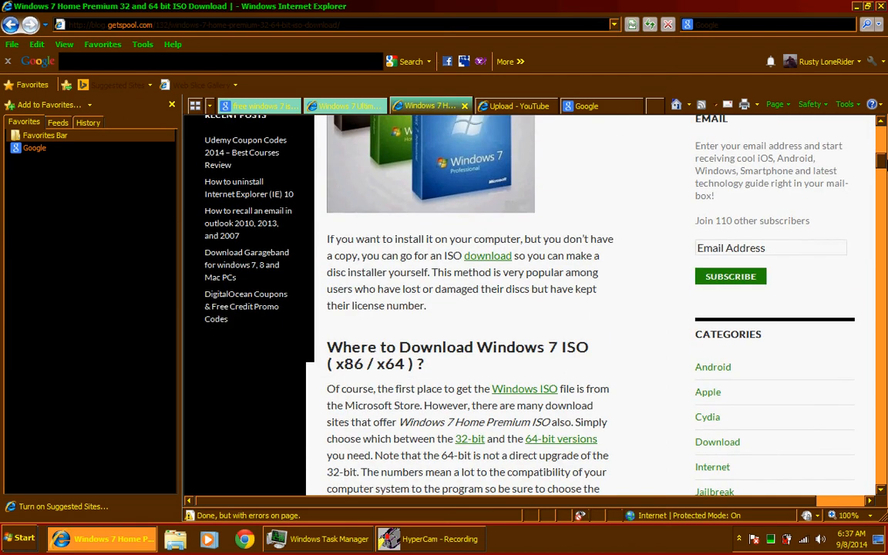
scroll("down", 3)
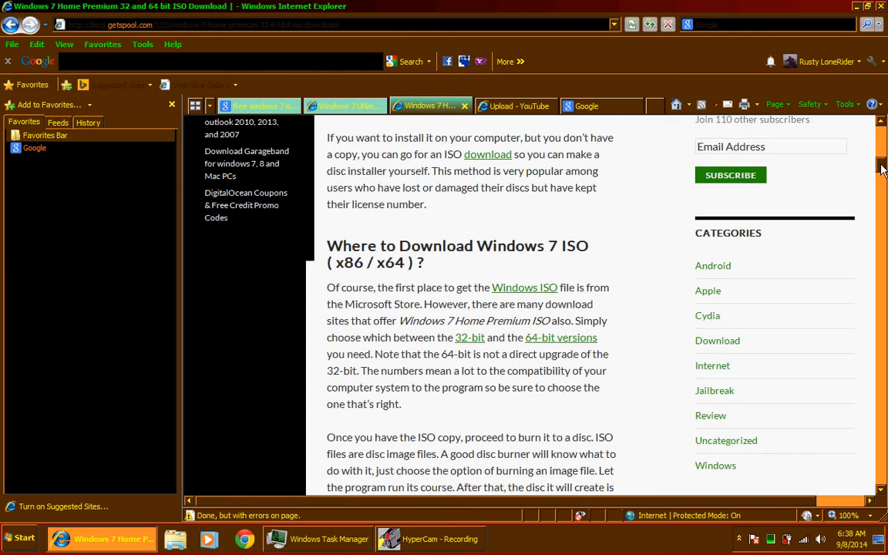
scroll("down", 3)
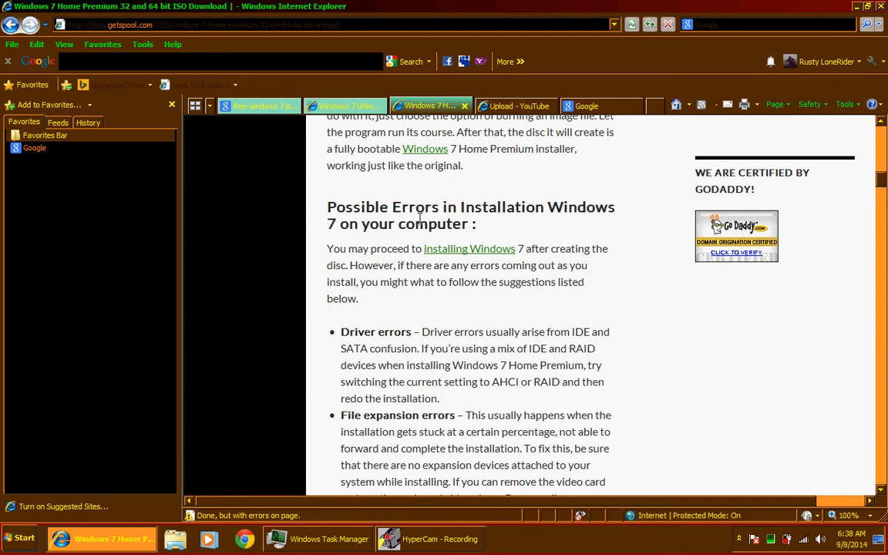
mouse_move(524, 235)
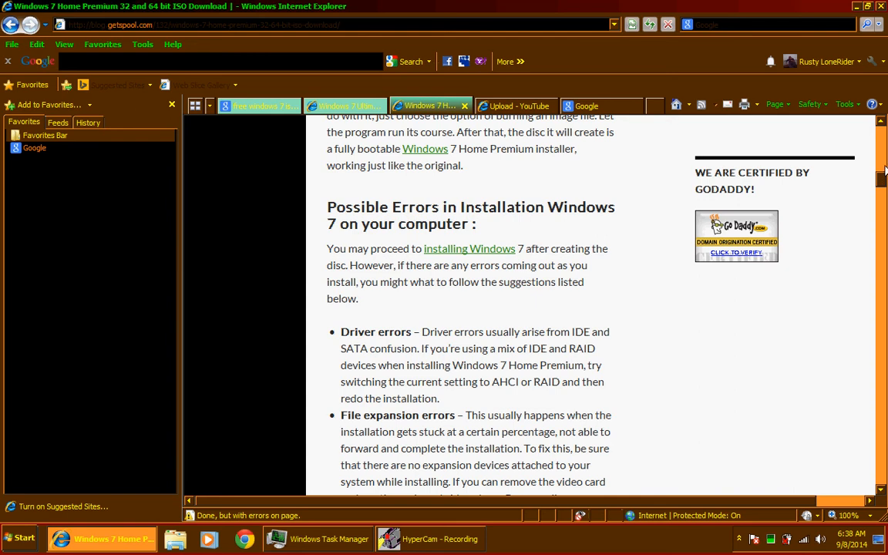
scroll("down", 3)
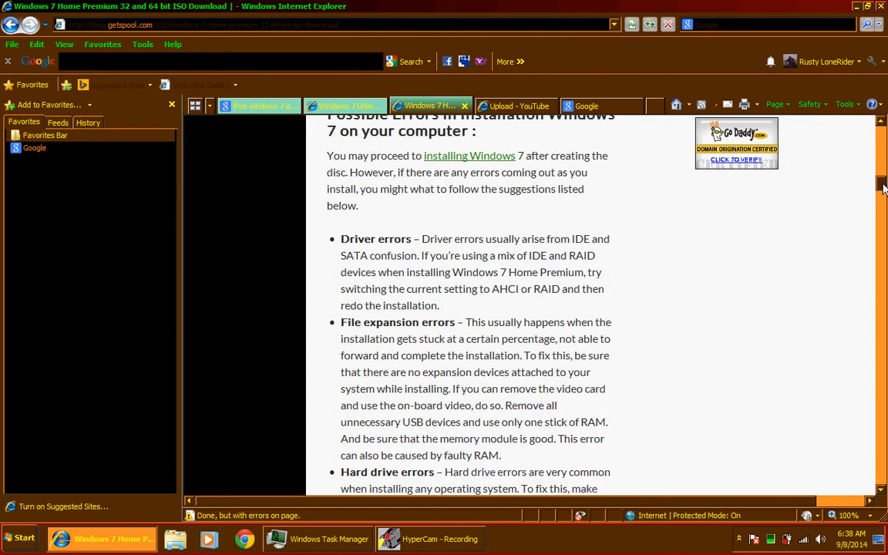
scroll("down", 3)
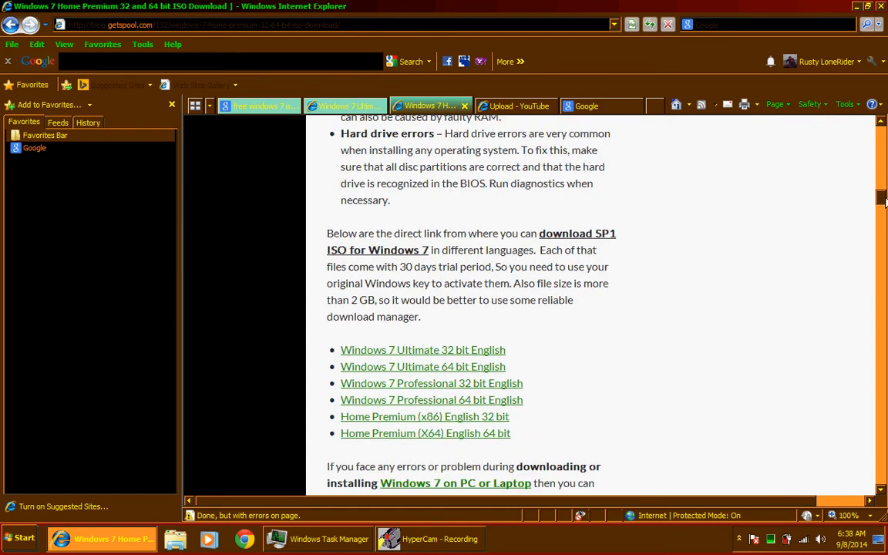
mouse_move(638, 282)
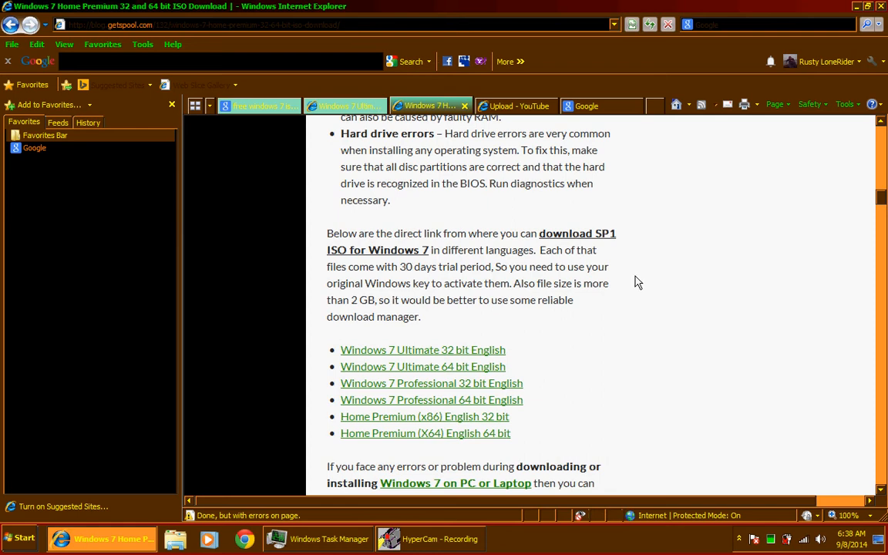
mouse_move(490, 234)
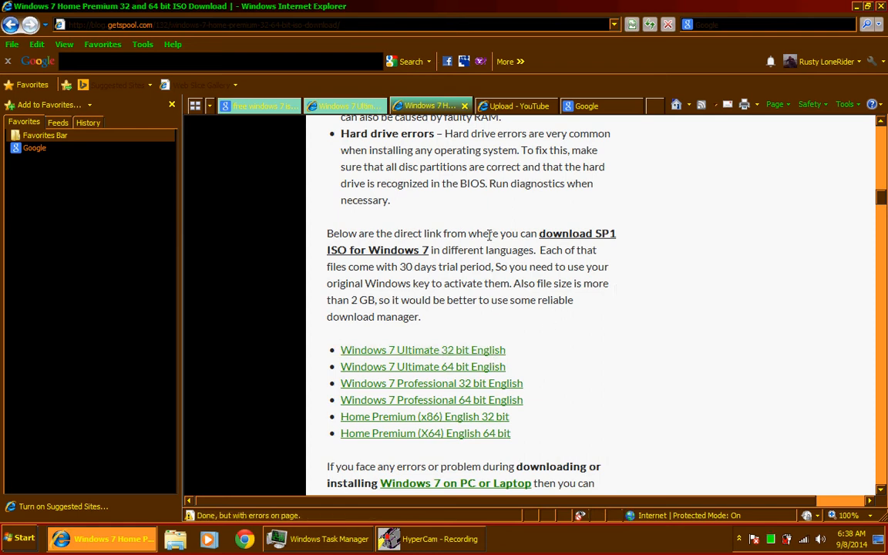
mouse_move(546, 321)
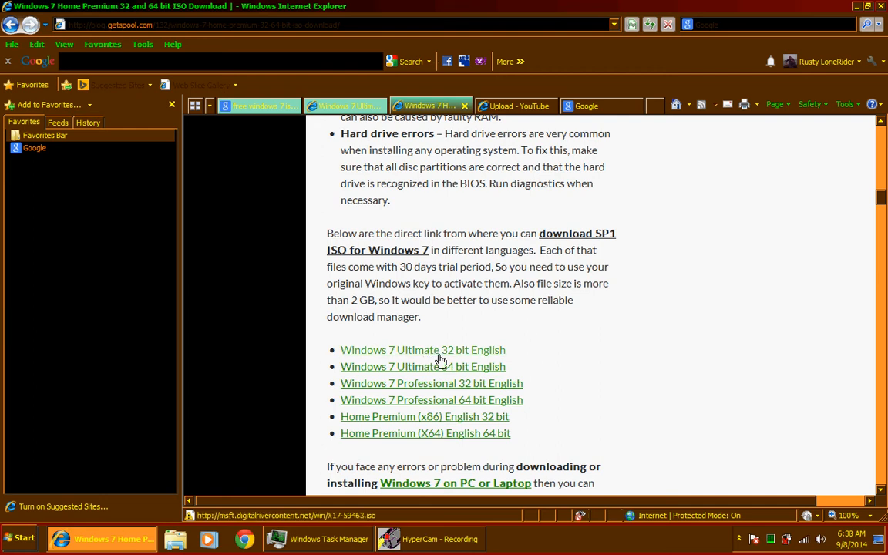
mouse_move(449, 354)
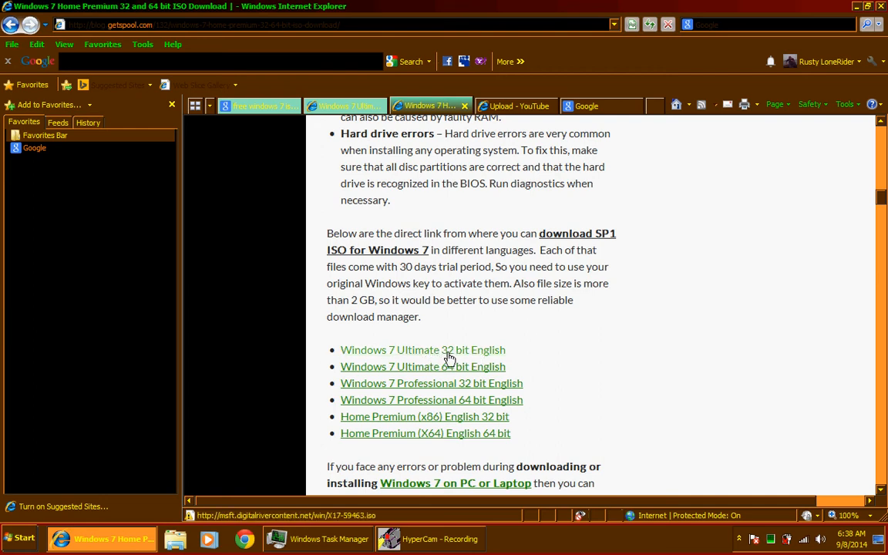
left_click(422, 348)
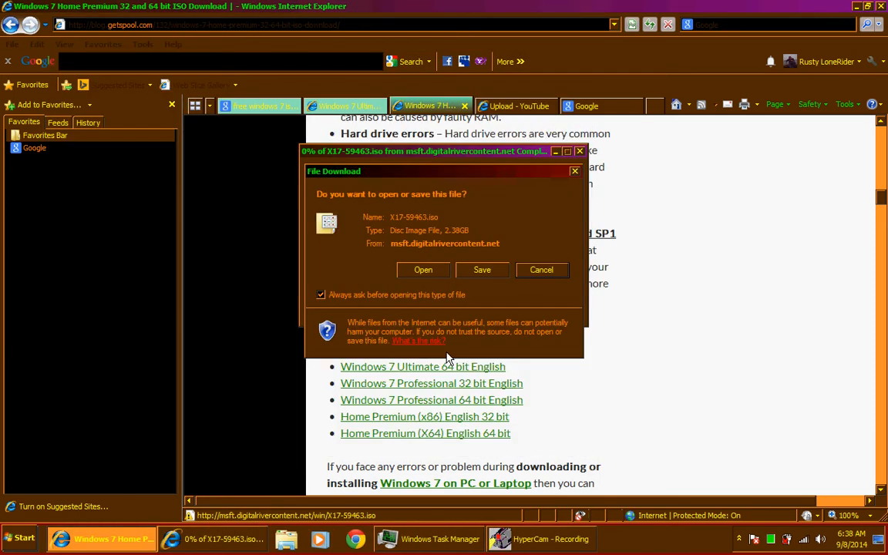
mouse_move(457, 235)
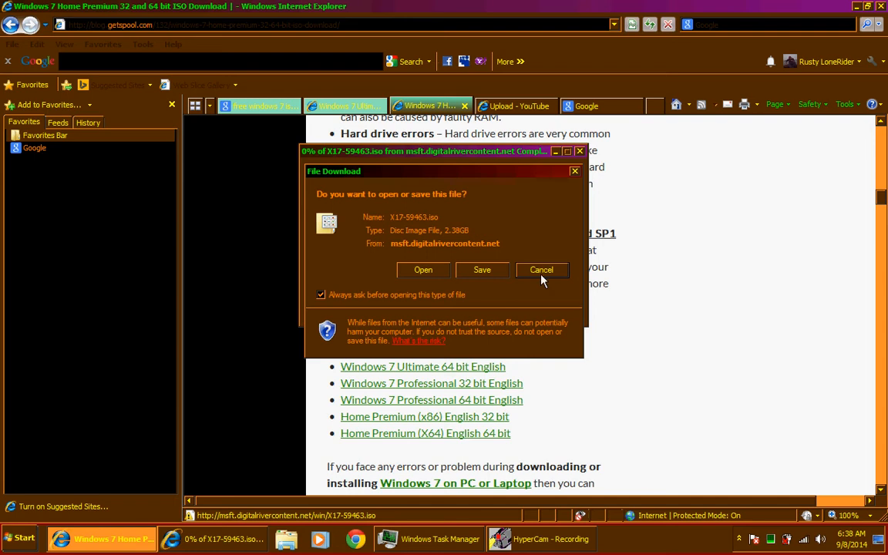
left_click(541, 270)
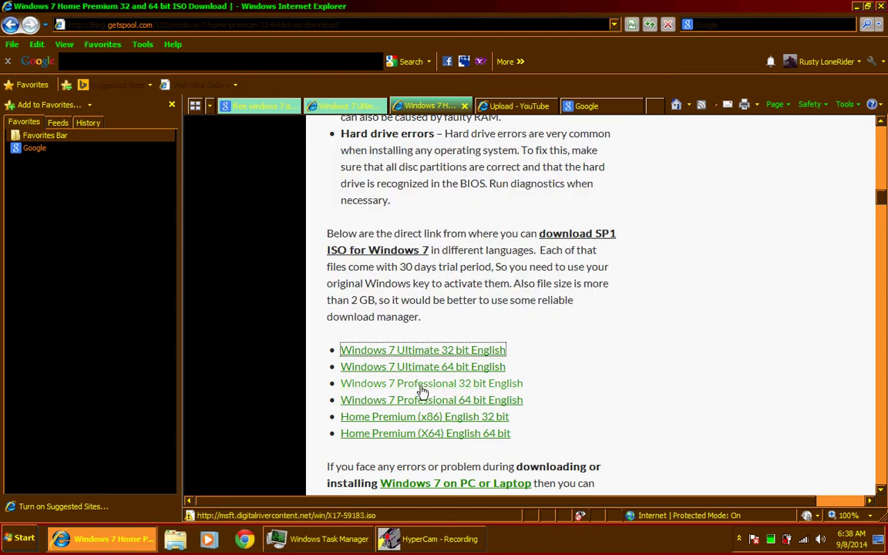
mouse_move(437, 388)
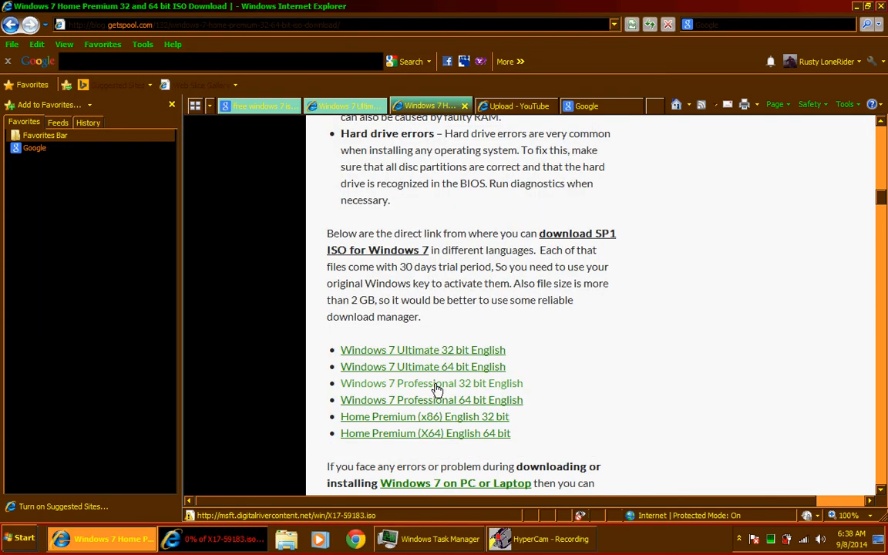
left_click(431, 382)
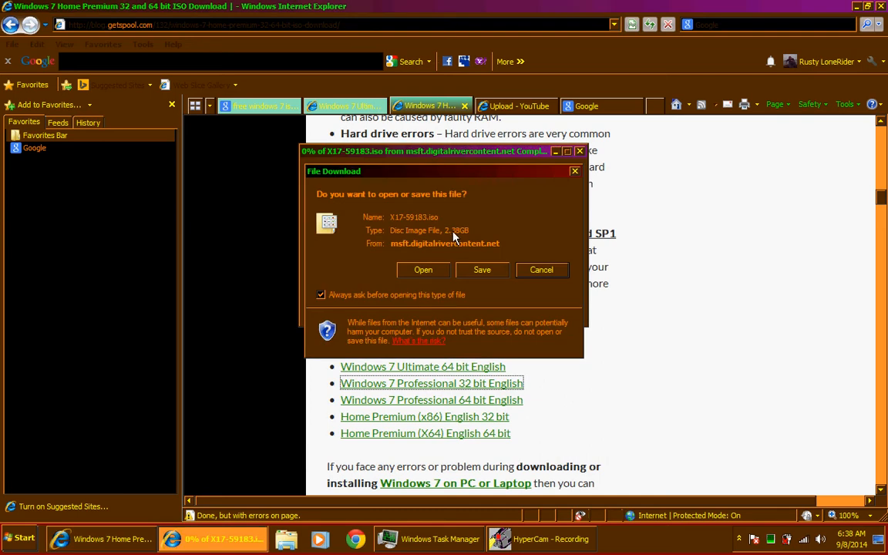
mouse_move(429, 224)
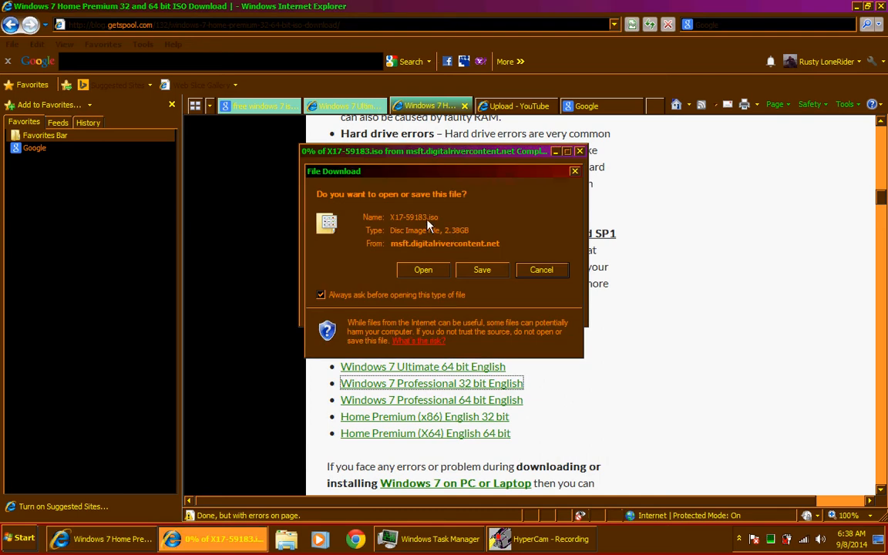
left_click(542, 270)
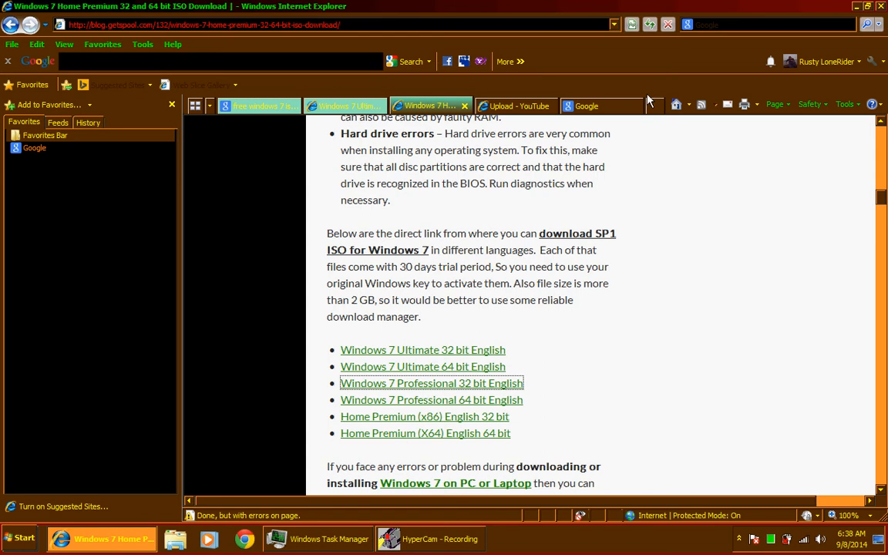
Search Google for 'windows 7 product key' and scroll through the results.
left_click(595, 105)
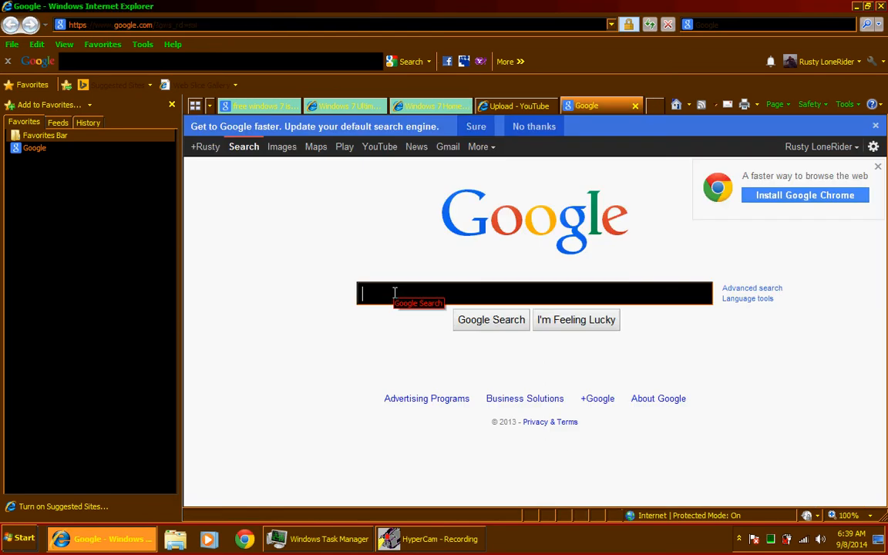
type("windows")
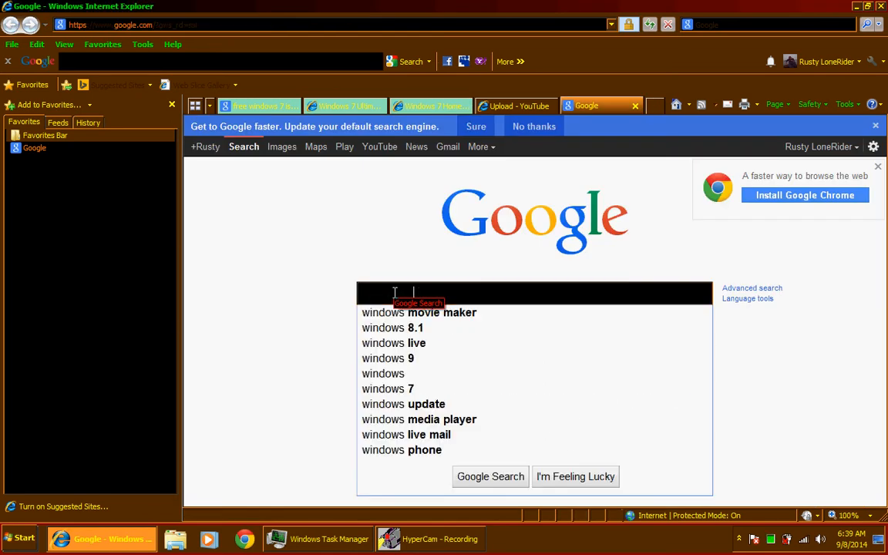
type("windows 7 product keys")
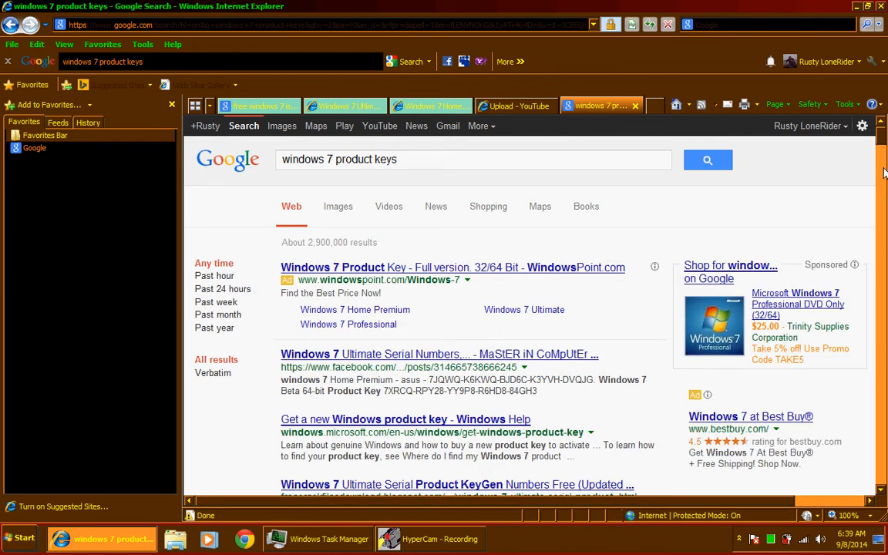
scroll("down", 3)
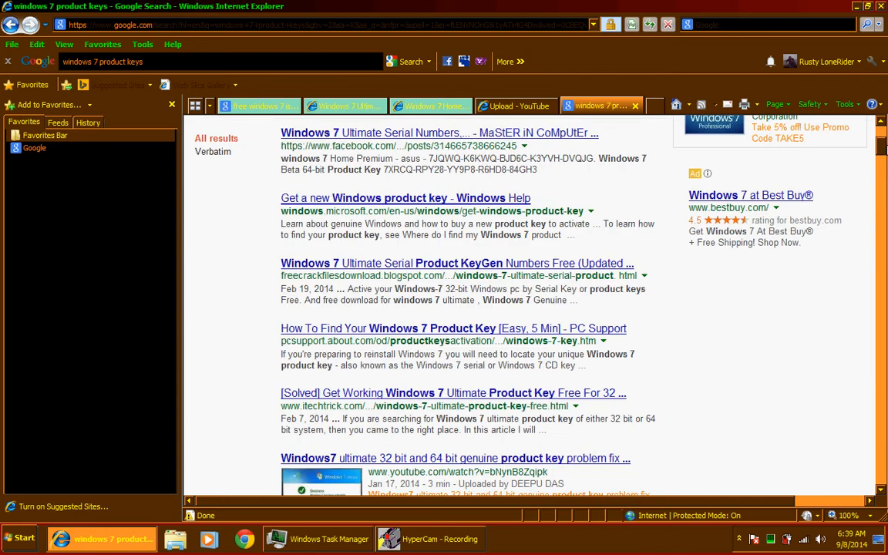
mouse_move(376, 271)
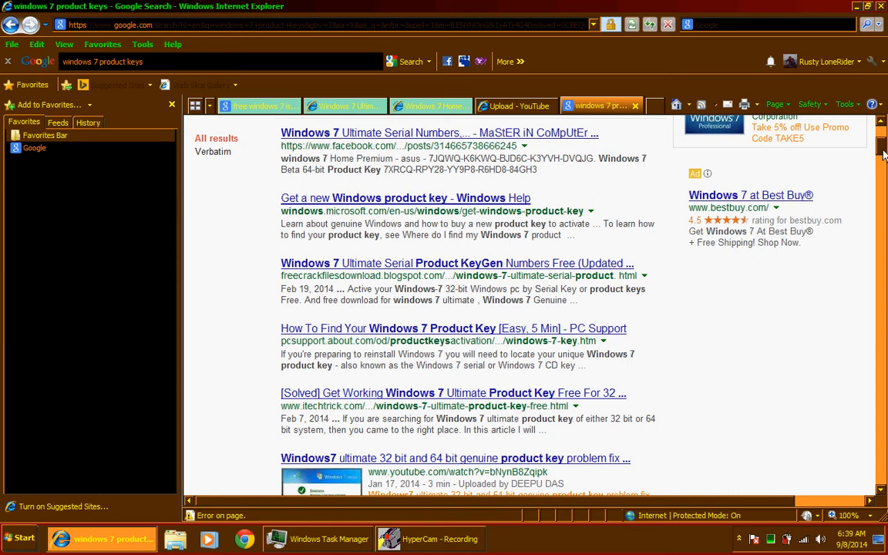
scroll("down", 3)
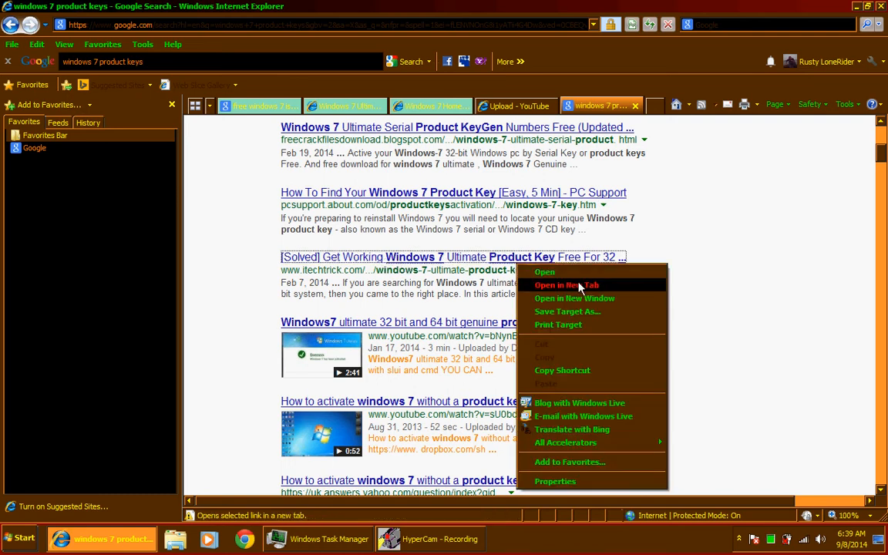
Load the Tech Tricks product key article and scroll past the disc image to the 'Product Key Crack Available?' section.
left_click(567, 284)
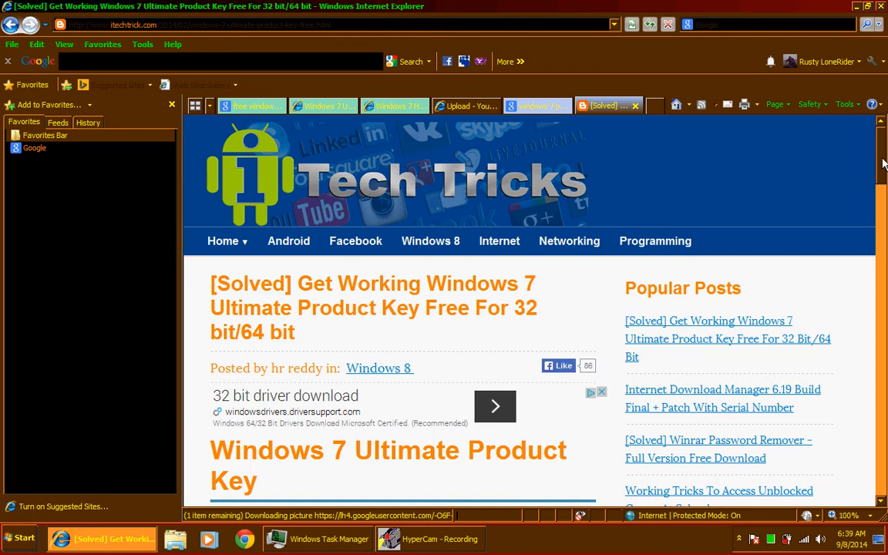
scroll("down", 3)
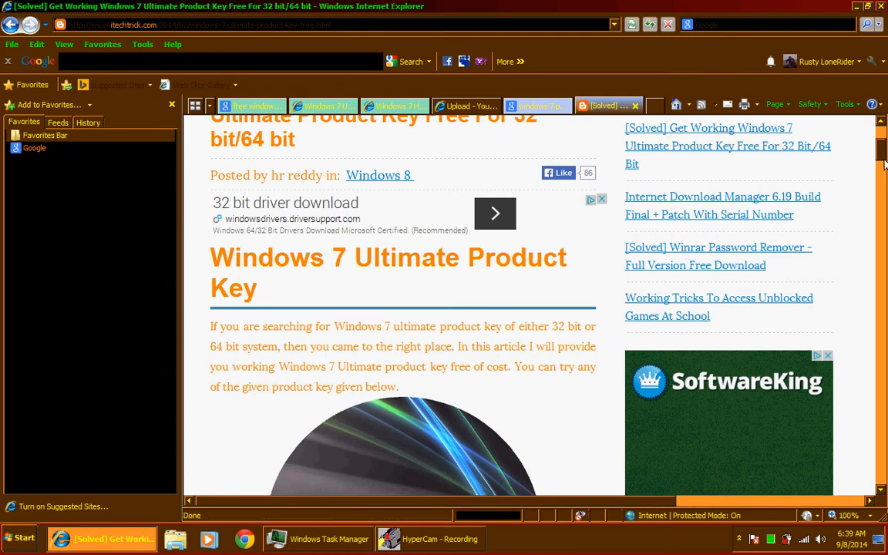
scroll("down", 3)
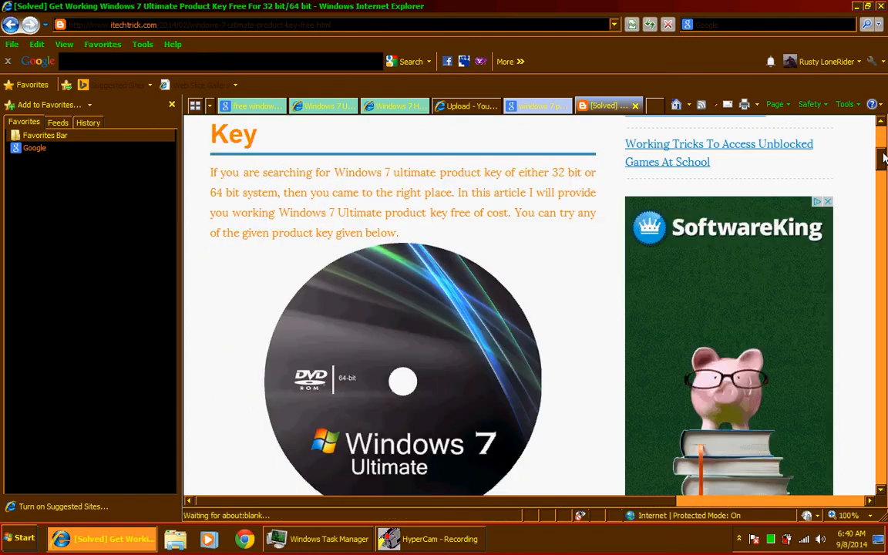
scroll("down", 3)
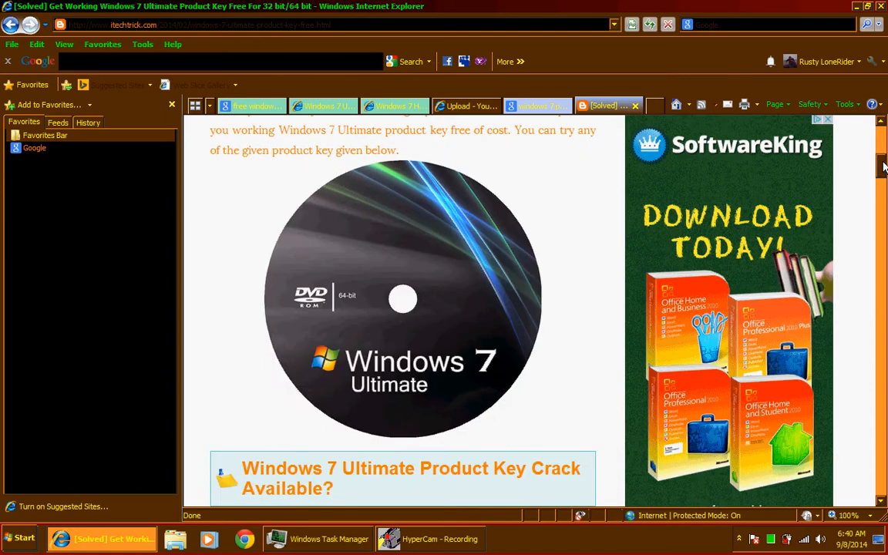
scroll("down", 3)
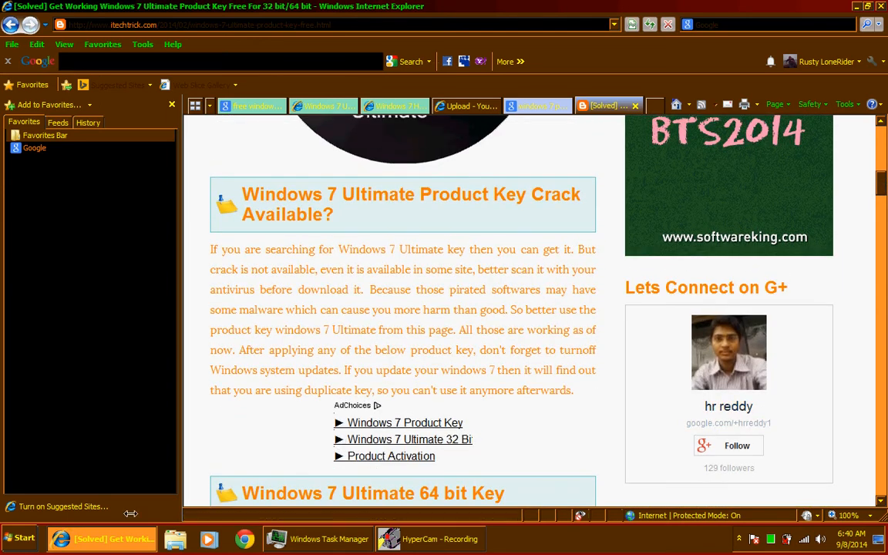
left_click(24, 538)
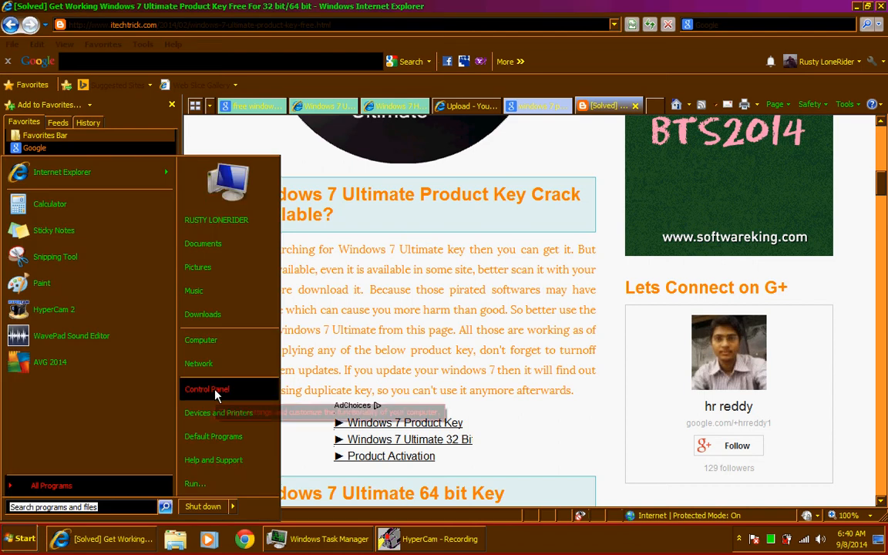
left_click(206, 389)
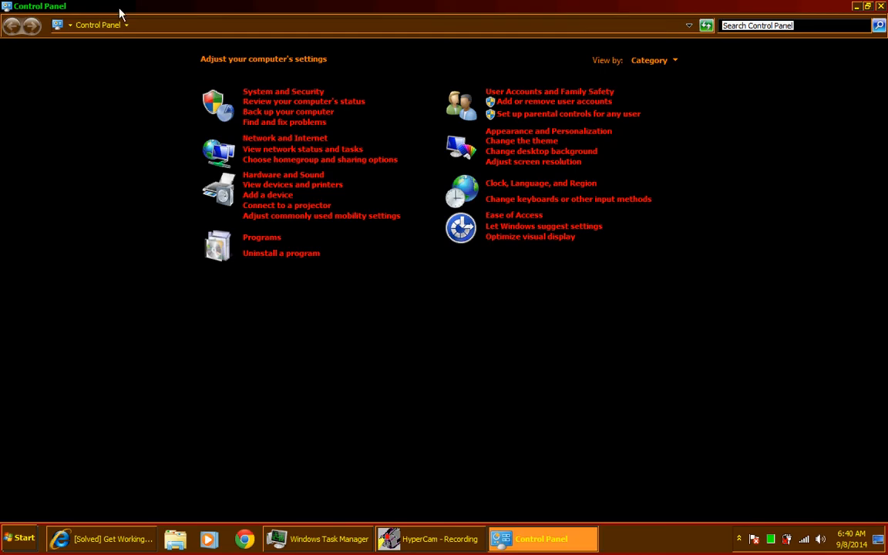
left_click(649, 60)
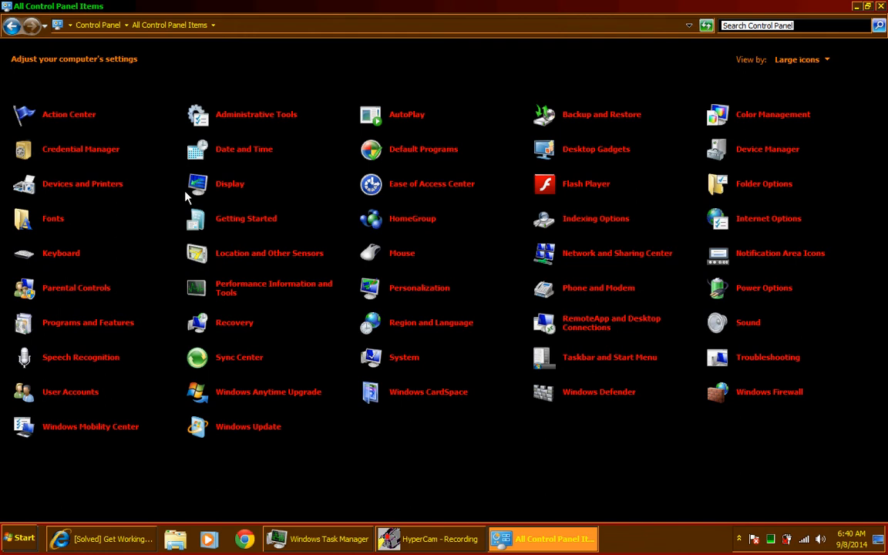
mouse_move(265, 306)
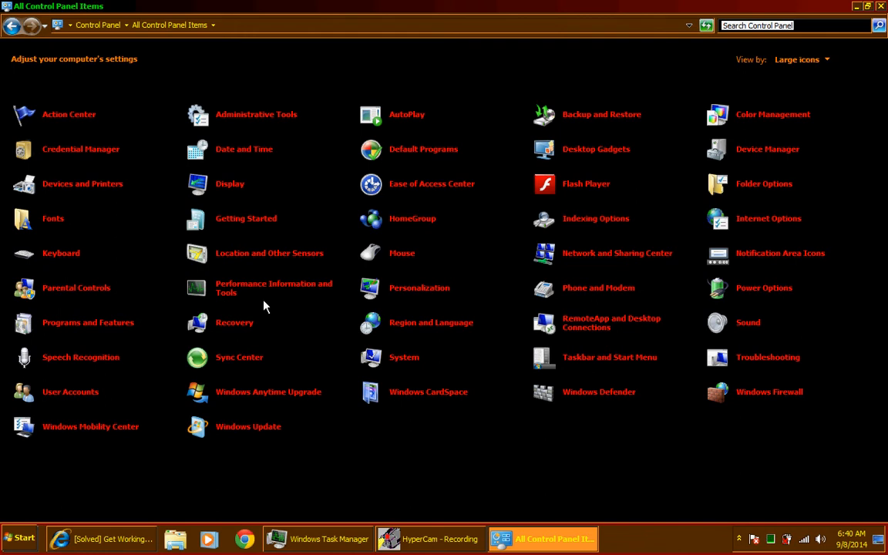
mouse_move(292, 339)
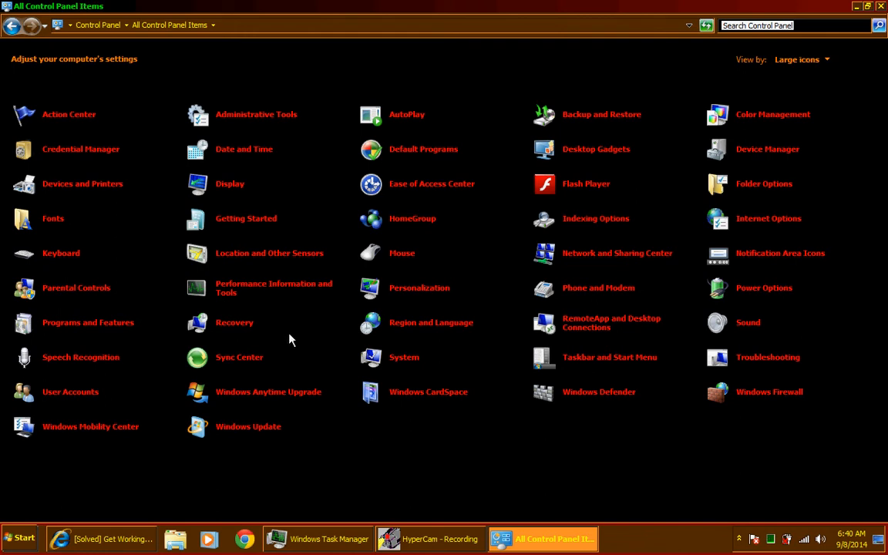
mouse_move(426, 456)
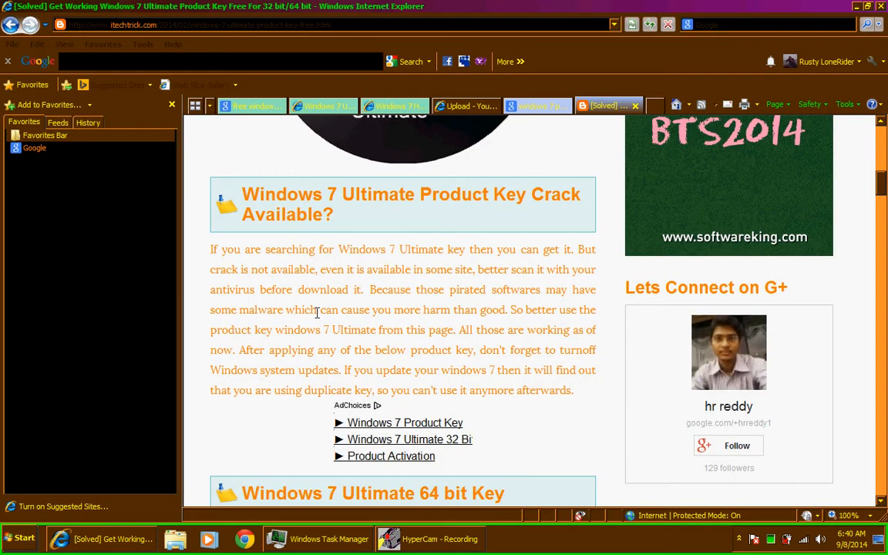
Launch Computer Management from the Start menu's Computer entry via Manage.
left_click(22, 538)
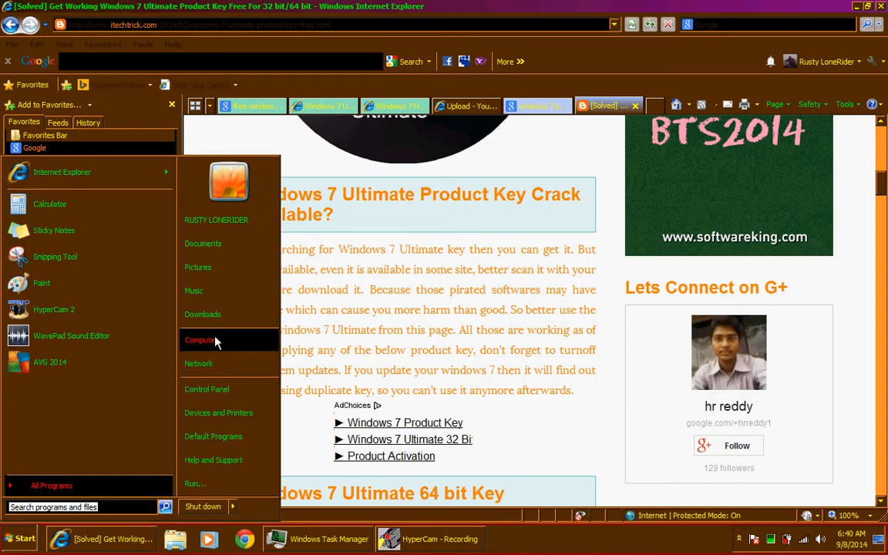
right_click(200, 340)
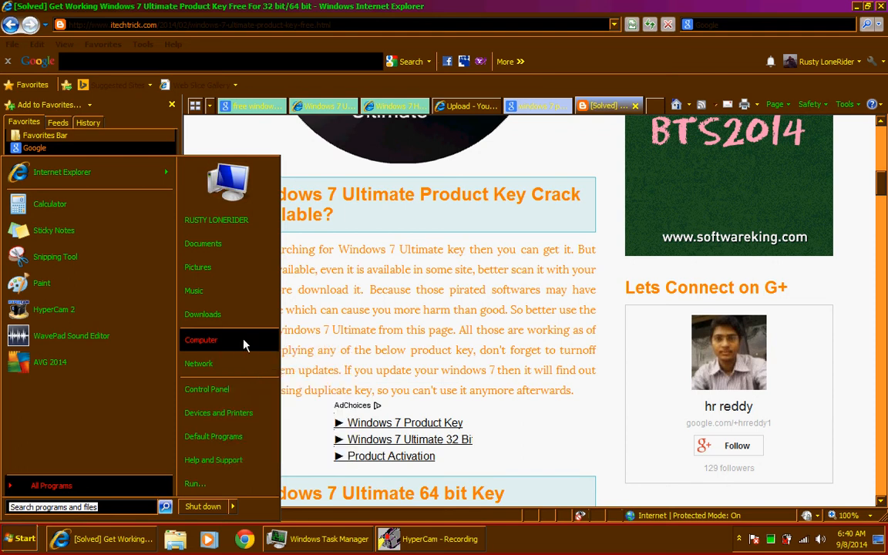
mouse_move(364, 325)
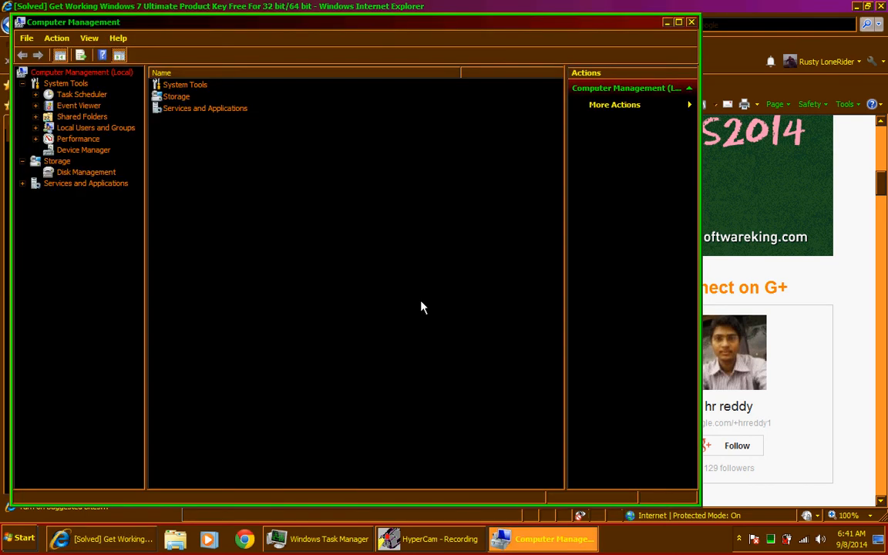
mouse_move(83, 149)
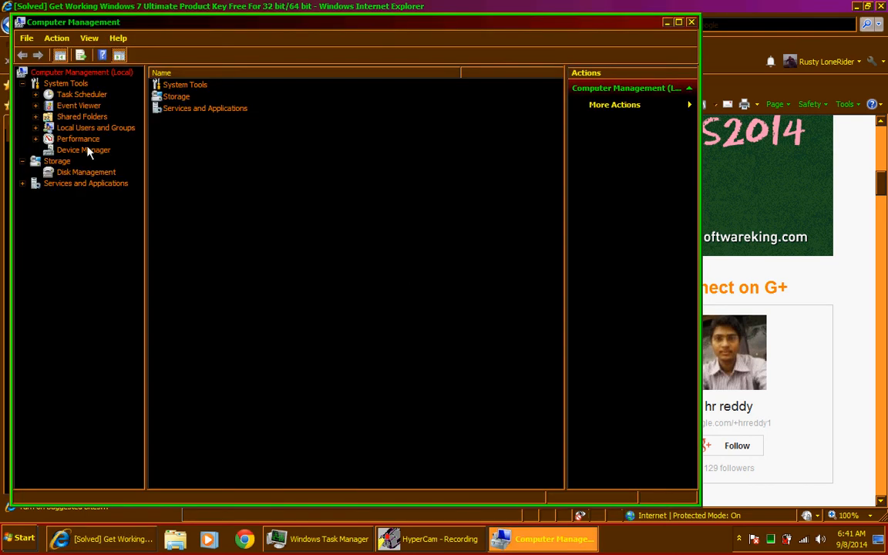
Show Device Manager and briefly expand Network adapters to check the Intel wireless adapter.
left_click(83, 149)
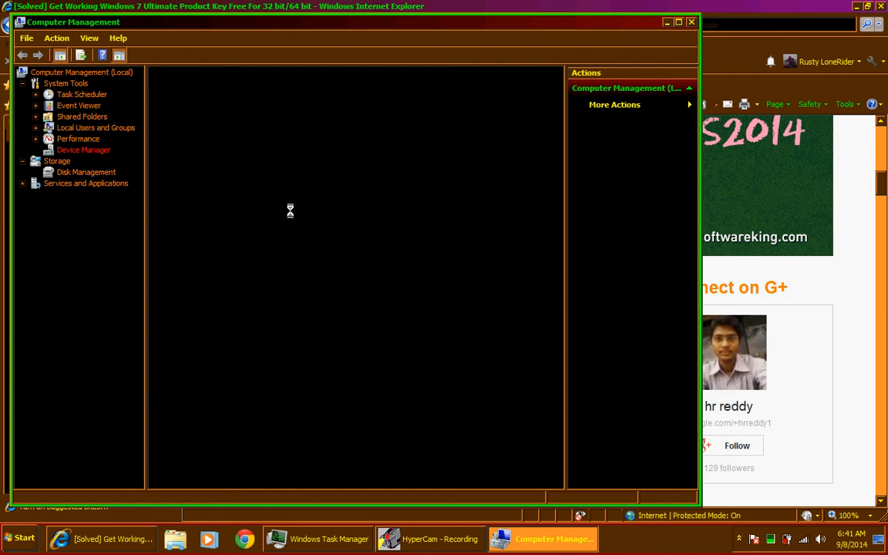
mouse_move(418, 206)
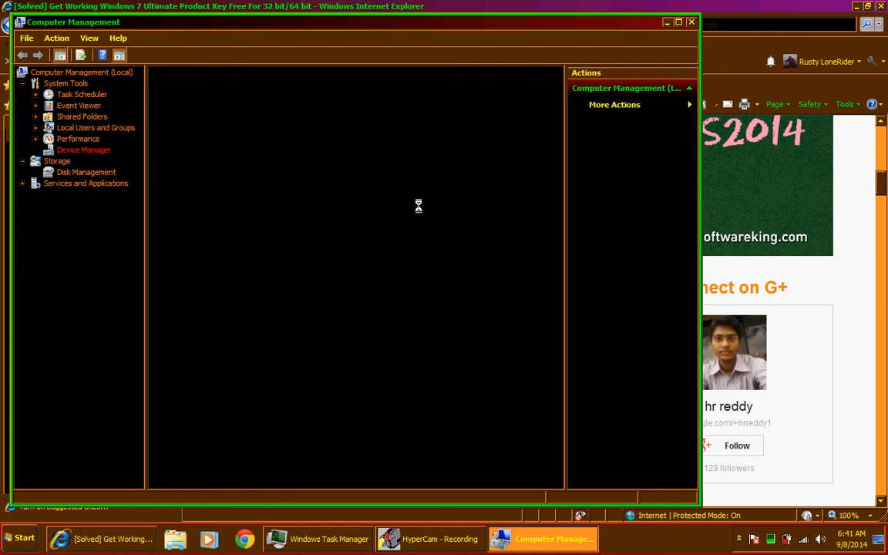
left_click(83, 150)
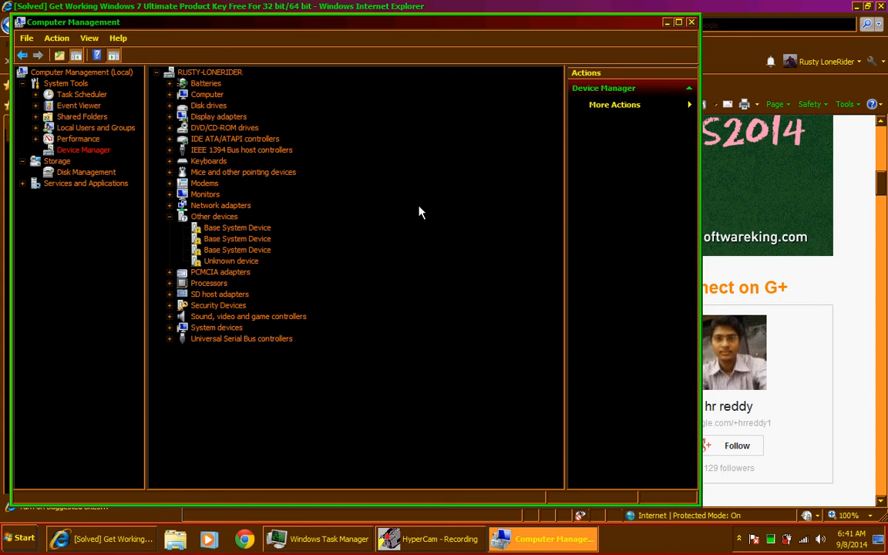
mouse_move(157, 206)
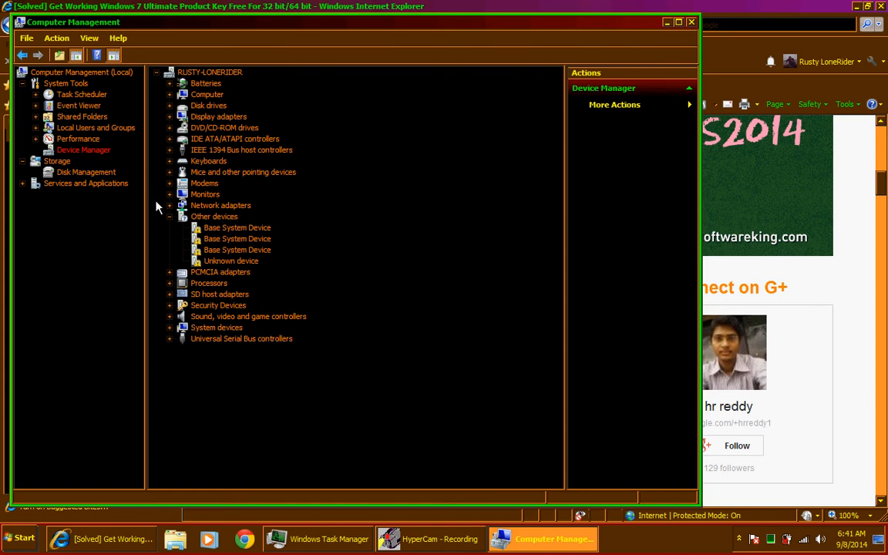
left_click(170, 205)
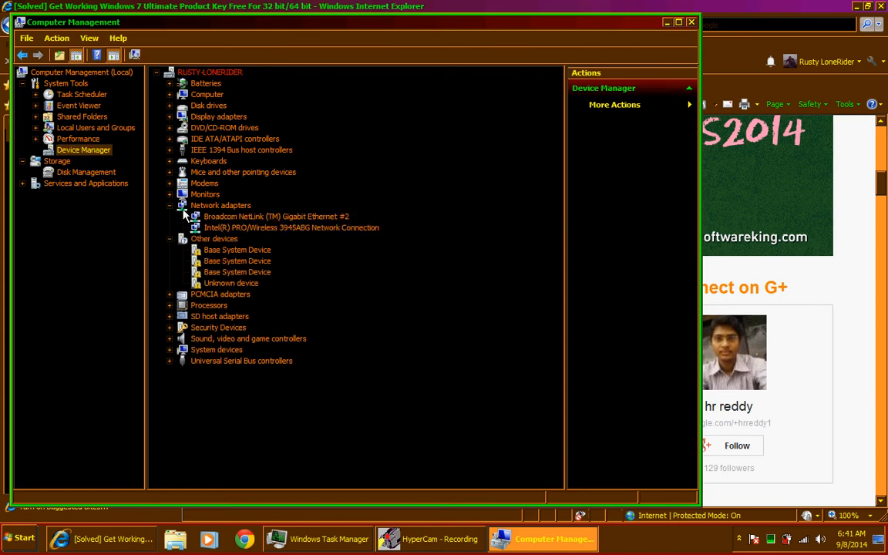
mouse_move(315, 231)
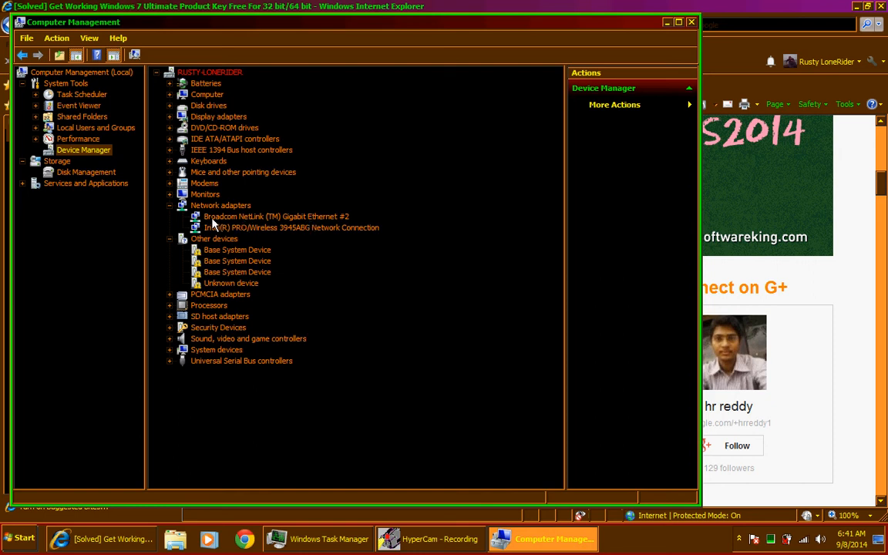
mouse_move(314, 220)
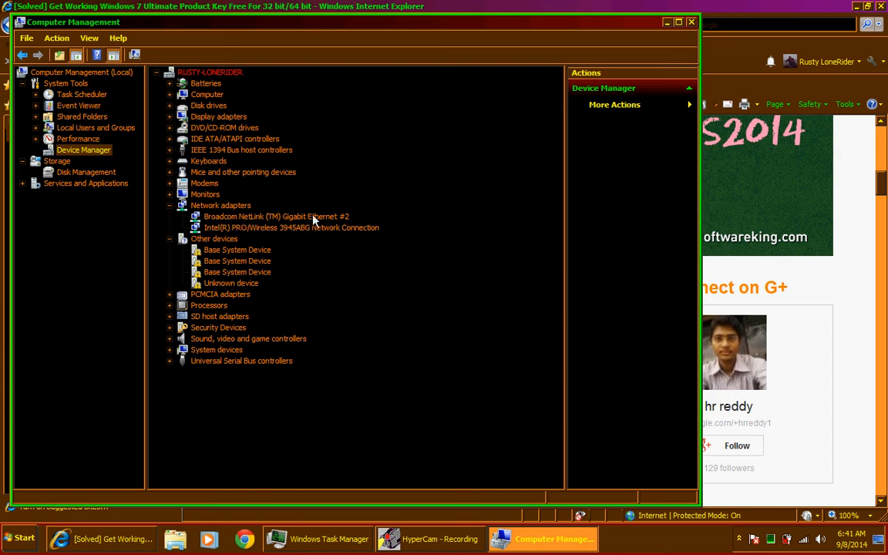
left_click(276, 216)
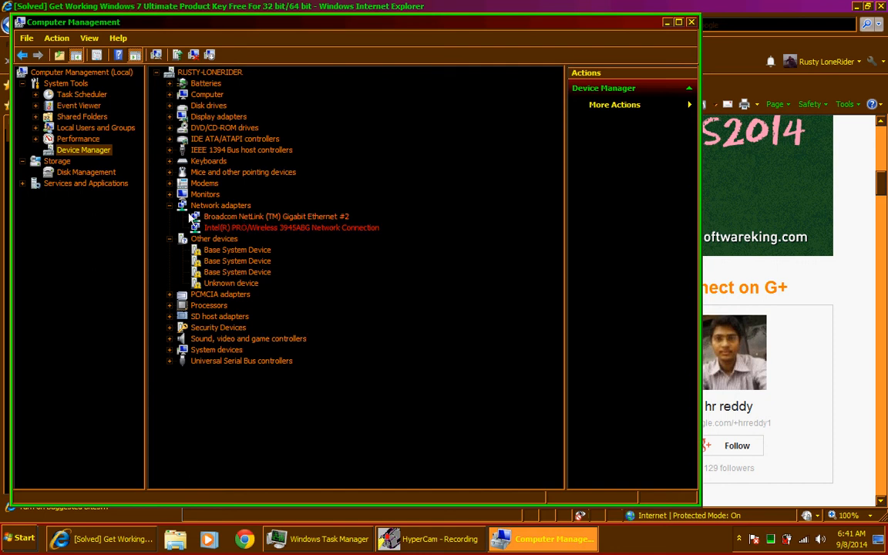
left_click(170, 205)
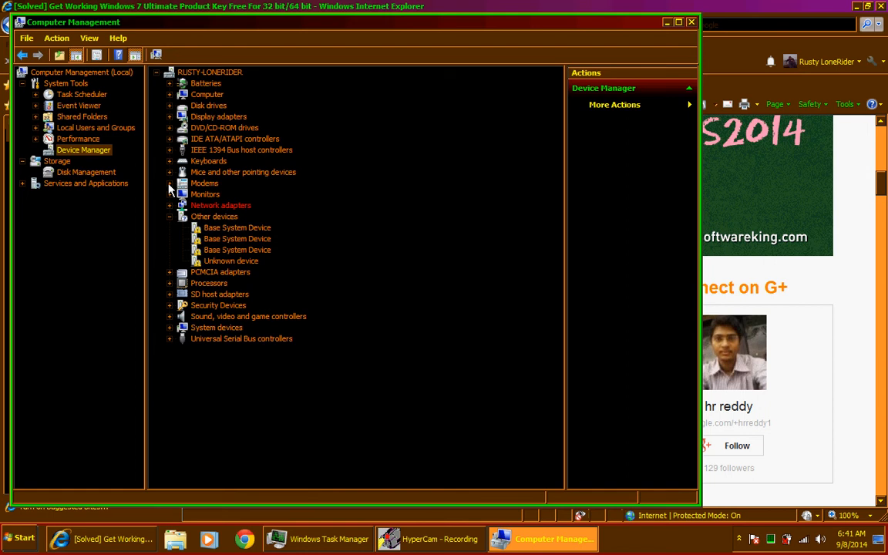
Expand the Modems group and bring up the HDA CX20549 Soft Modem properties.
left_click(170, 183)
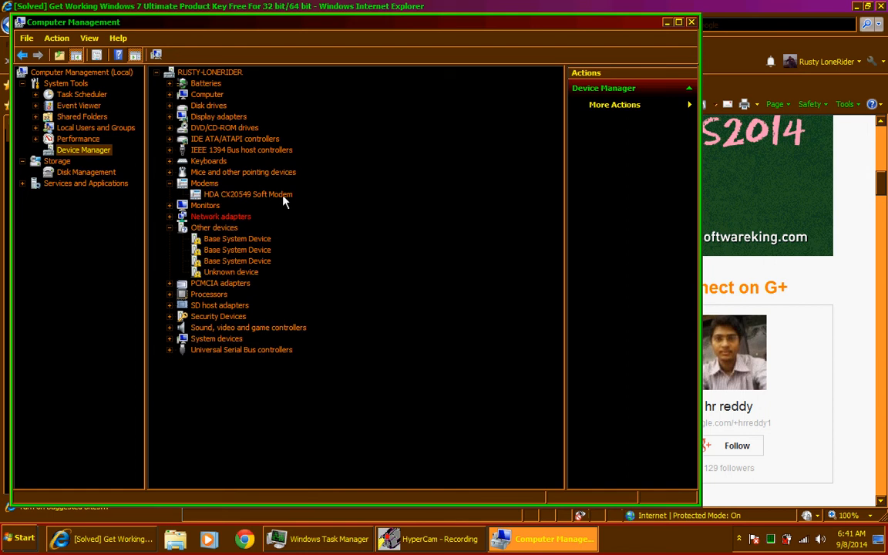
double_click(247, 194)
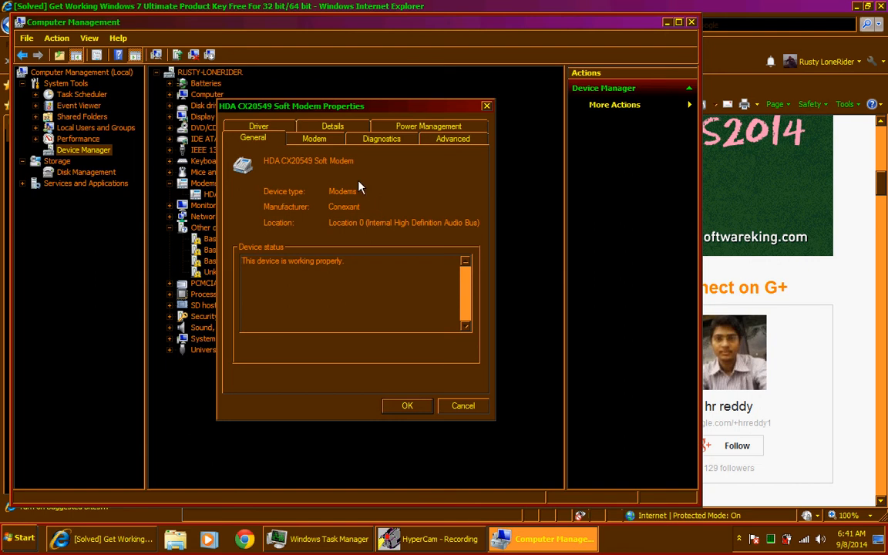
Review the modem's Modem tab settings and cancel out of the properties unchanged.
left_click(314, 139)
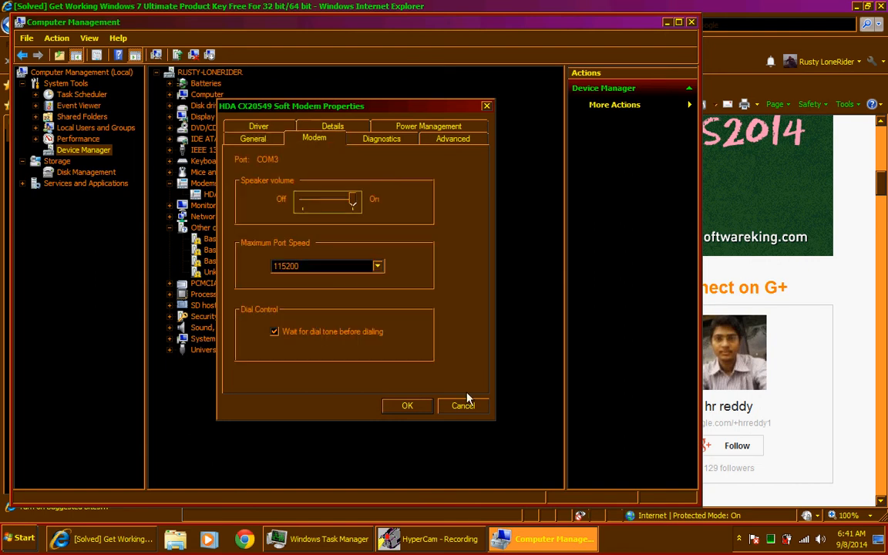
left_click(463, 406)
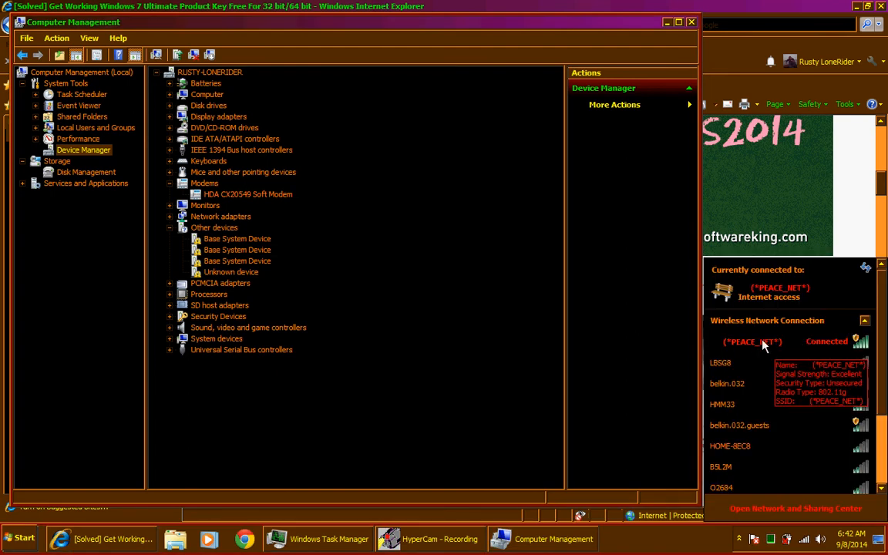
mouse_move(769, 355)
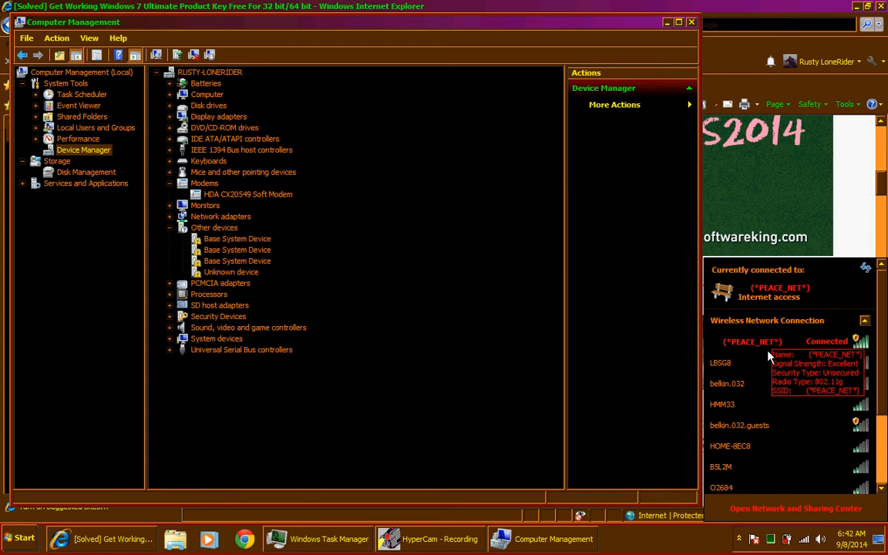
mouse_move(774, 343)
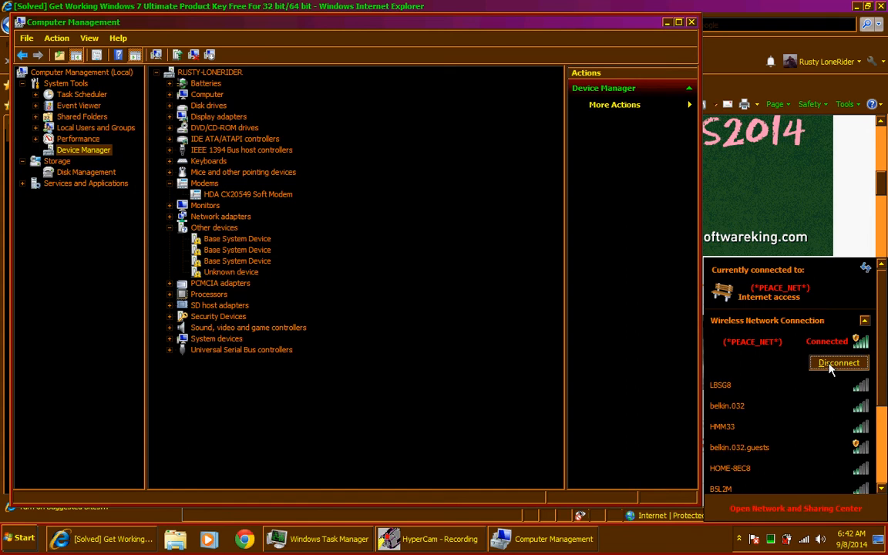
left_click(838, 362)
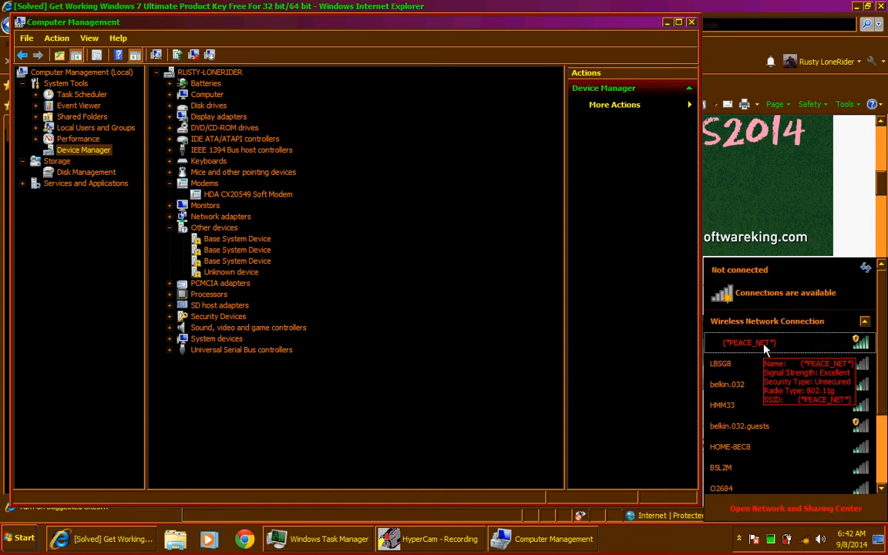
mouse_move(644, 536)
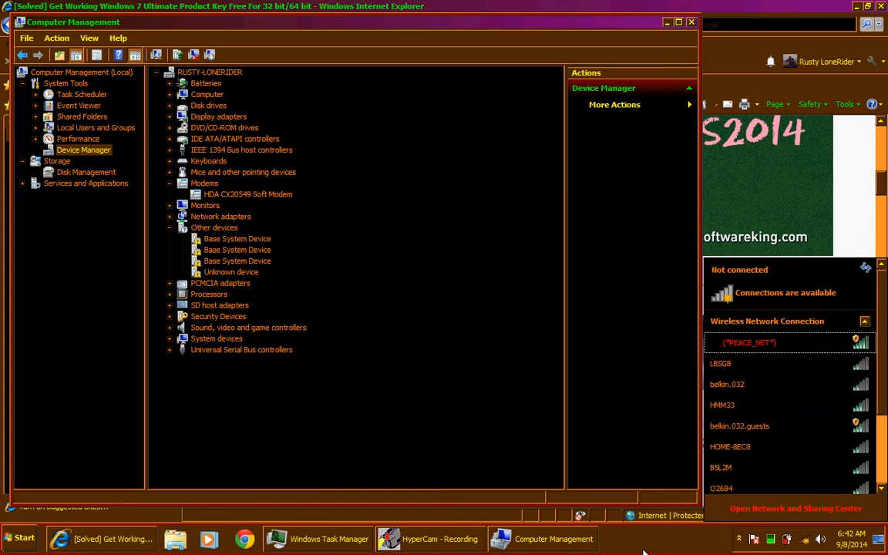
mouse_move(496, 378)
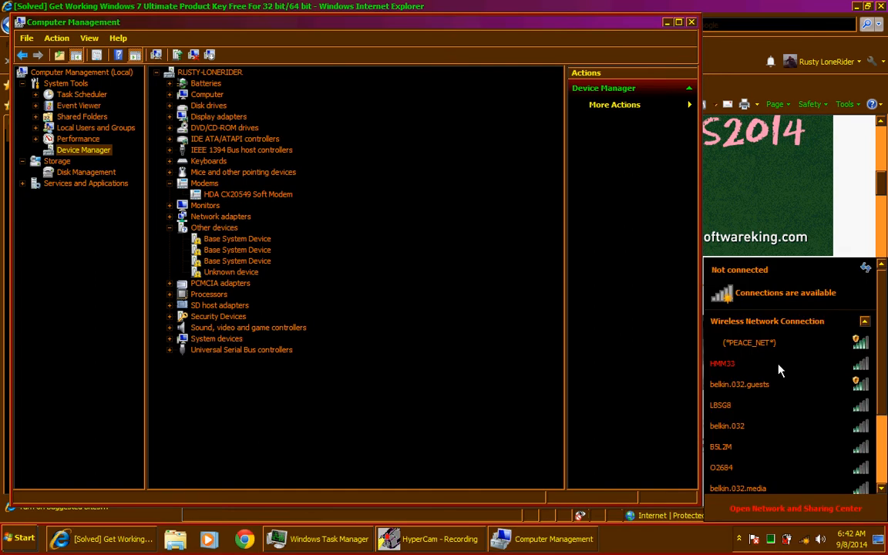
left_click(741, 343)
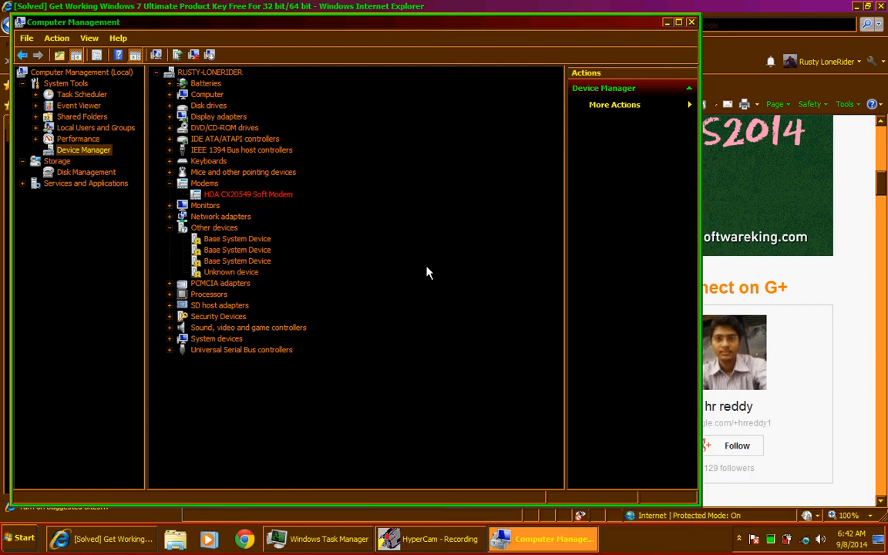
mouse_move(690, 23)
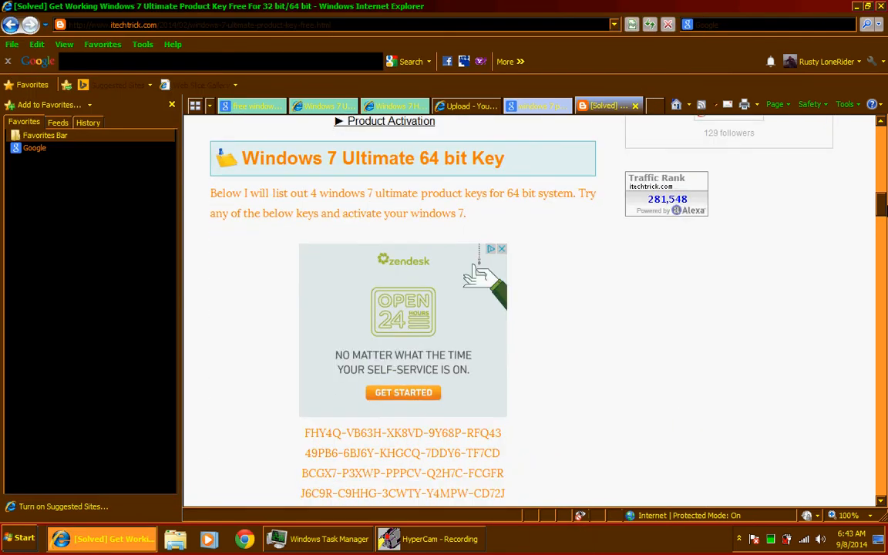
Scroll the Tech Tricks article down to its Windows 7 Ultimate 32-bit product key list.
scroll("down", 3)
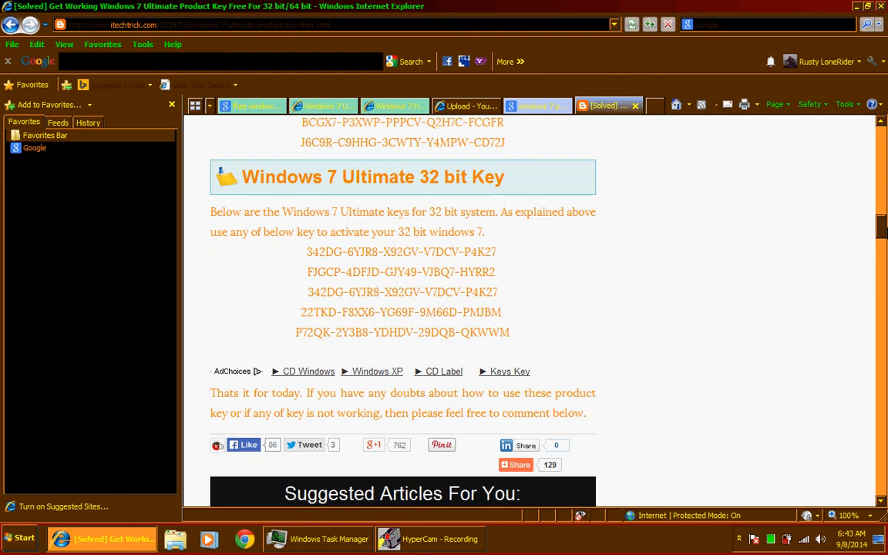
mouse_move(408, 216)
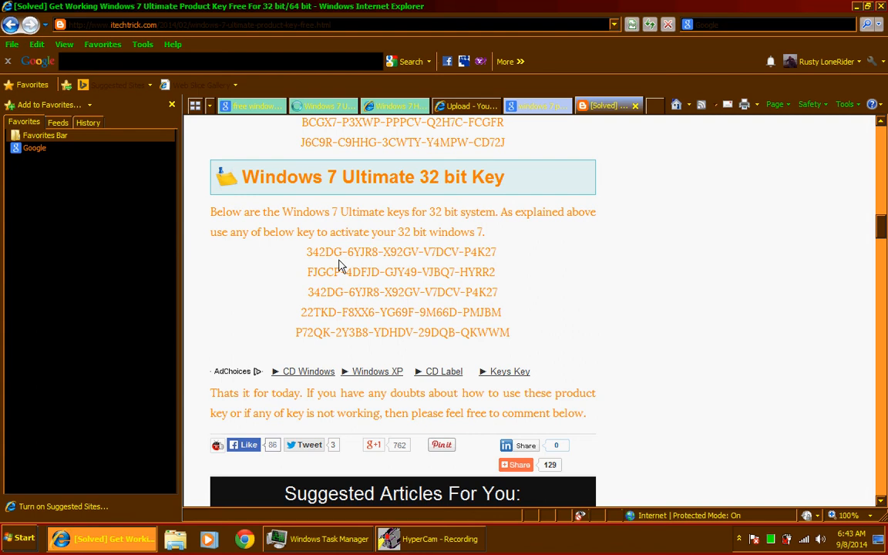
mouse_move(401, 30)
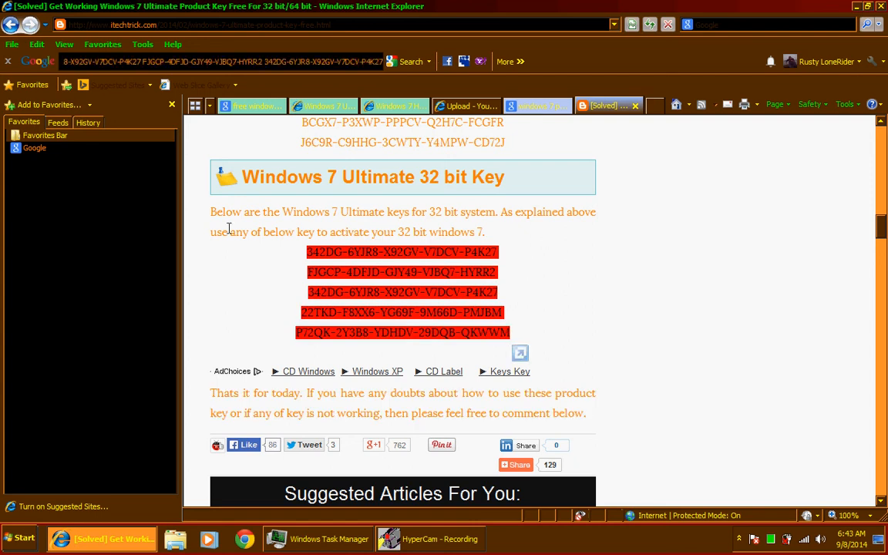
mouse_move(435, 225)
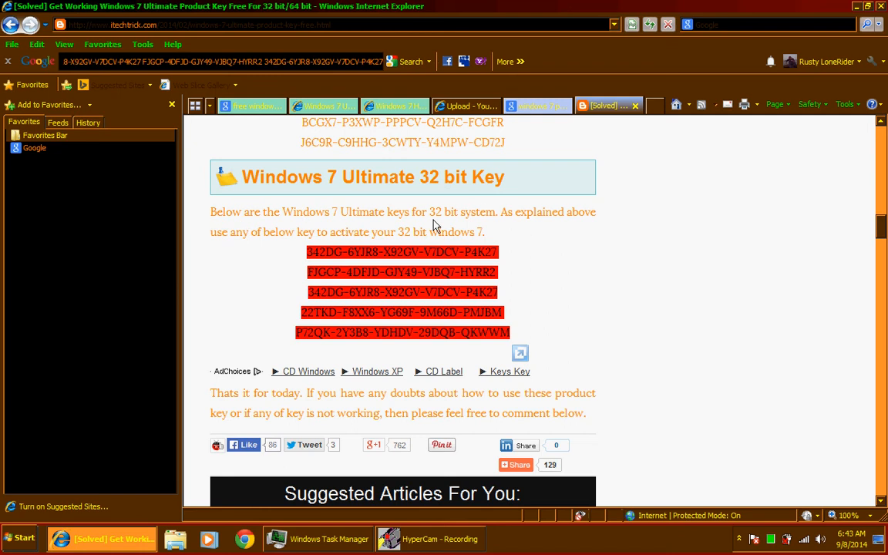
mouse_move(444, 228)
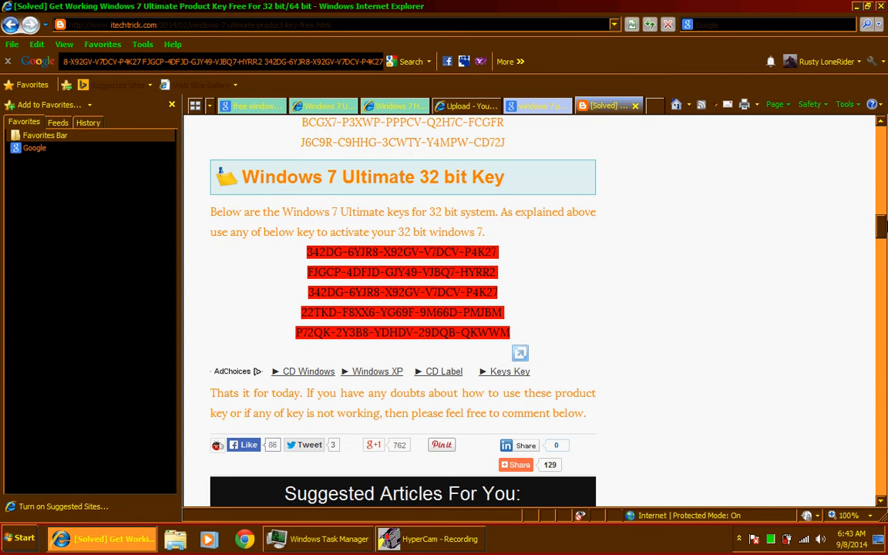
scroll("down", 3)
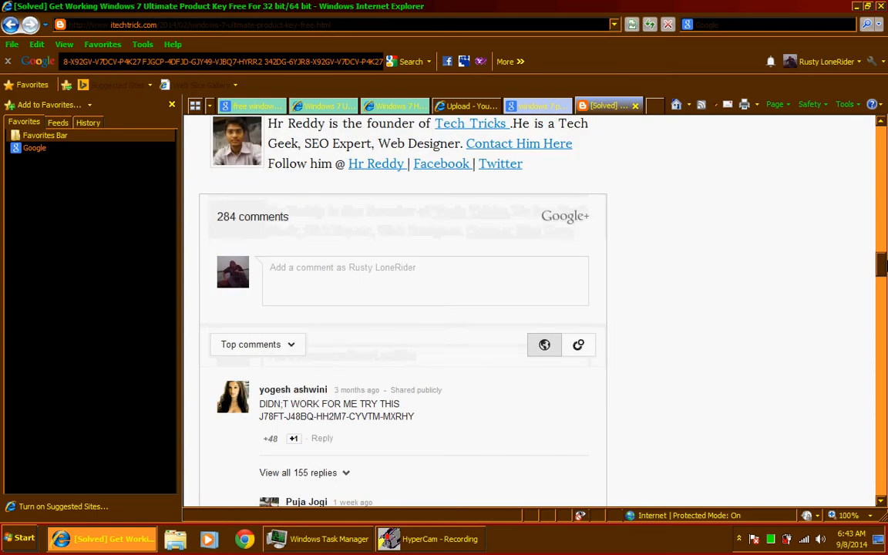
scroll("down", 3)
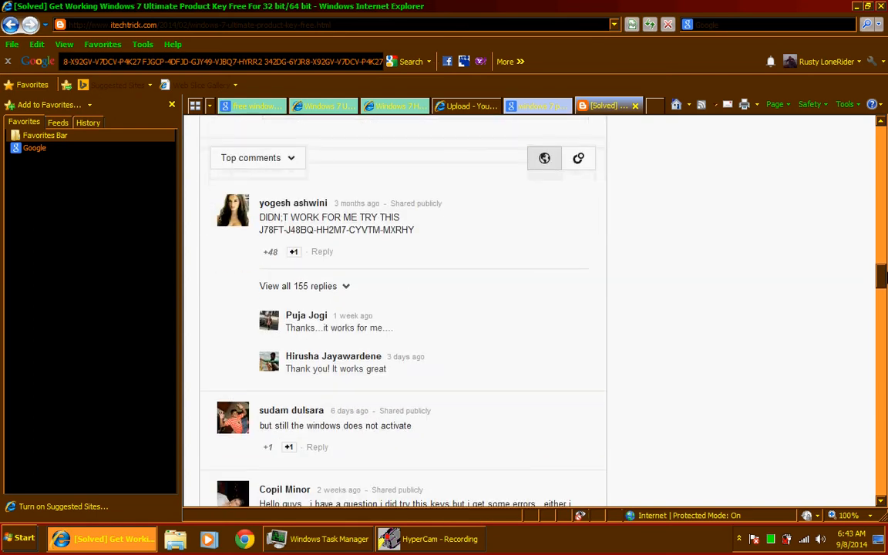
mouse_move(268, 233)
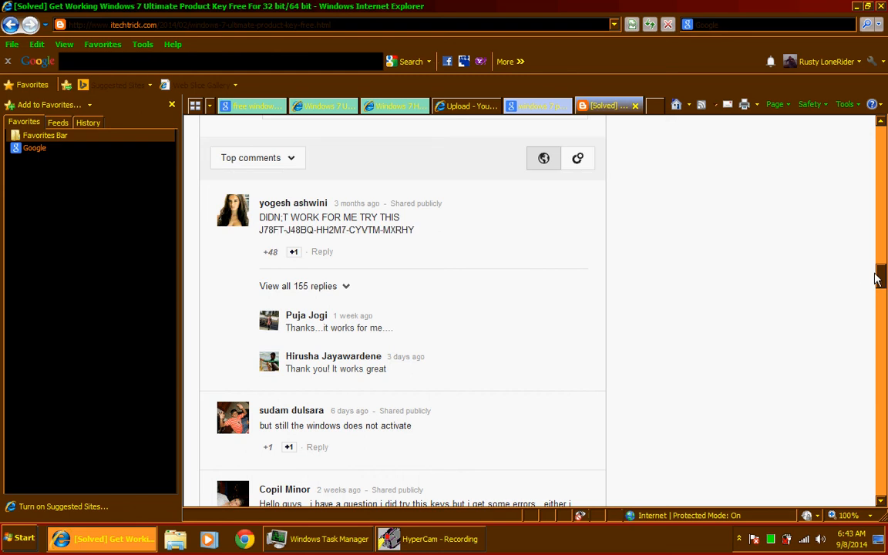
scroll("down", 3)
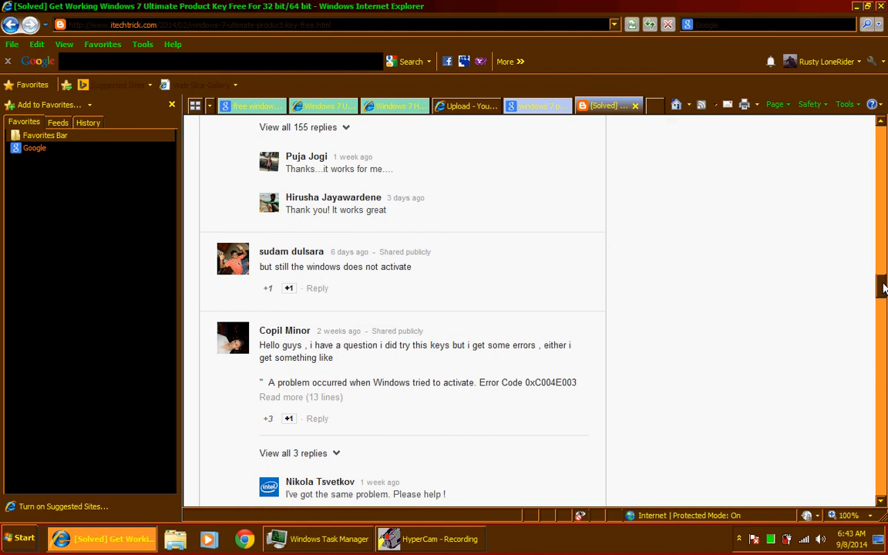
scroll("down", 3)
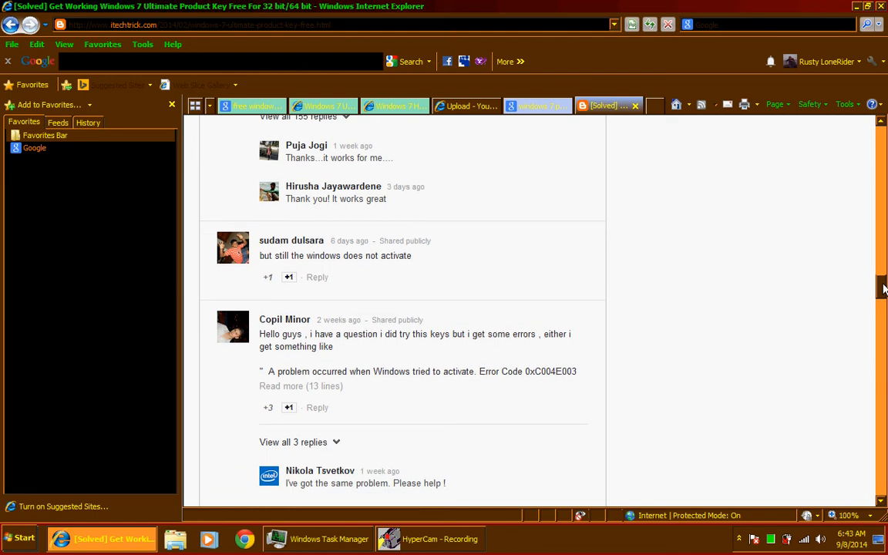
scroll("down", 3)
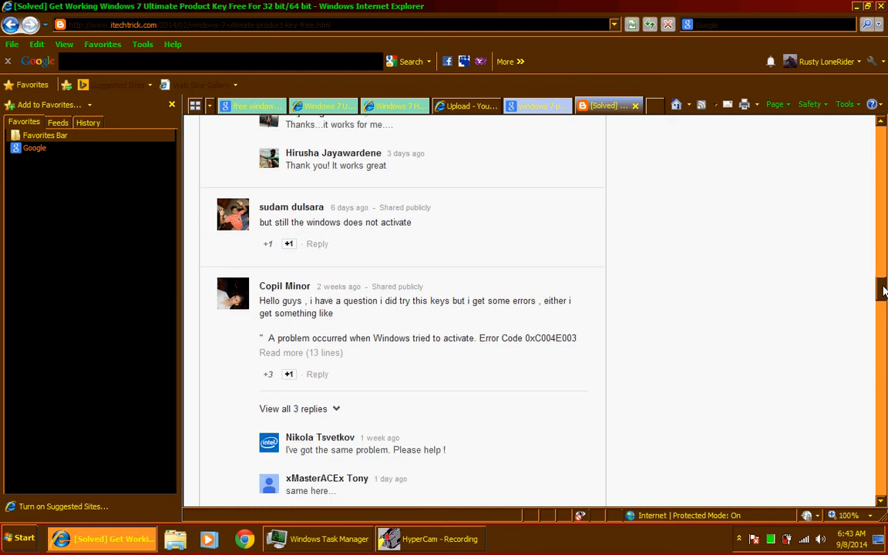
scroll("down", 3)
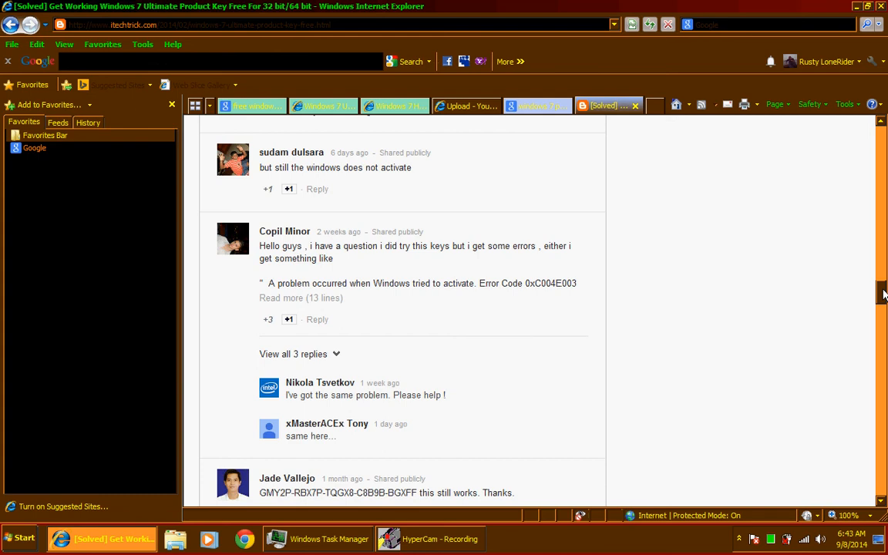
scroll("down", 3)
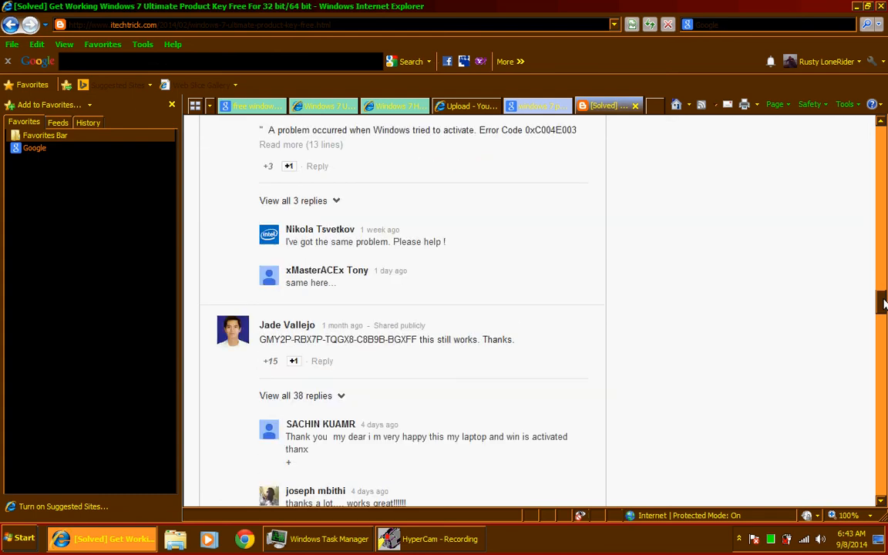
scroll("down", 3)
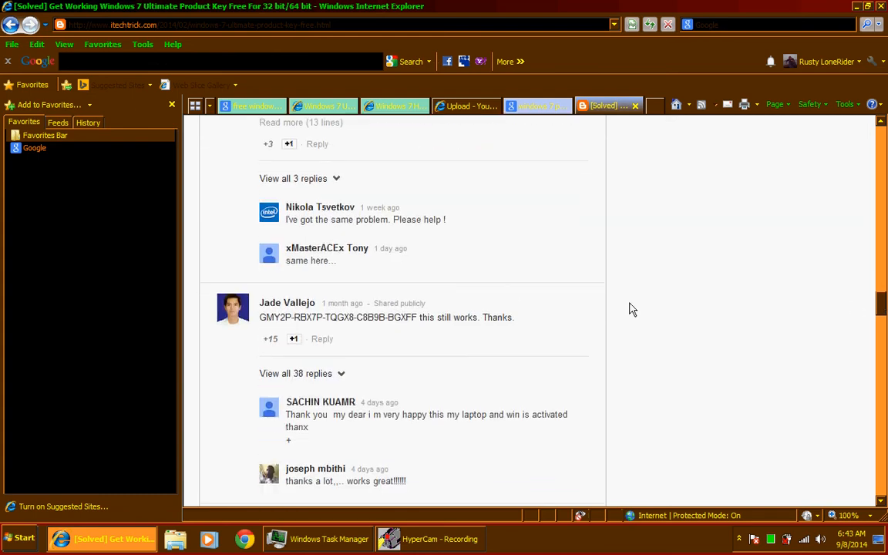
mouse_move(487, 318)
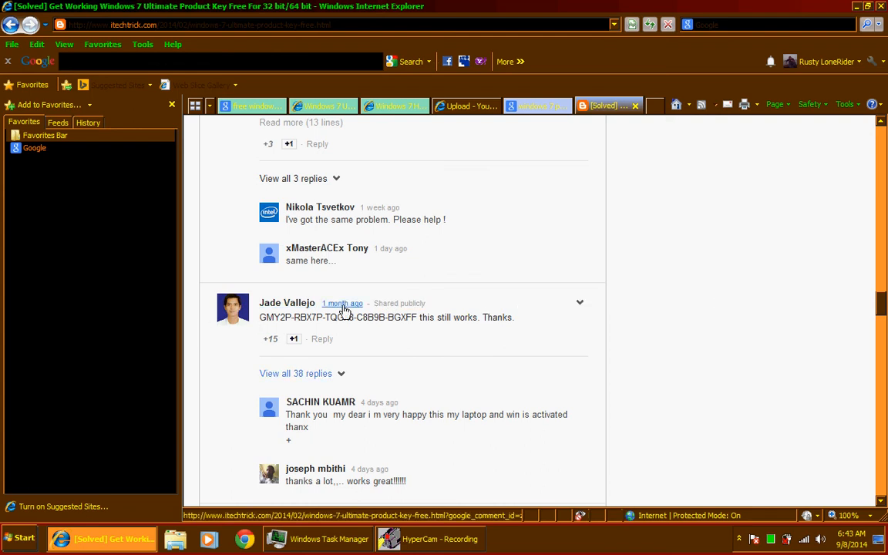
left_click_drag(259, 317, 419, 318)
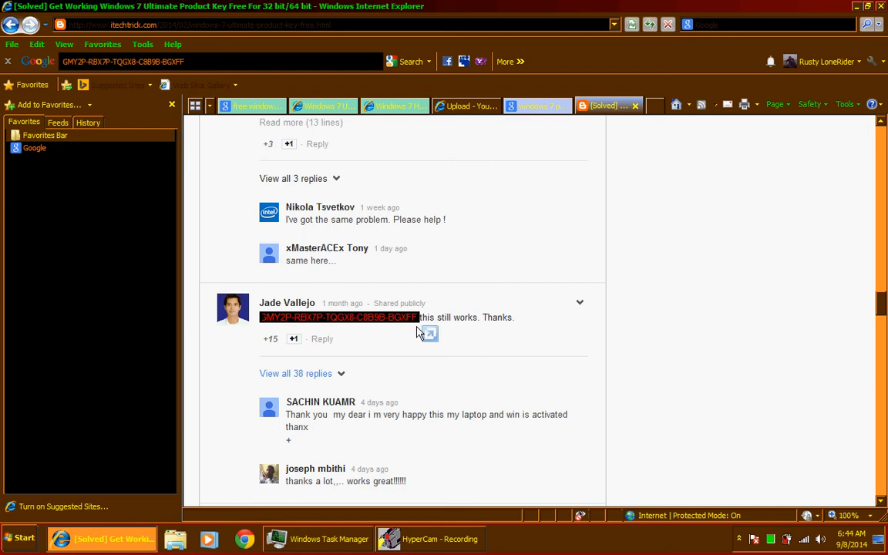
Launch Notepad from the Start menu search to hold the keys.
left_click(24, 542)
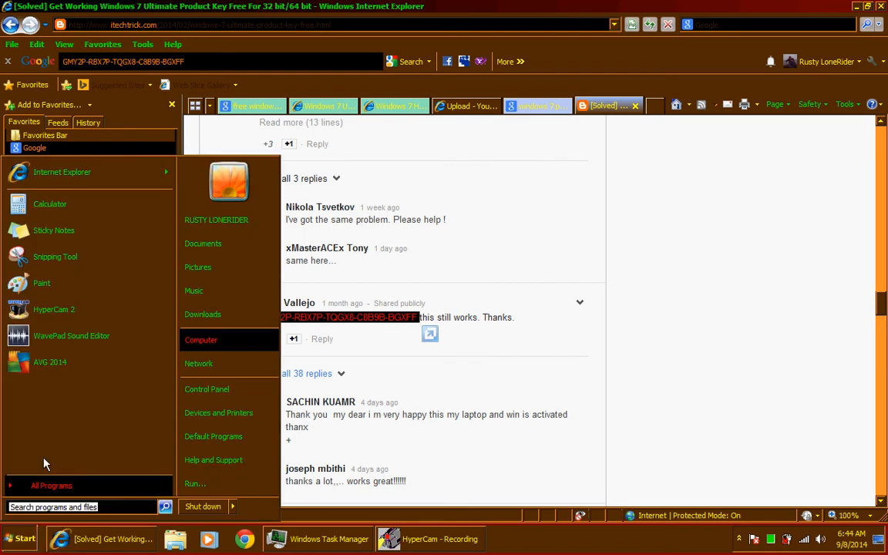
type("notepad")
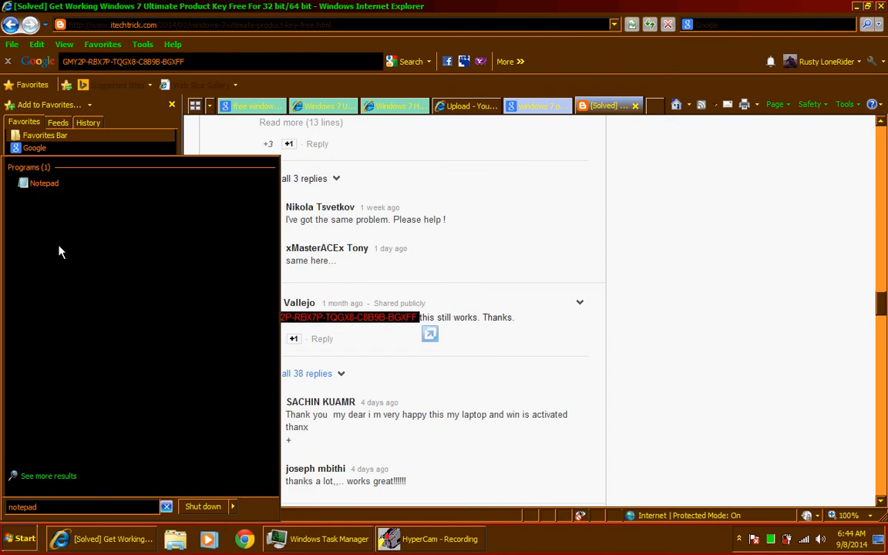
left_click(44, 182)
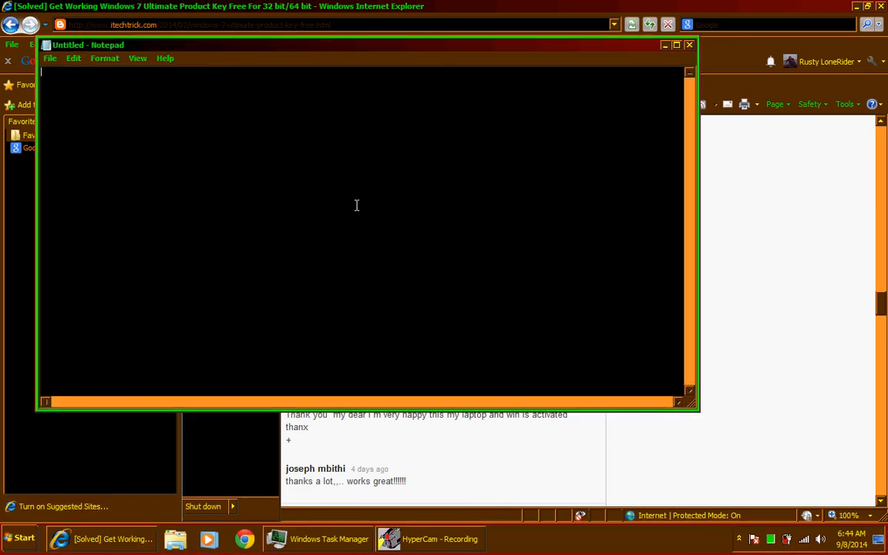
right_click(358, 205)
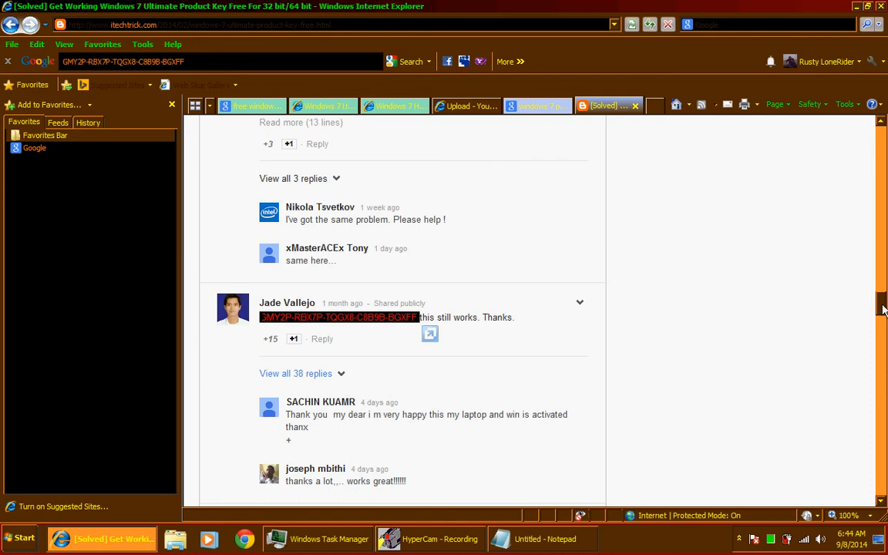
scroll("down", 3)
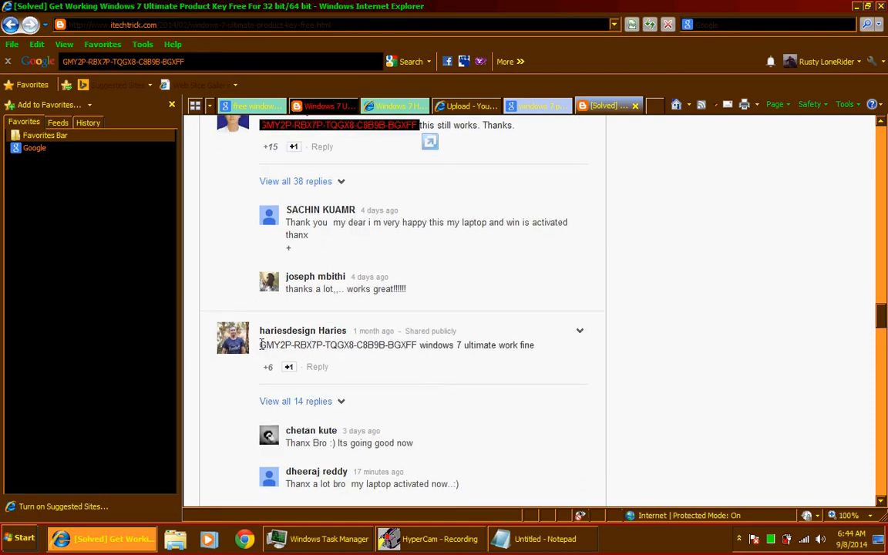
left_click_drag(259, 346, 534, 345)
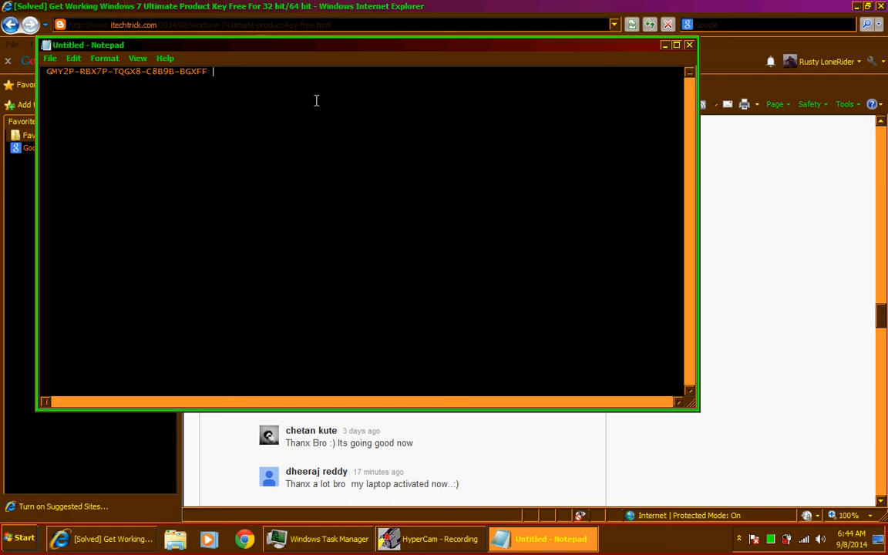
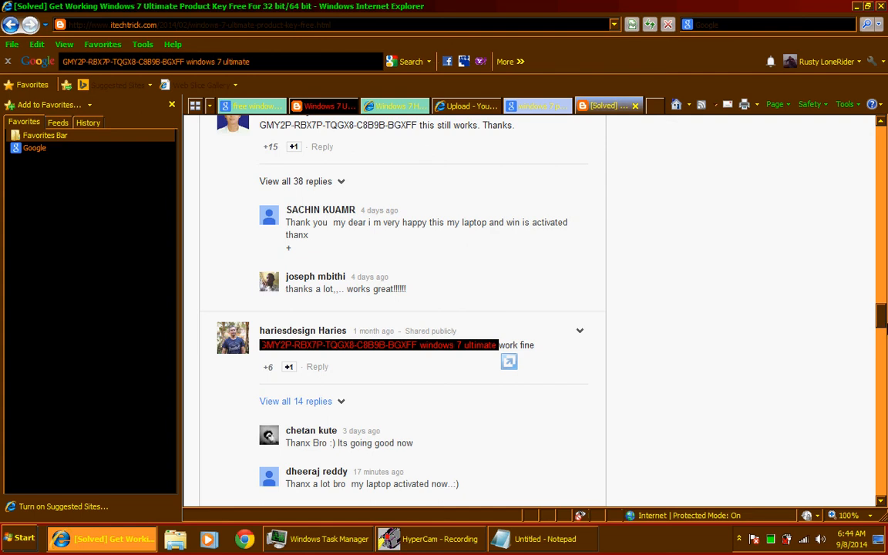
scroll("down", 3)
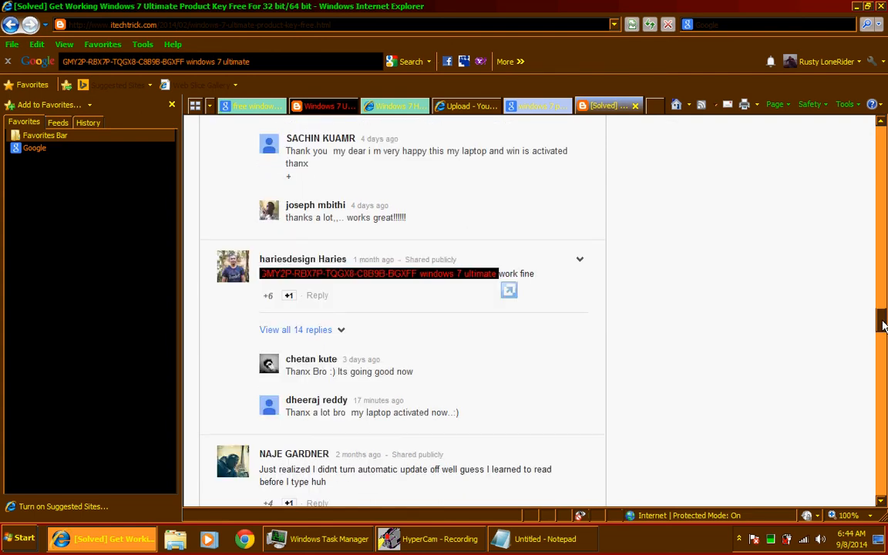
scroll("down", 3)
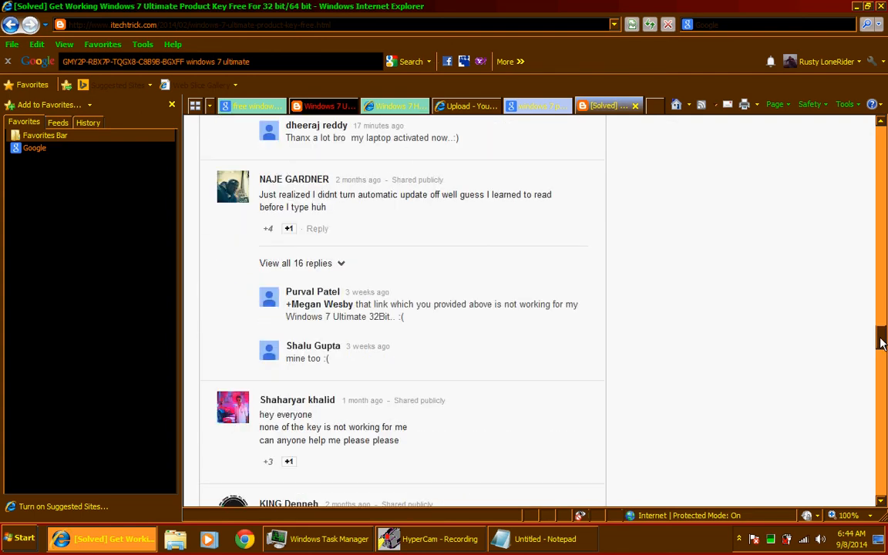
scroll("down", 3)
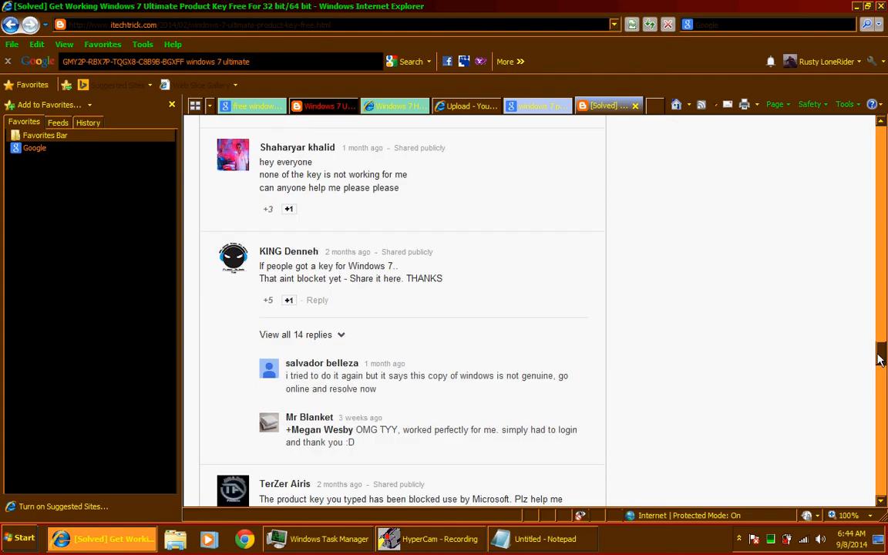
scroll("down", 3)
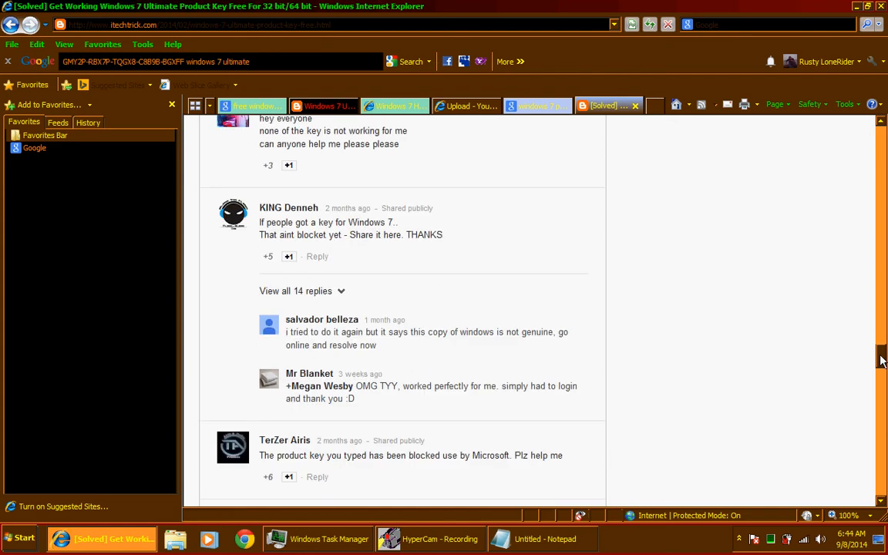
scroll("down", 3)
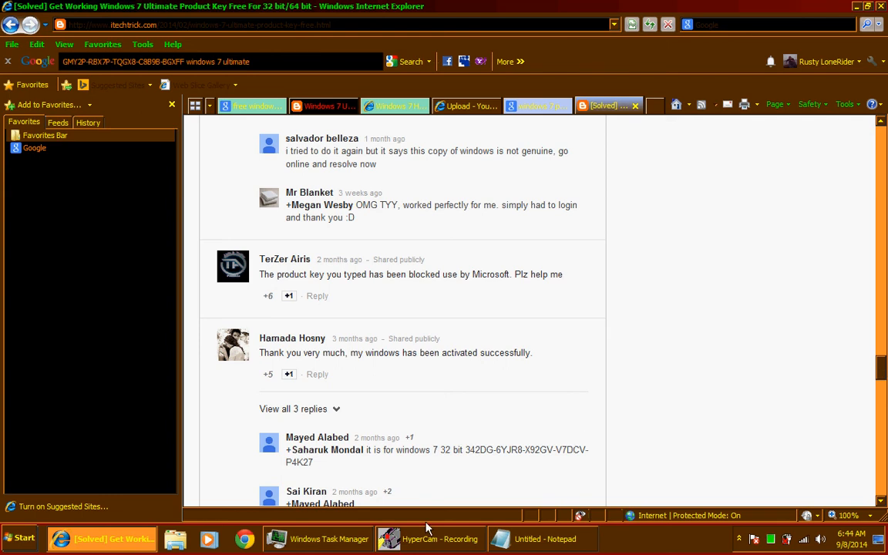
mouse_move(173, 536)
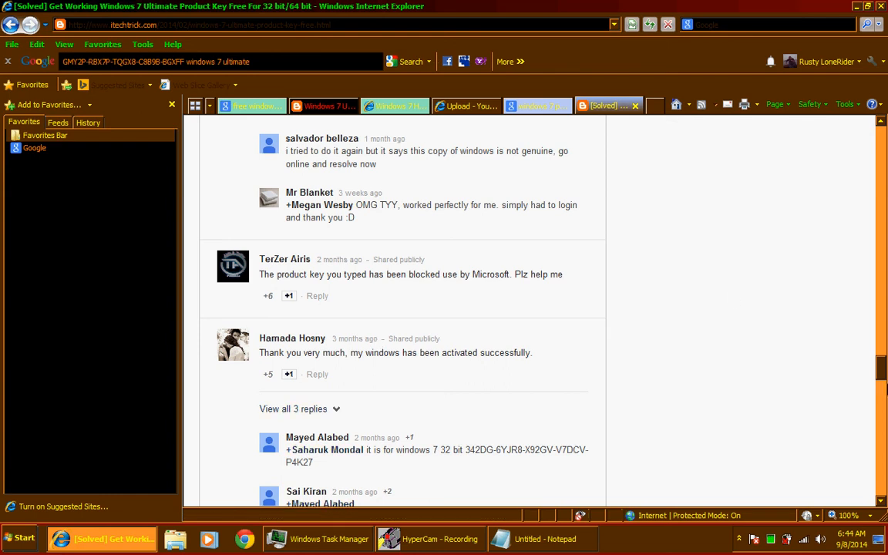
scroll("down", 3)
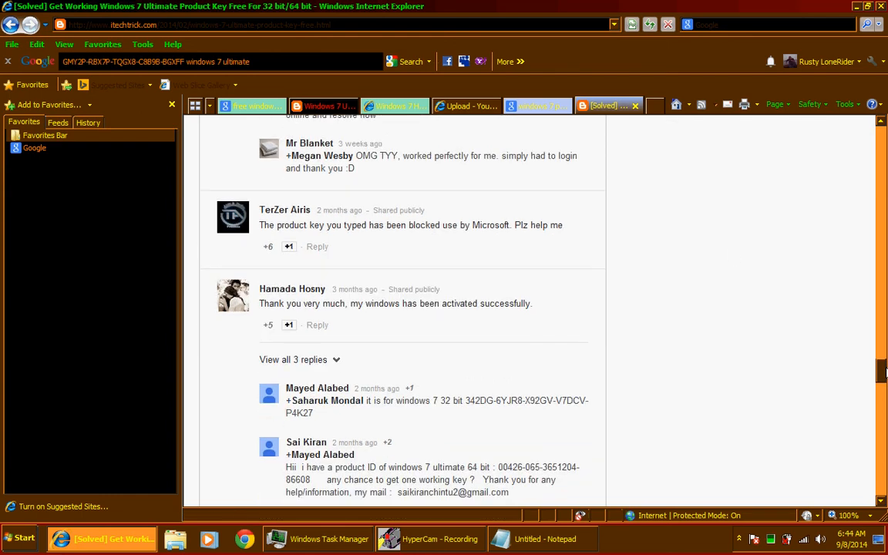
scroll("down", 3)
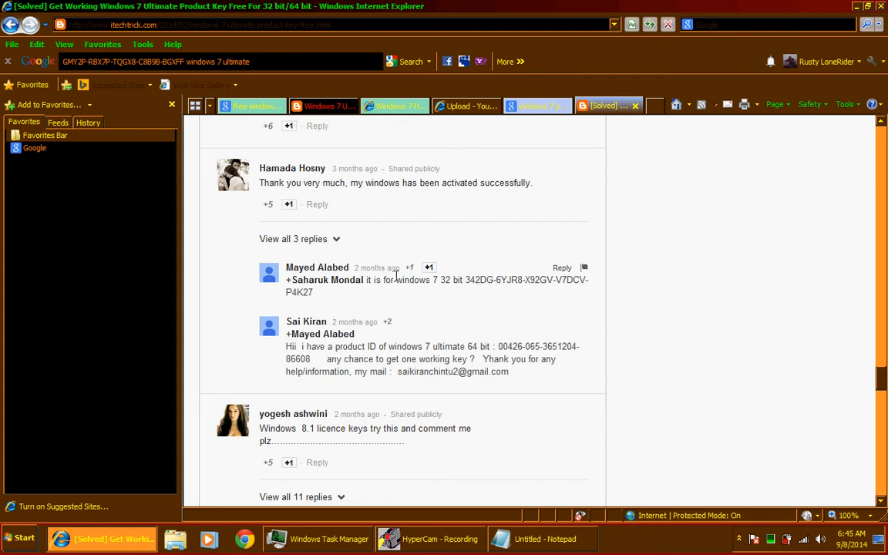
mouse_move(466, 280)
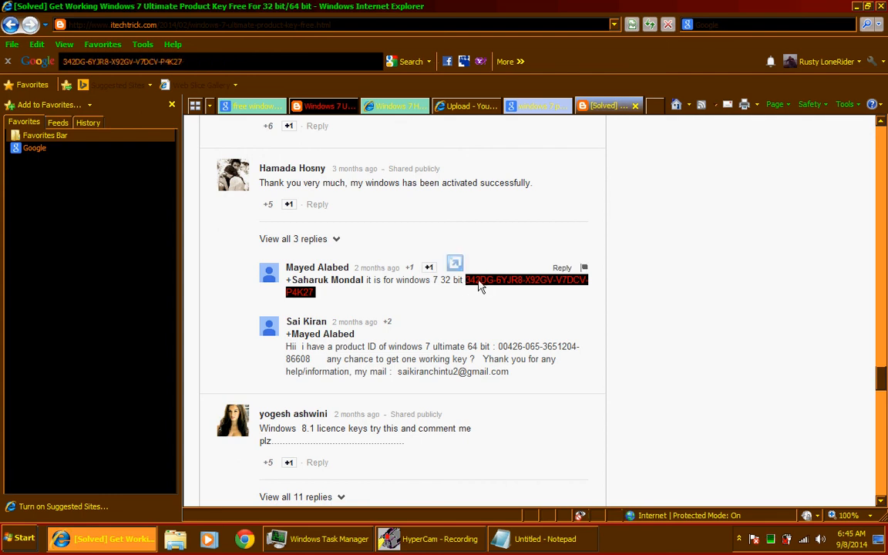
mouse_move(533, 493)
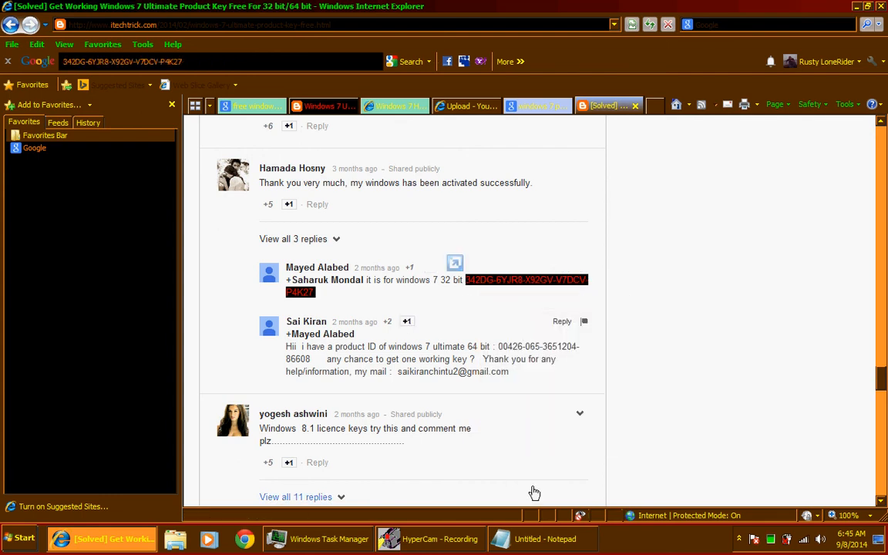
left_click(540, 538)
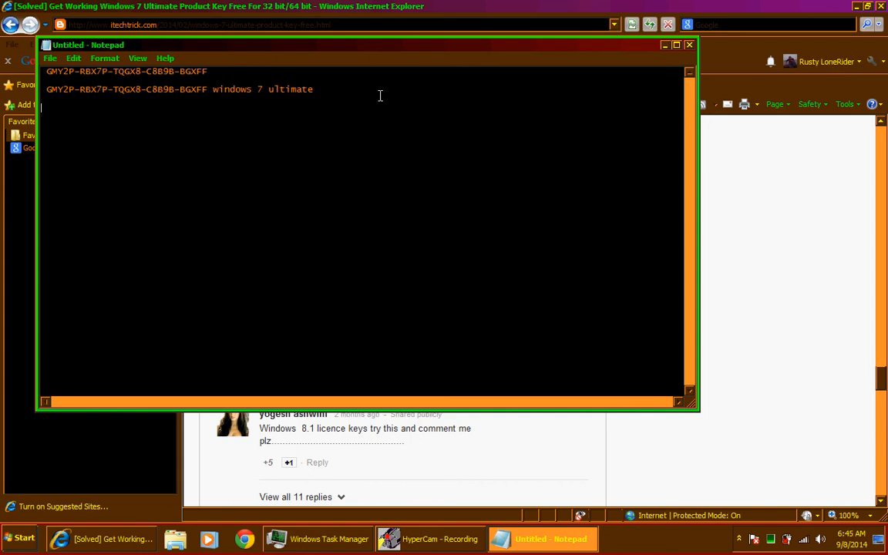
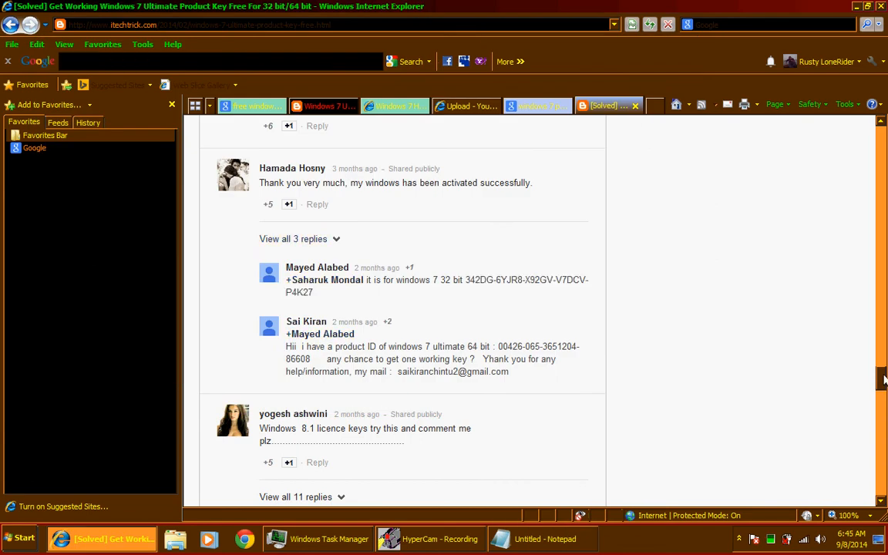
scroll("down", 3)
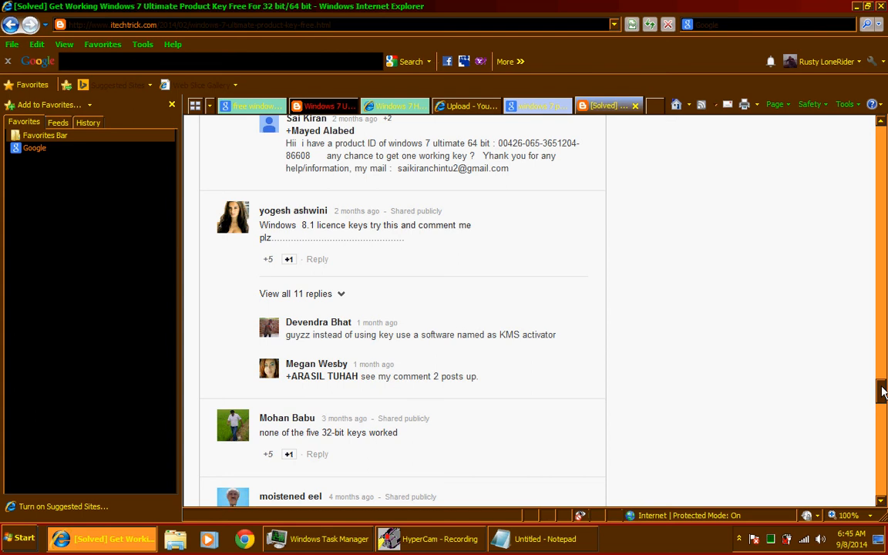
scroll("down", 3)
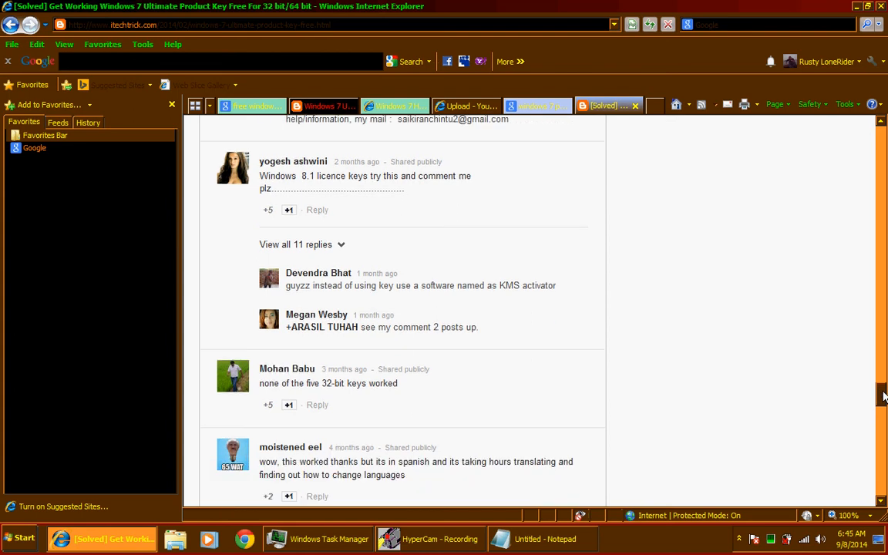
scroll("down", 3)
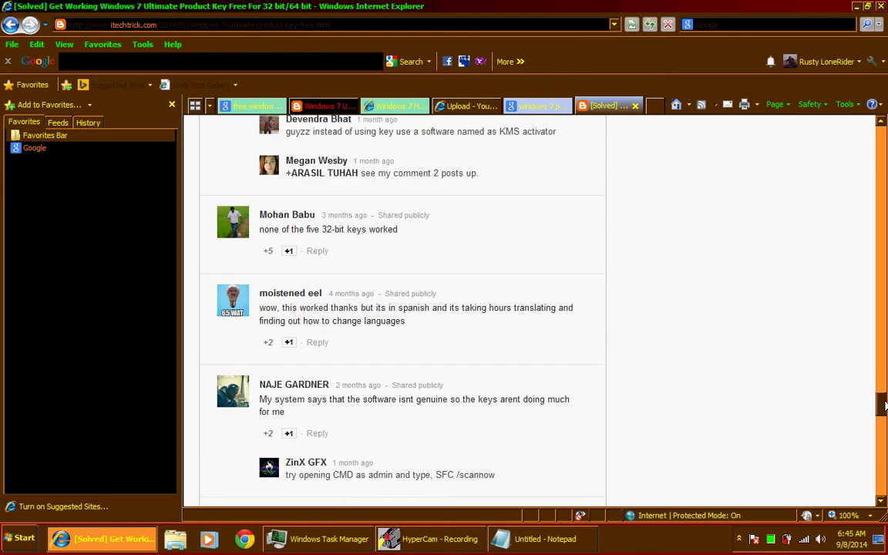
scroll("down", 3)
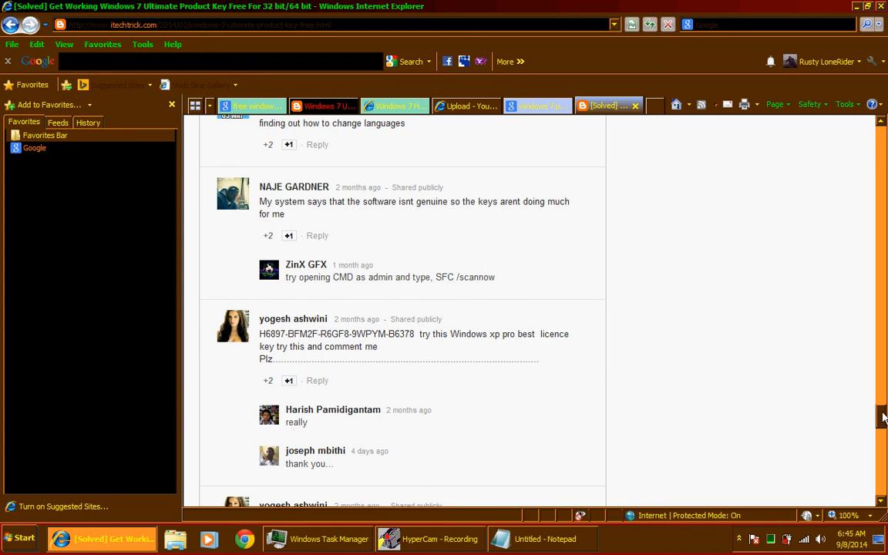
scroll("up", 3)
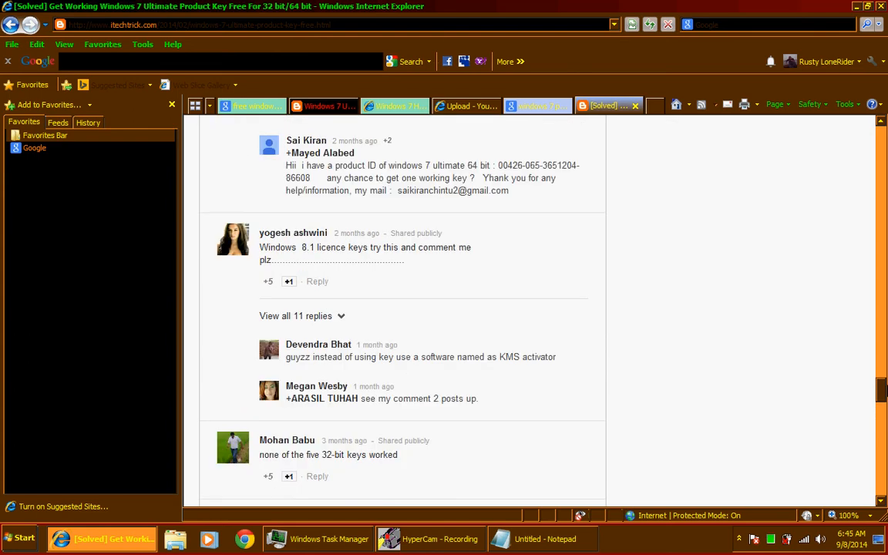
scroll("up", 3)
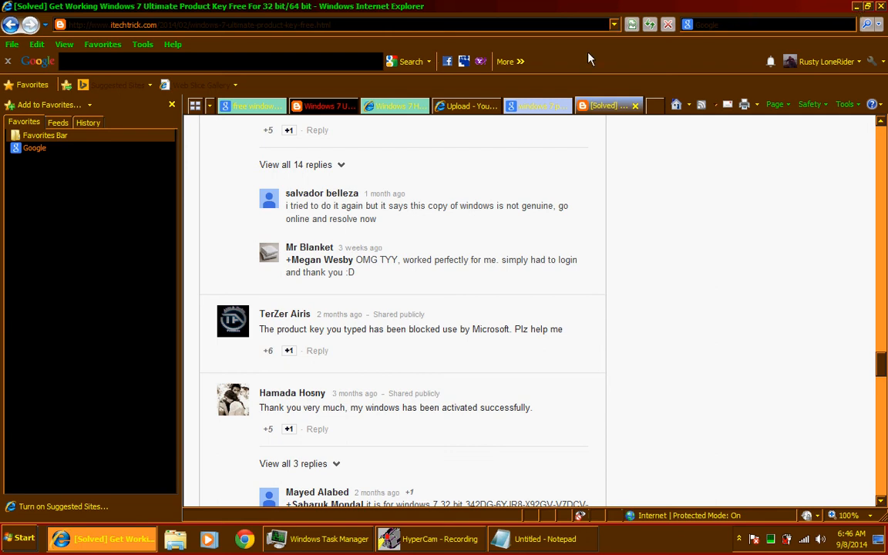
Cycle through the YouTube upload and Windows 7 ISO links tabs, then start a fresh tab.
left_click(465, 104)
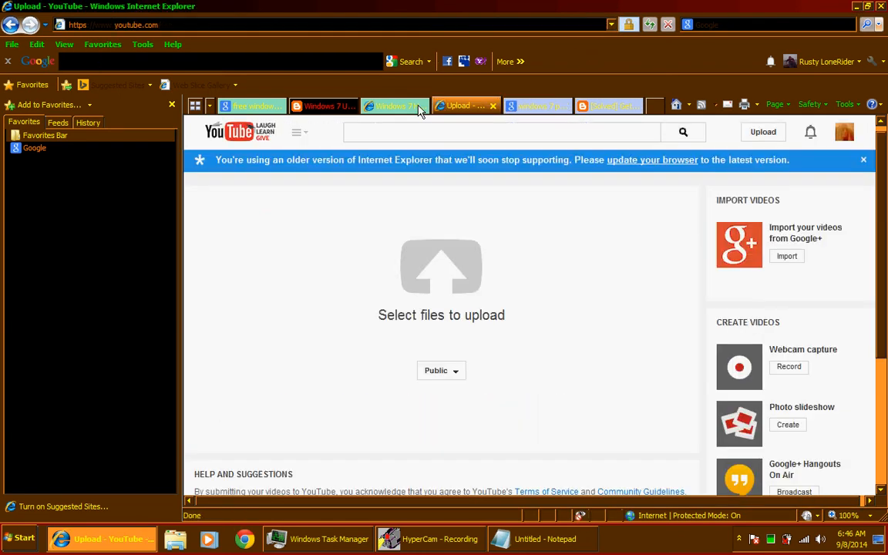
left_click(394, 105)
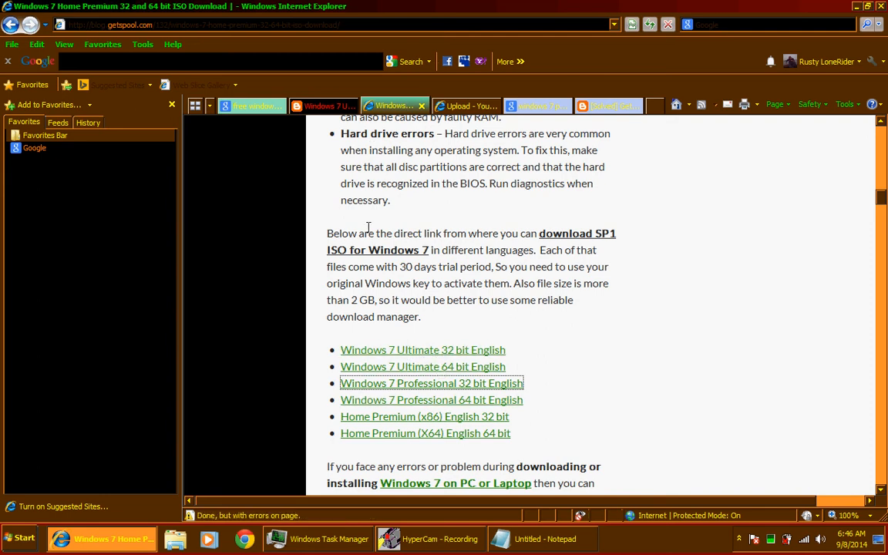
mouse_move(250, 105)
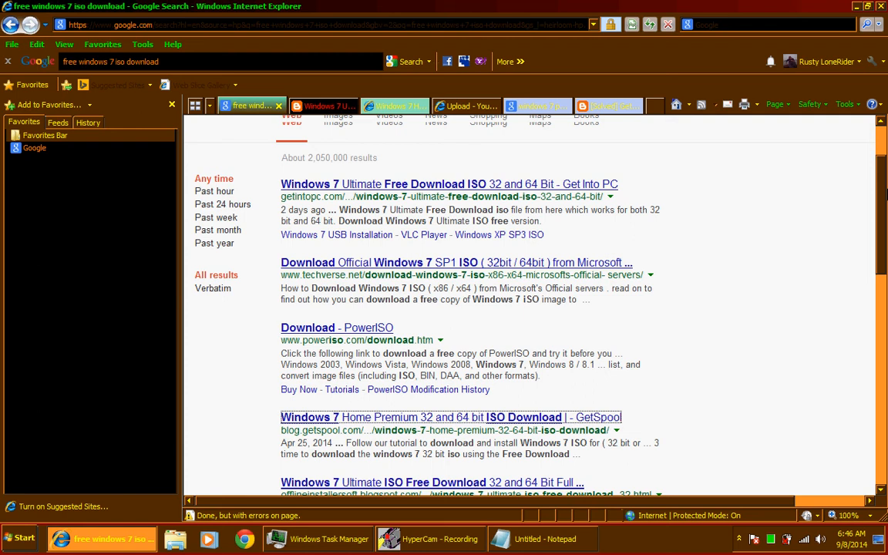
scroll("up", 3)
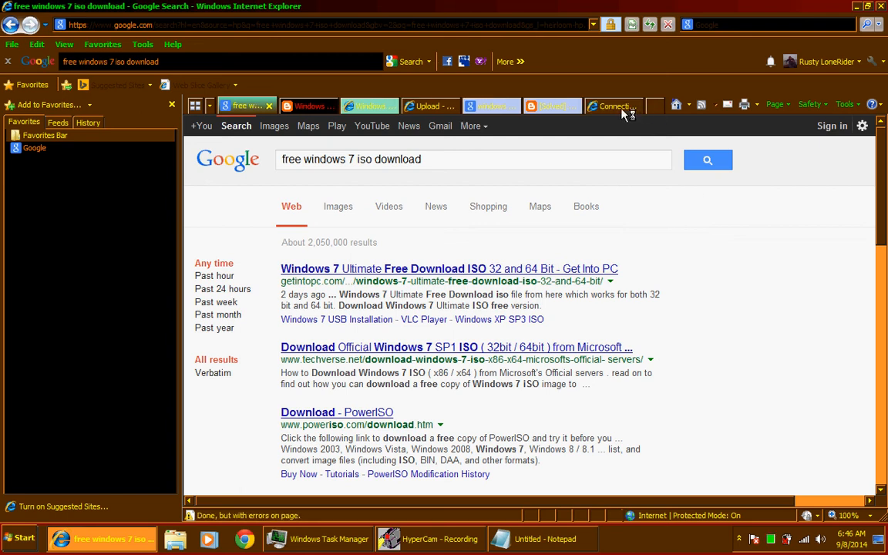
left_click(614, 105)
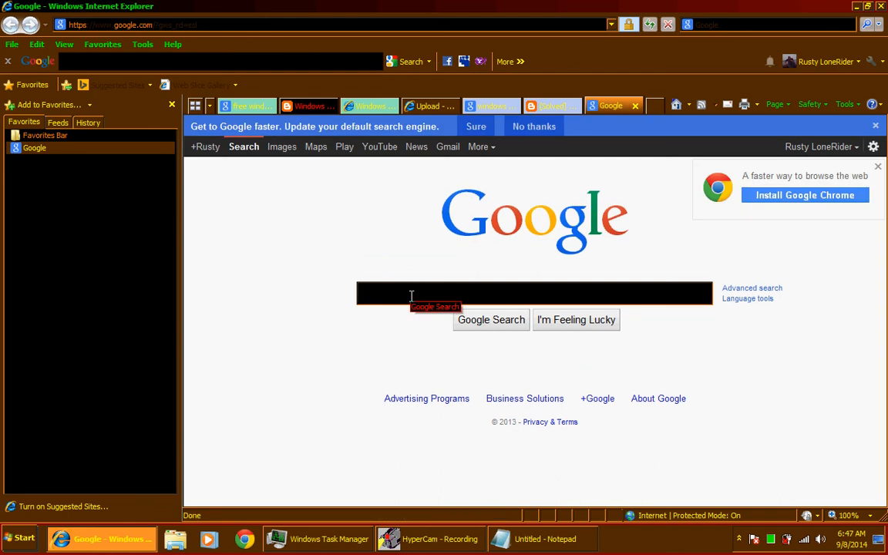
Search Google for 'rufus' and open the official rufus.akeo.ie site.
type("rufus")
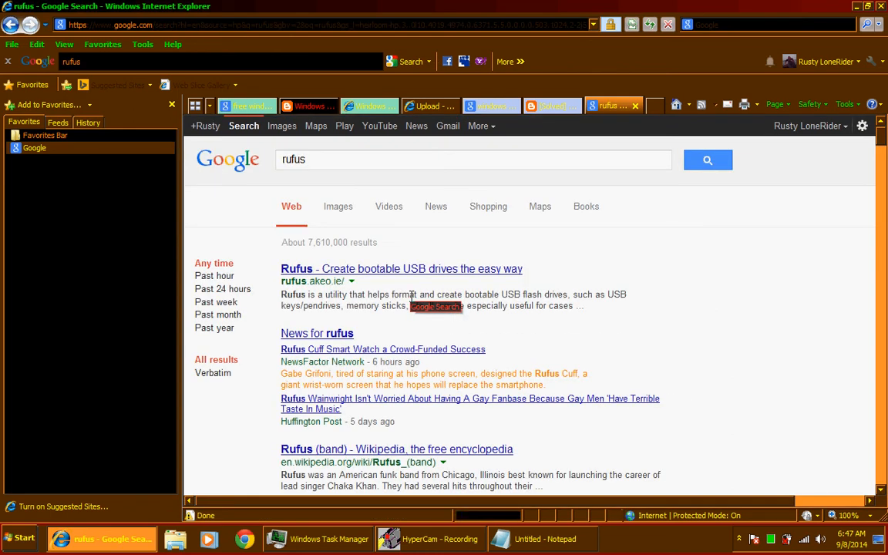
mouse_move(408, 274)
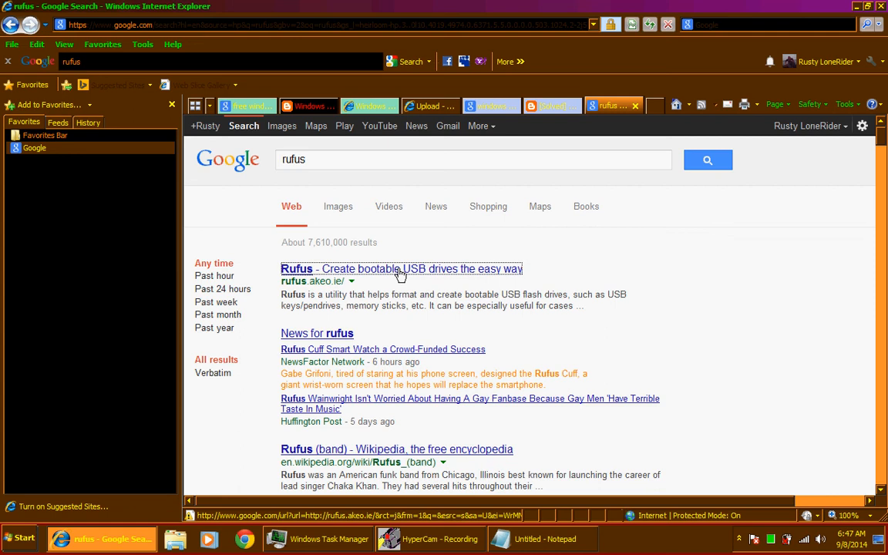
left_click(398, 268)
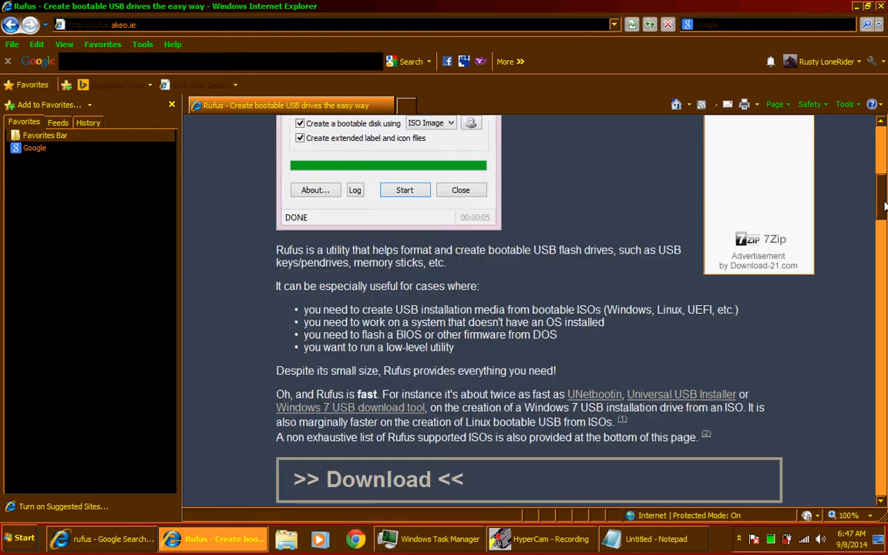
Start the Rufus 1.4.10 download, cancel it, and return to the rufus Google results window.
scroll("down", 3)
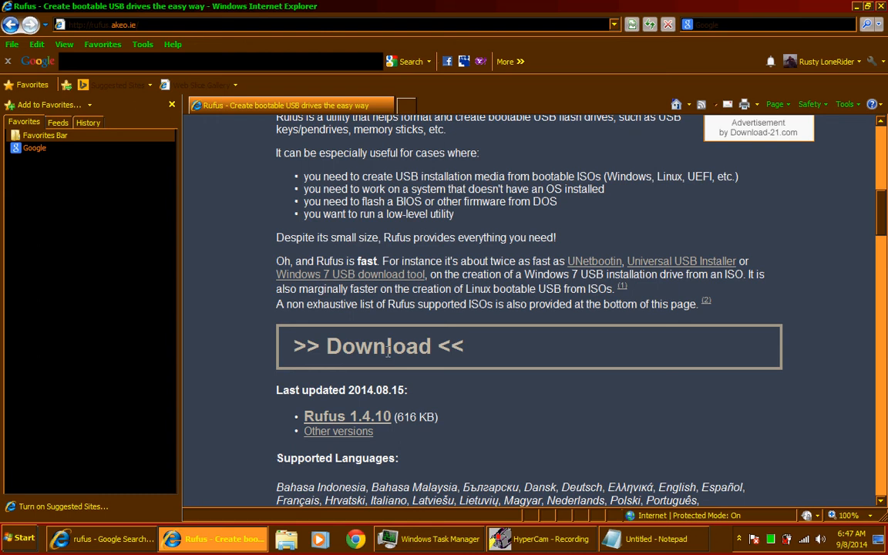
left_click(347, 416)
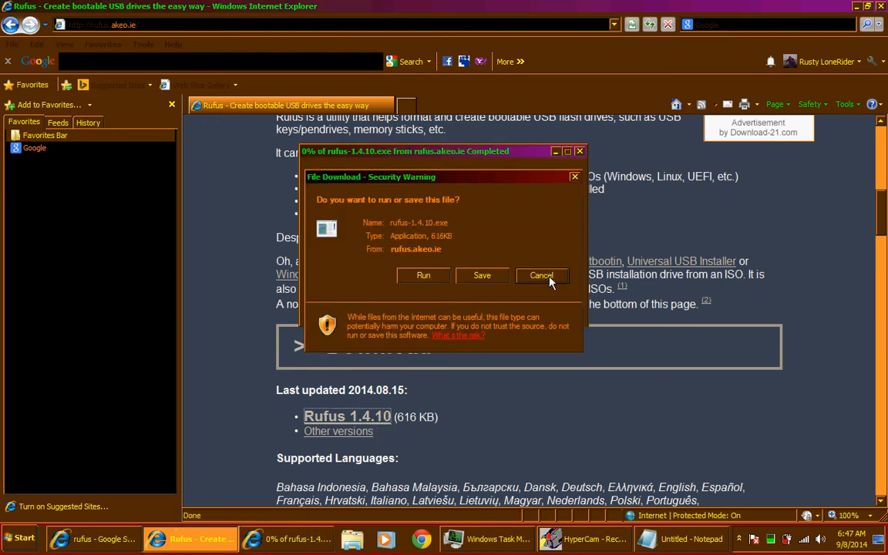
left_click(543, 274)
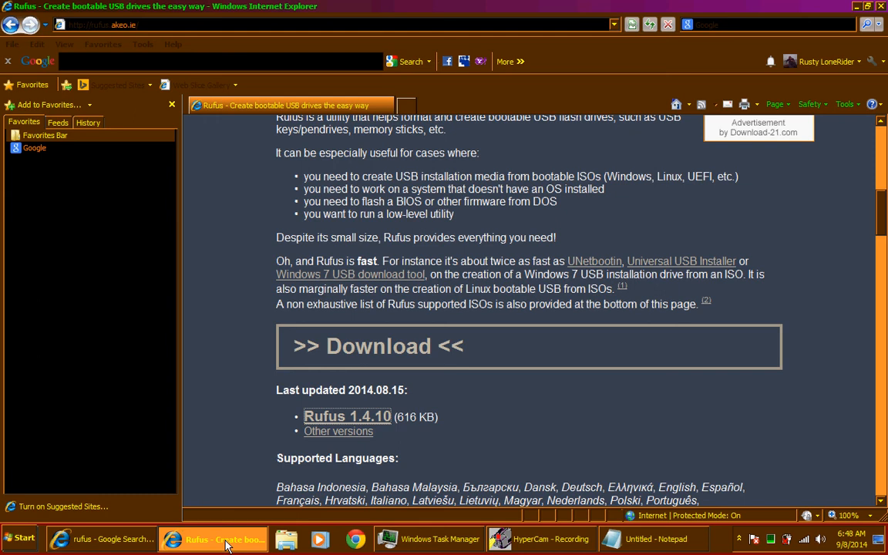
left_click(102, 539)
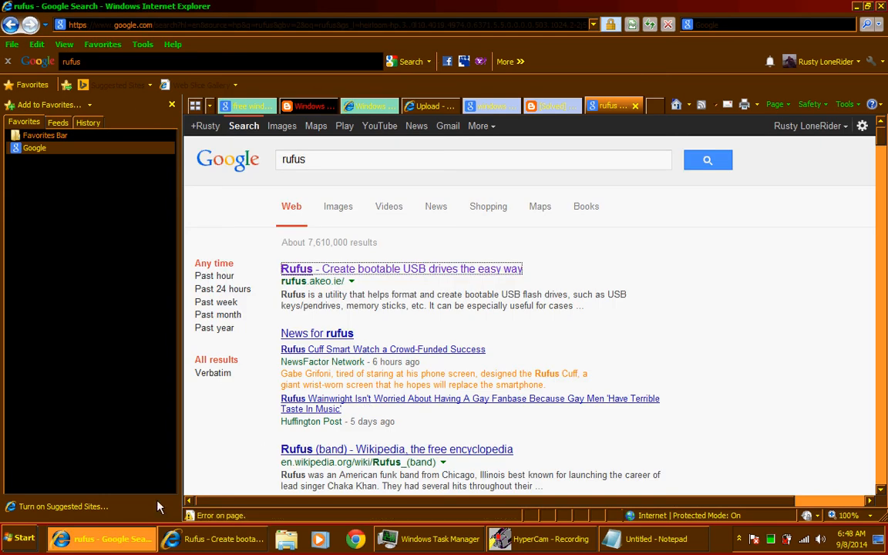
Bring the Notepad list of copied Windows 7 keys to the front.
left_click(656, 538)
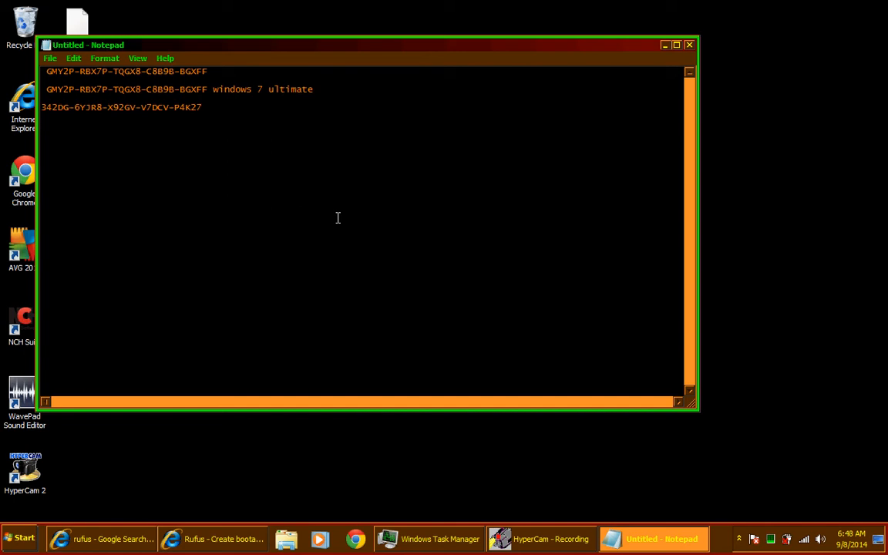
mouse_move(337, 215)
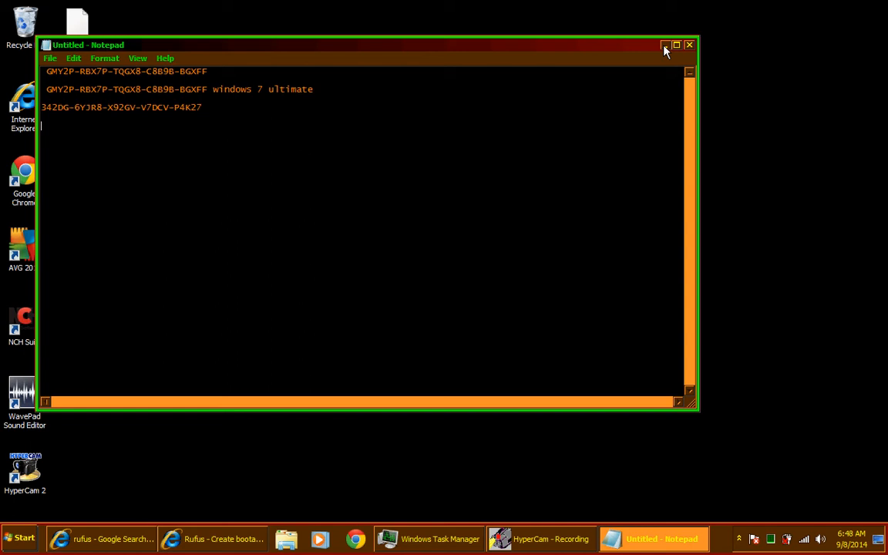
mouse_move(564, 507)
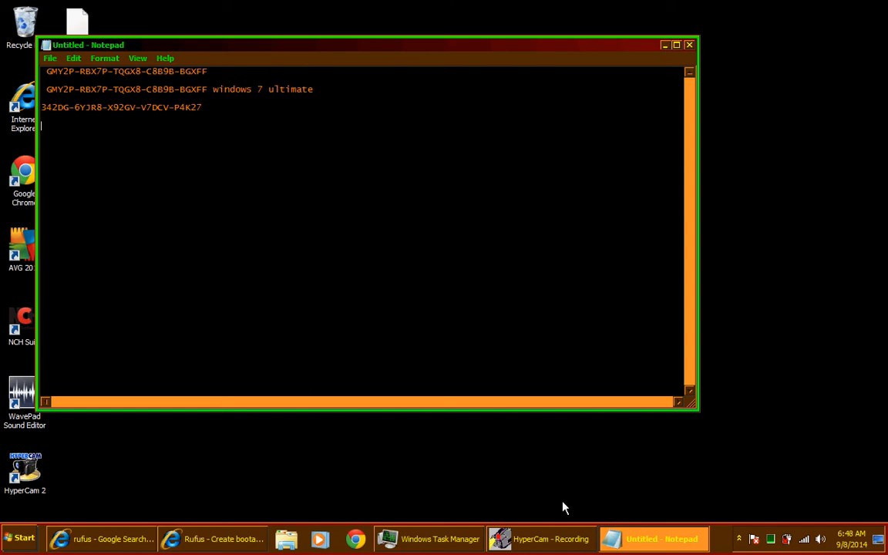